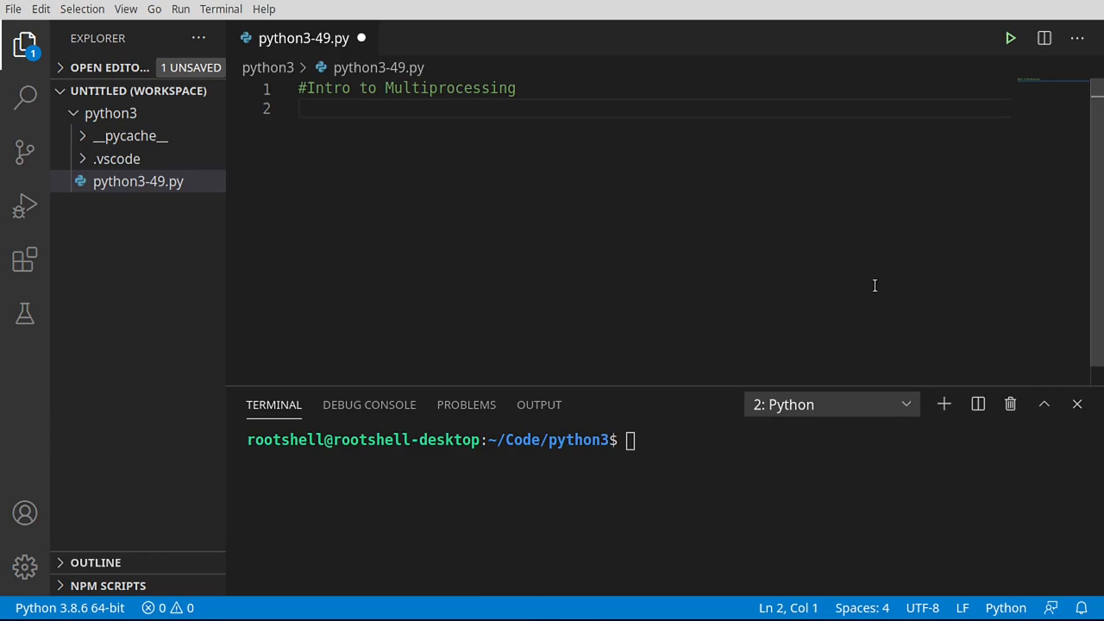
pyautogui.moveTo(690, 193)
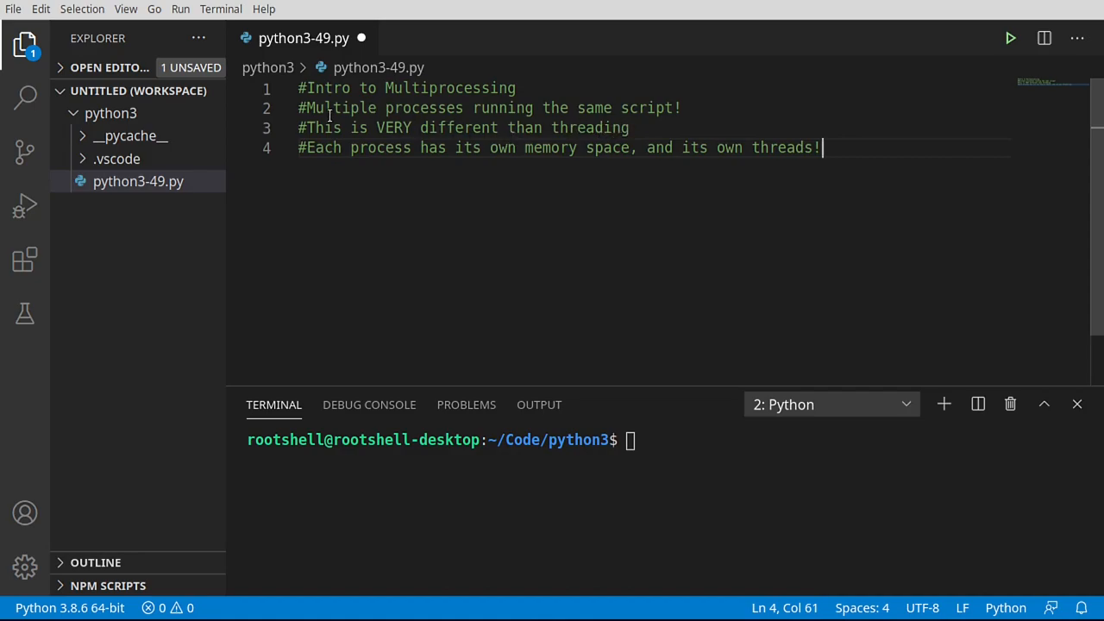
# Run python3-49.py in the terminal and highlight phrases in the multiprocessing comments
pyautogui.doubleClick(651, 108)
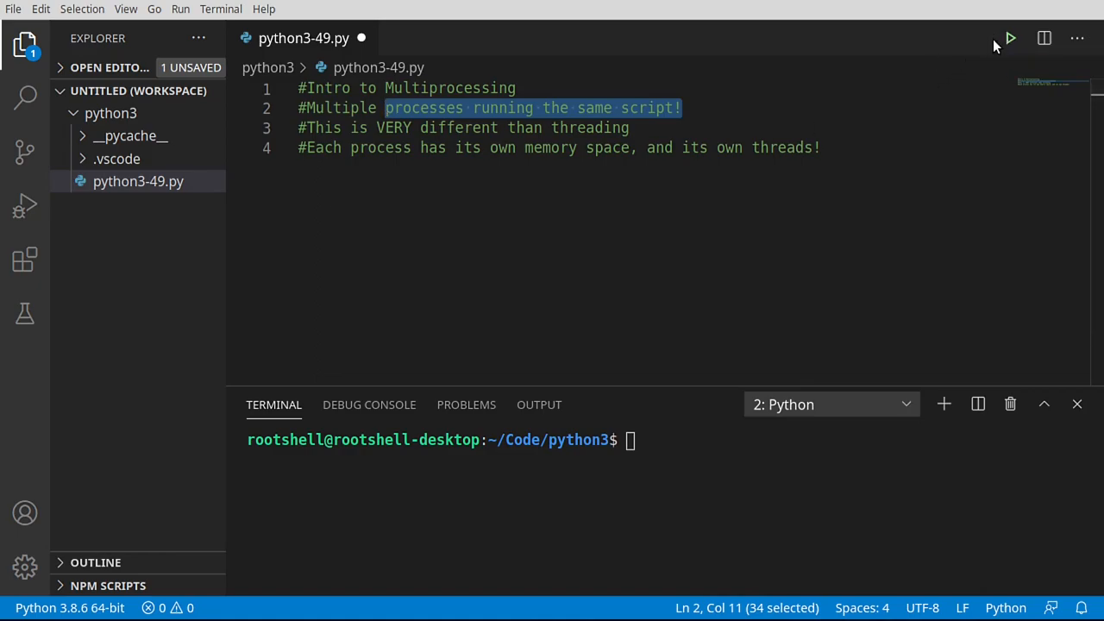
pyautogui.click(1010, 38)
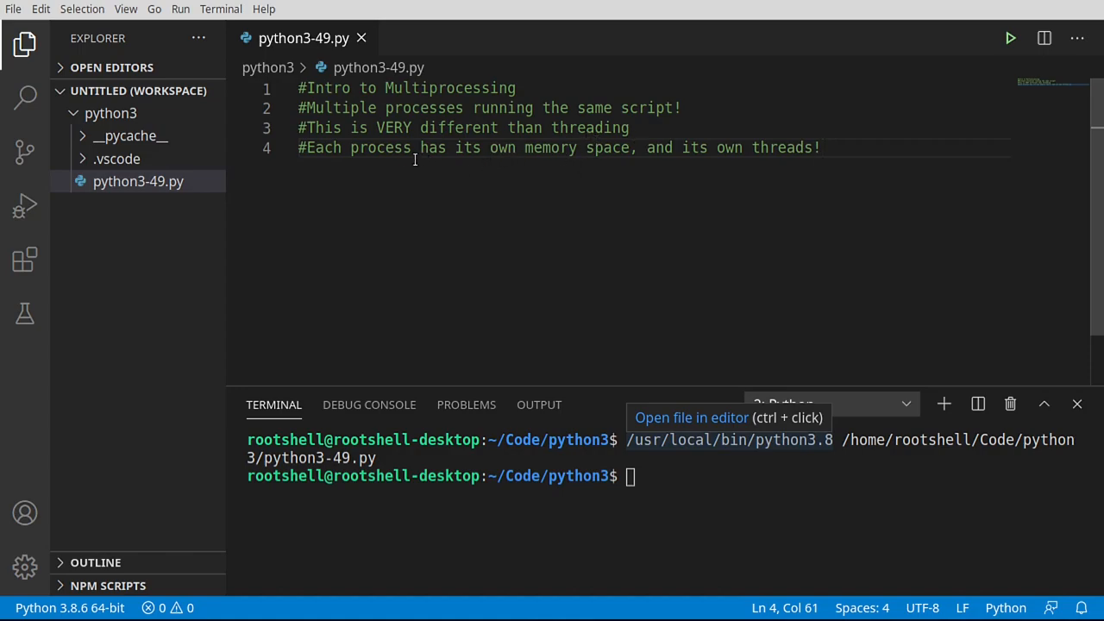
pyautogui.doubleClick(381, 148)
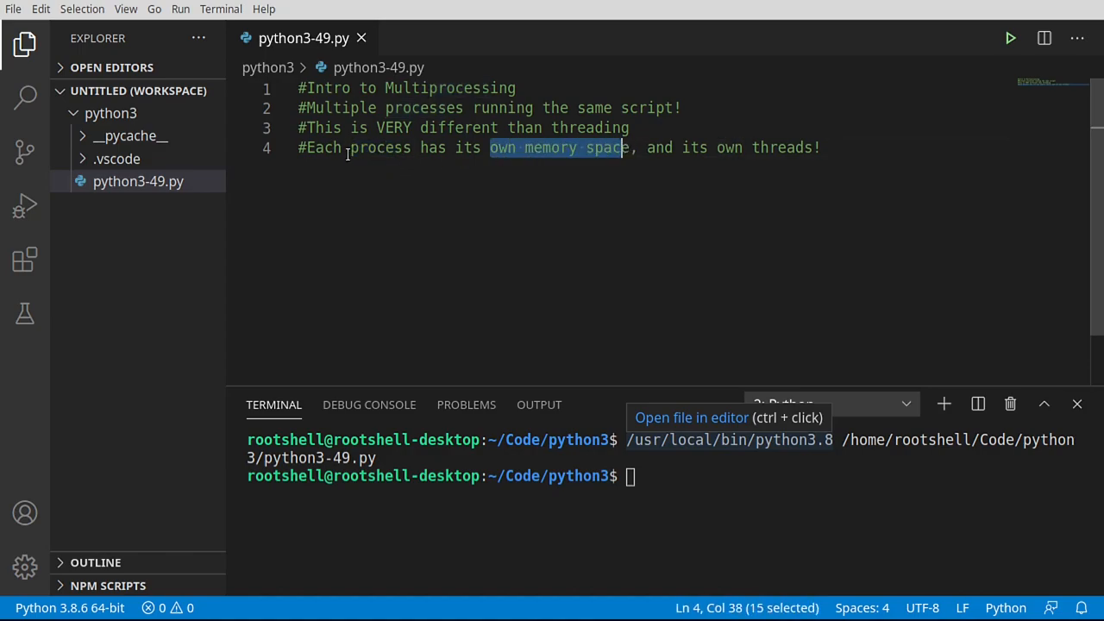
pyautogui.doubleClick(380, 147)
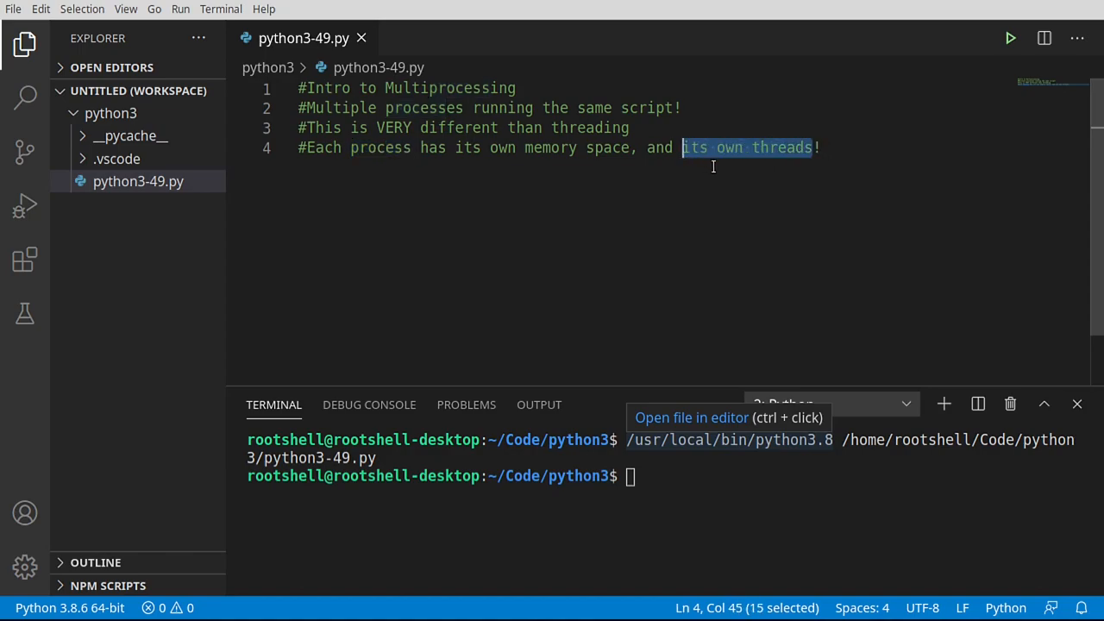
pyautogui.moveTo(709, 171)
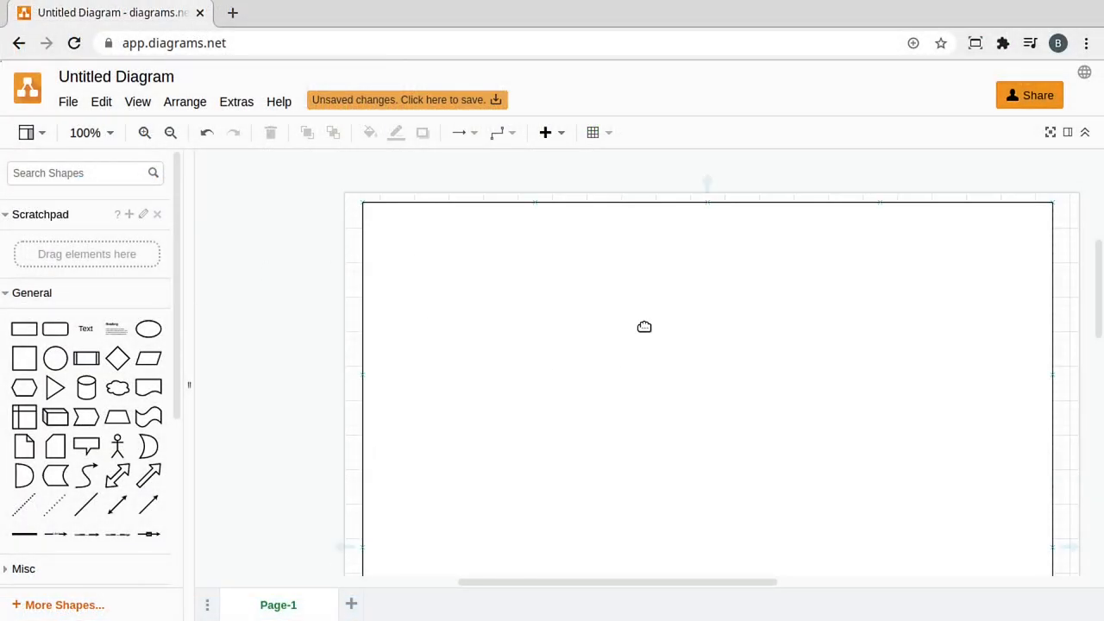
pyautogui.moveTo(239, 362)
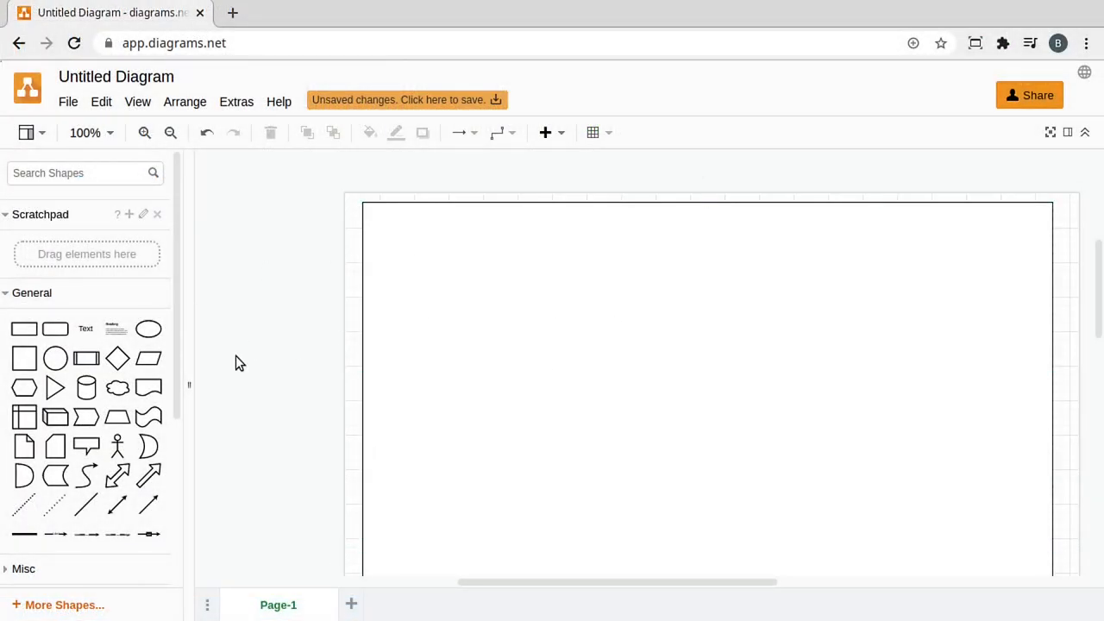
pyautogui.moveTo(55, 358)
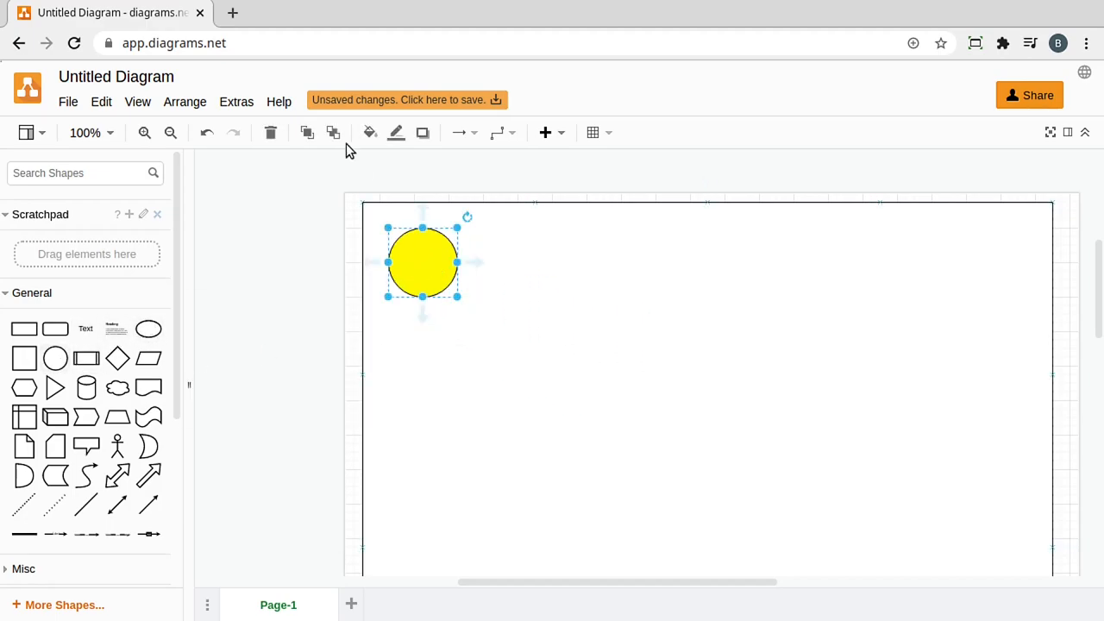
# Fill the circle bright green (0AFF1B) and select it
pyautogui.click(370, 132)
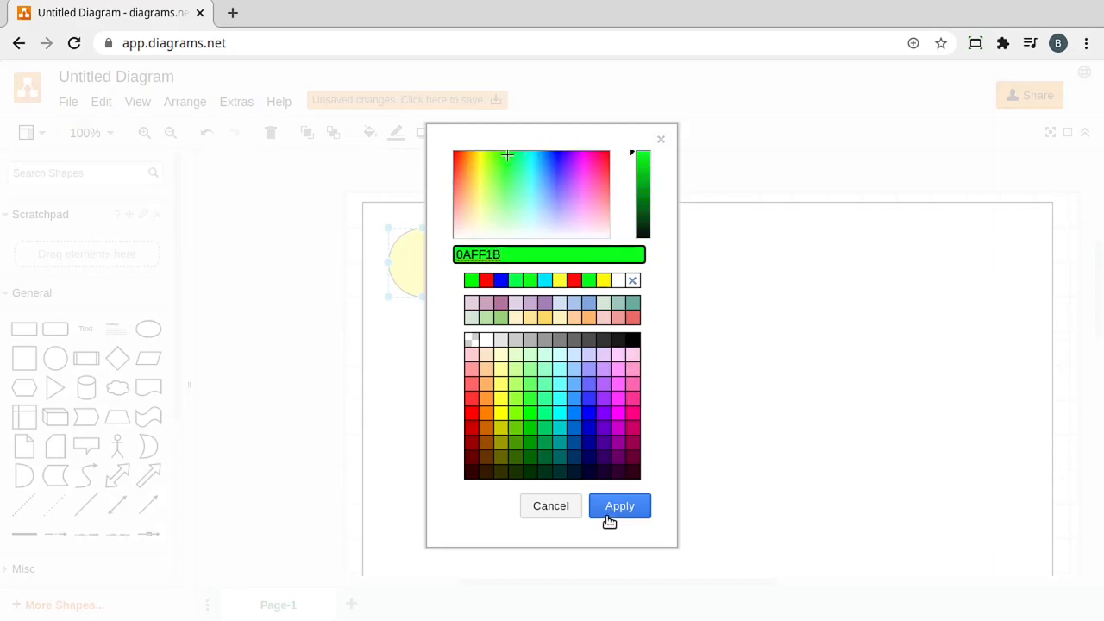
pyautogui.click(619, 505)
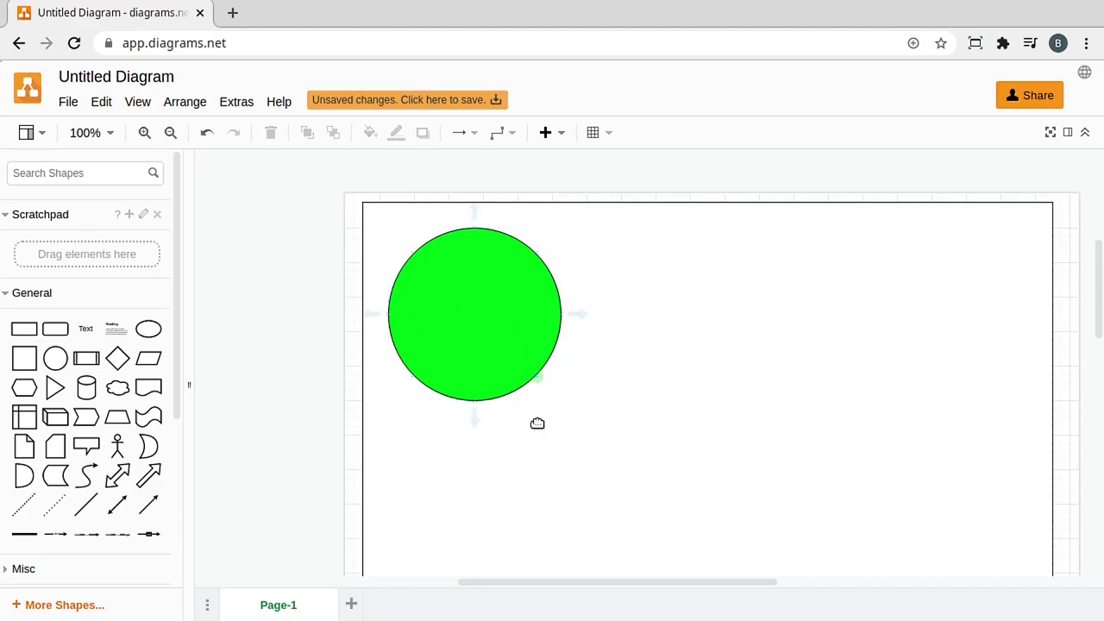
pyautogui.click(474, 315)
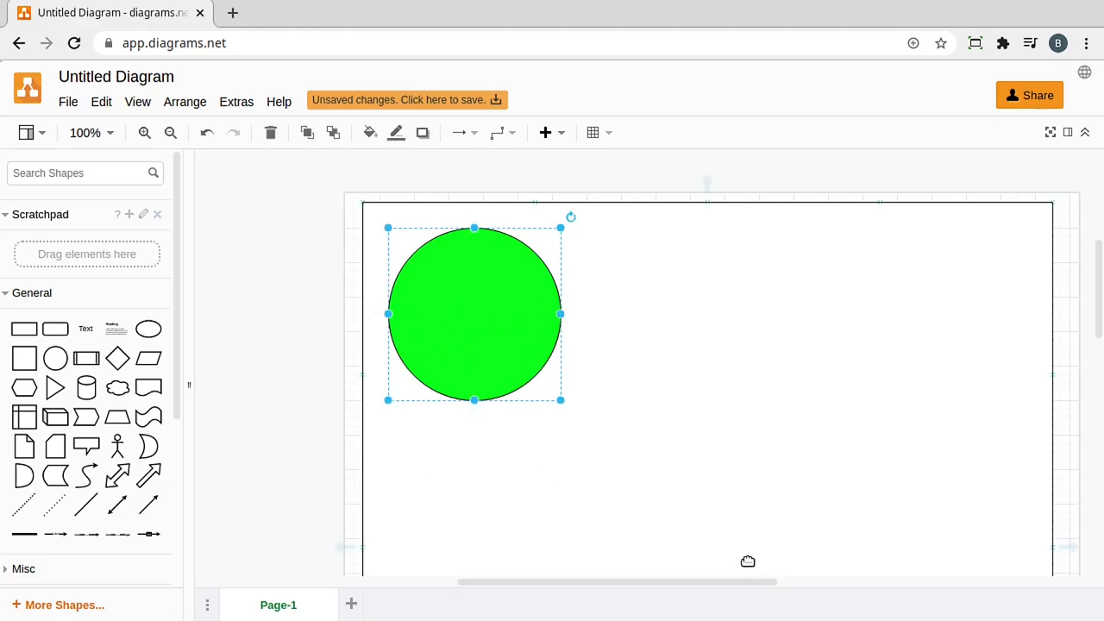
pyautogui.moveTo(716, 470)
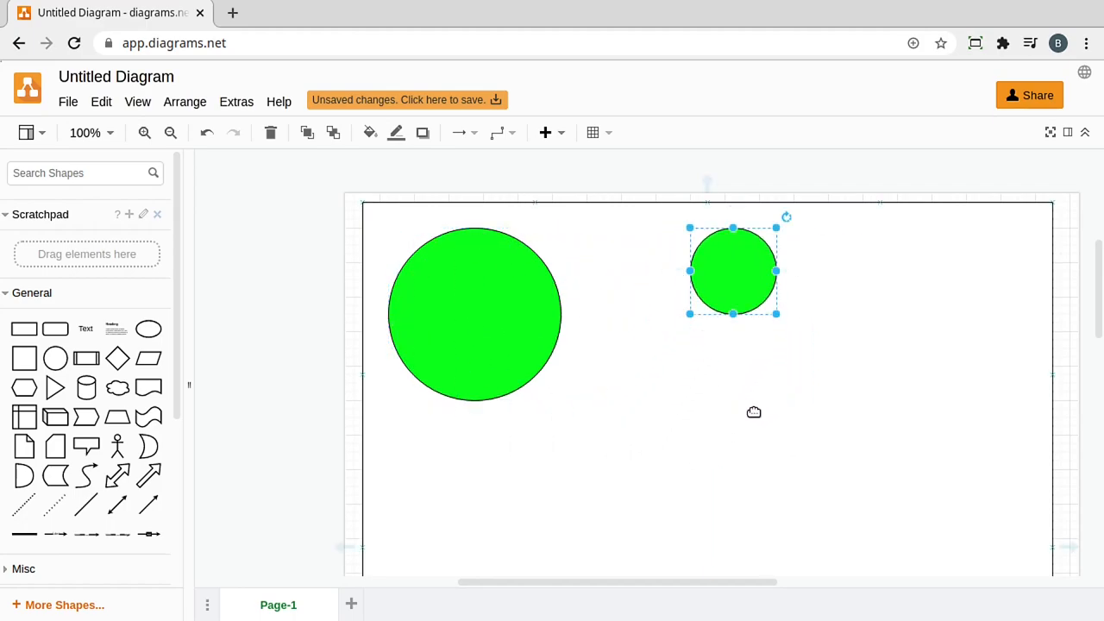
# Try out smaller circle copies, then reselect the original large circle
pyautogui.moveTo(733, 269); pyautogui.dragTo(880, 374)
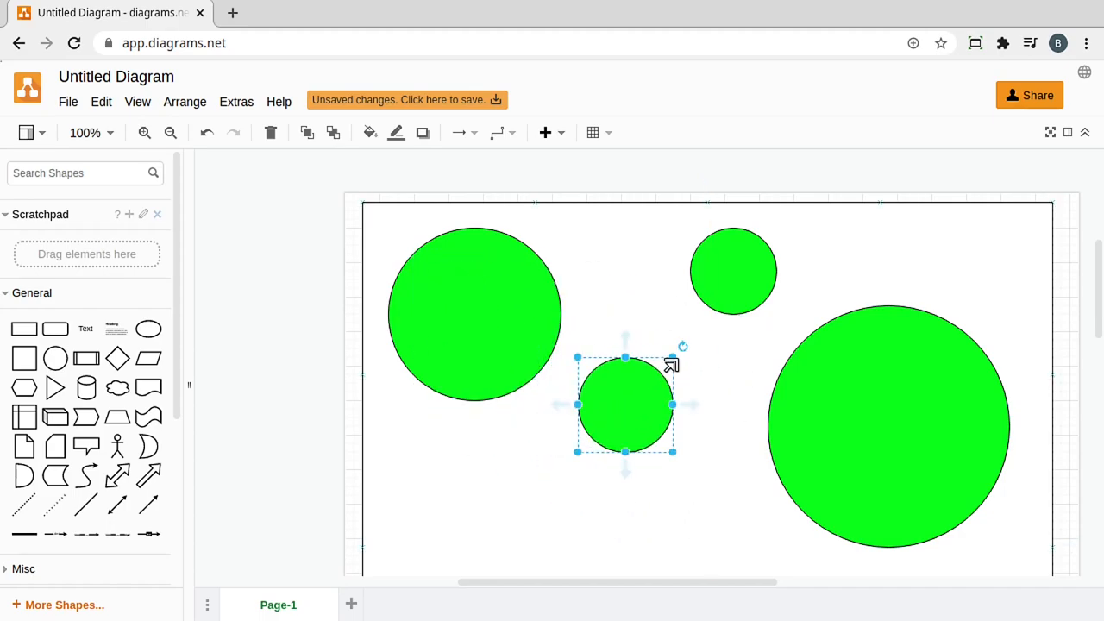
pyautogui.moveTo(625, 405); pyautogui.dragTo(638, 392)
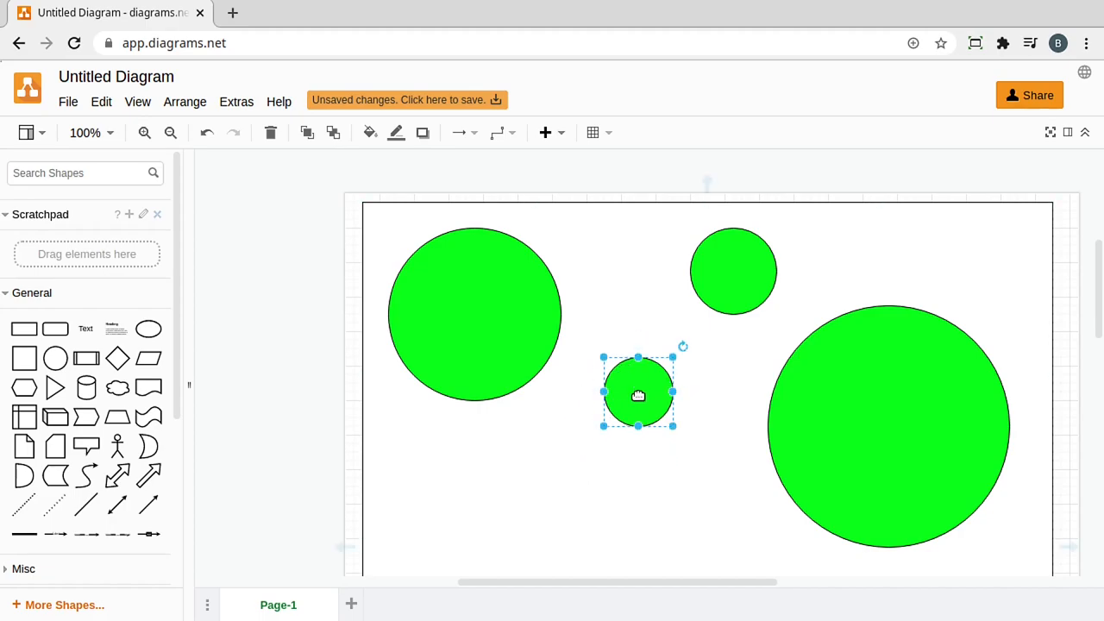
pyautogui.moveTo(638, 391); pyautogui.dragTo(621, 408)
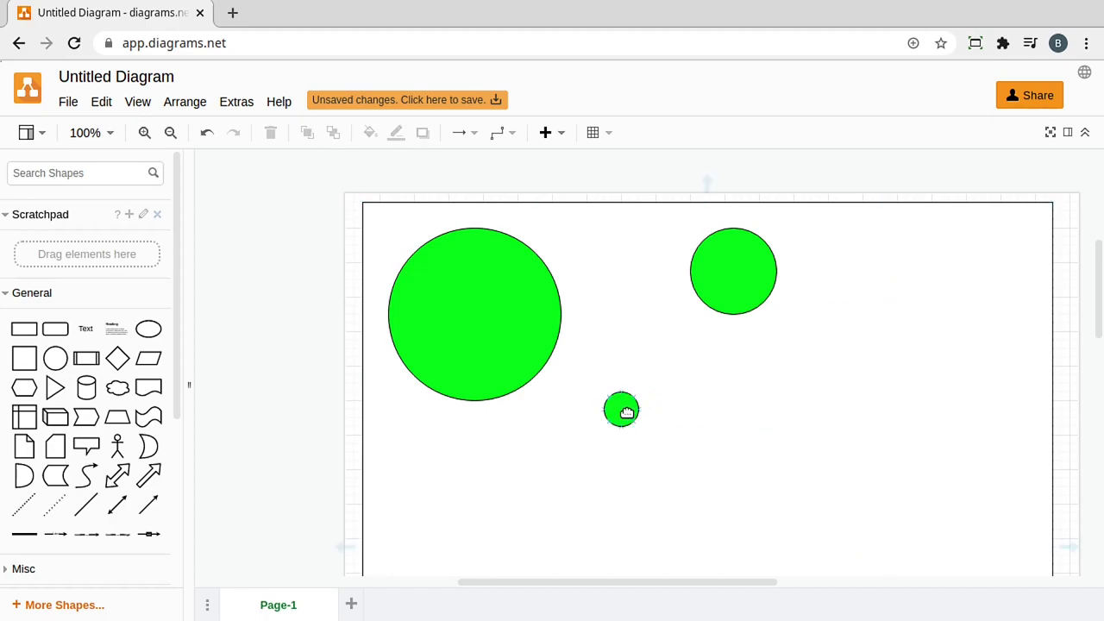
pyautogui.click(474, 313)
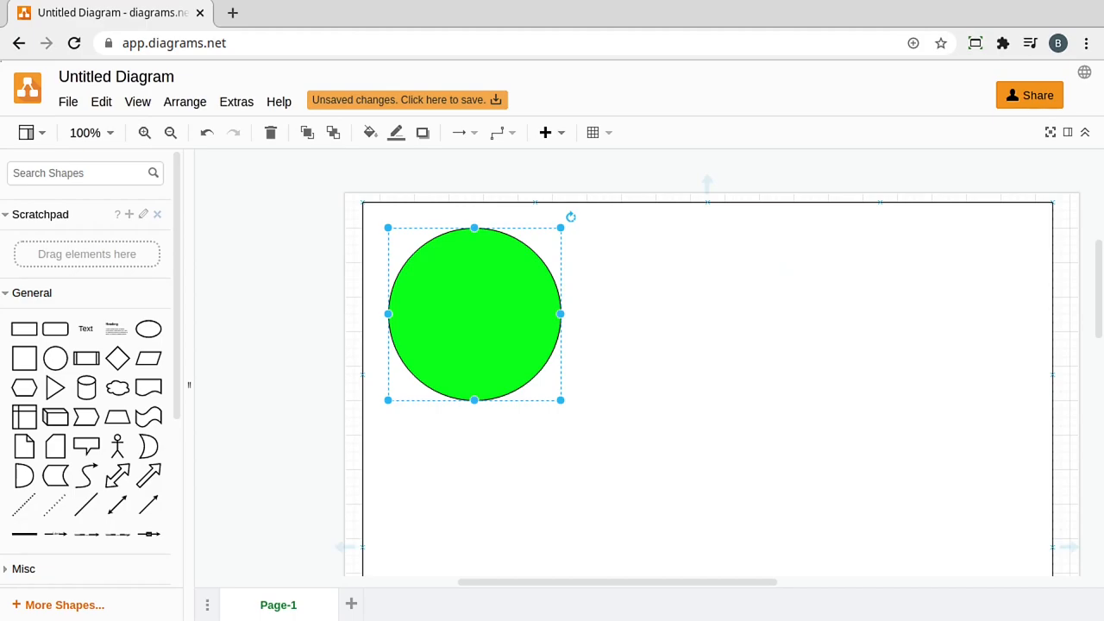
# Label the green circle 'script.py'
pyautogui.doubleClick(474, 313)
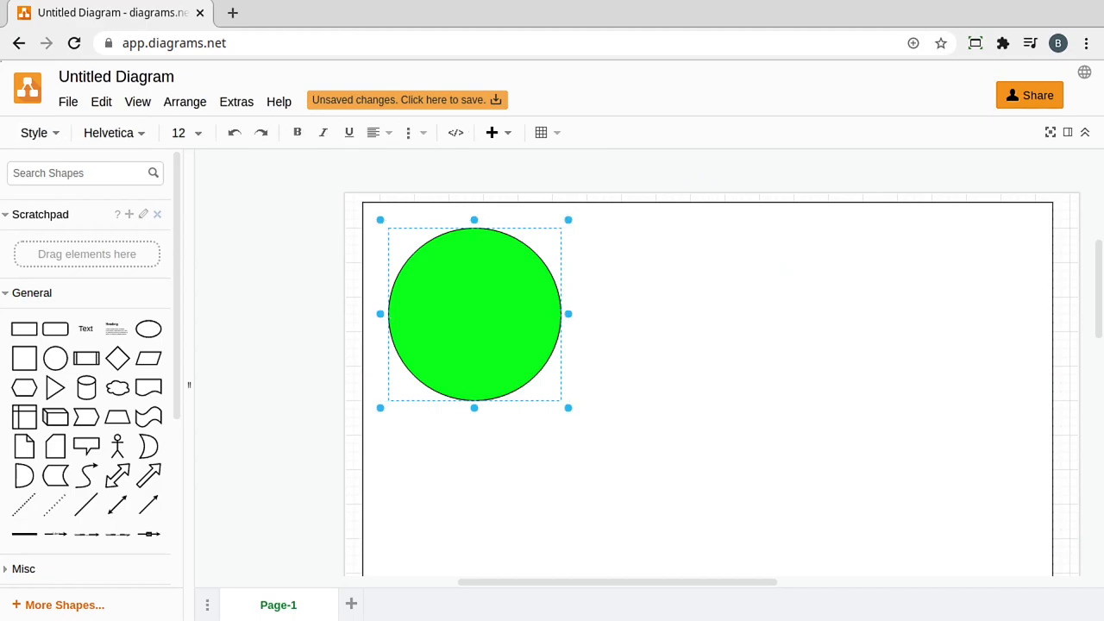
pyautogui.write('scrip')
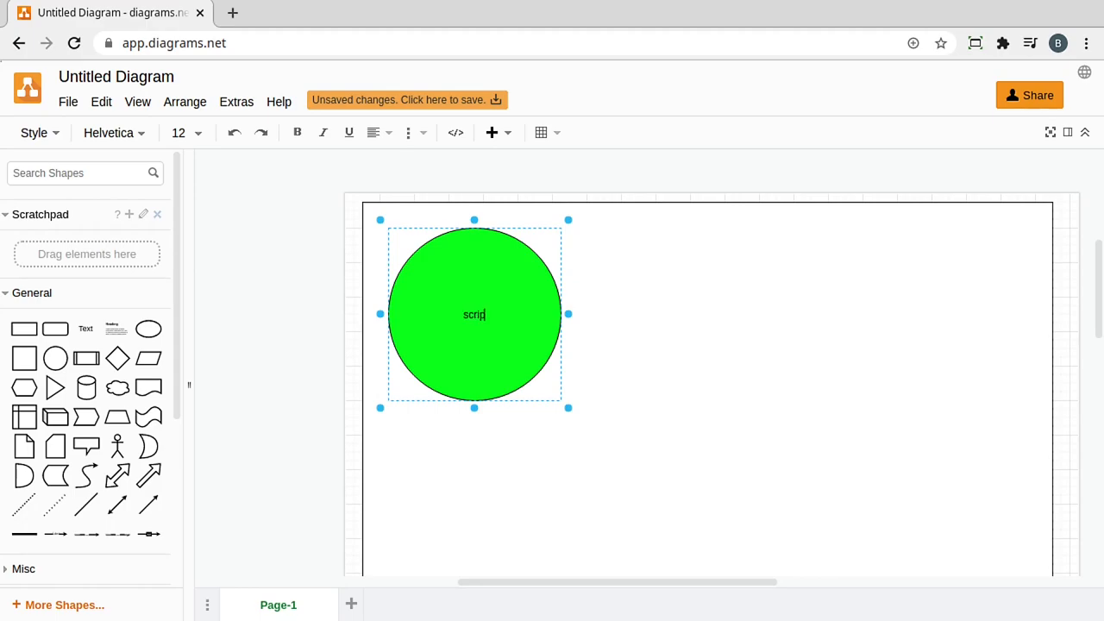
pyautogui.write('t.py')
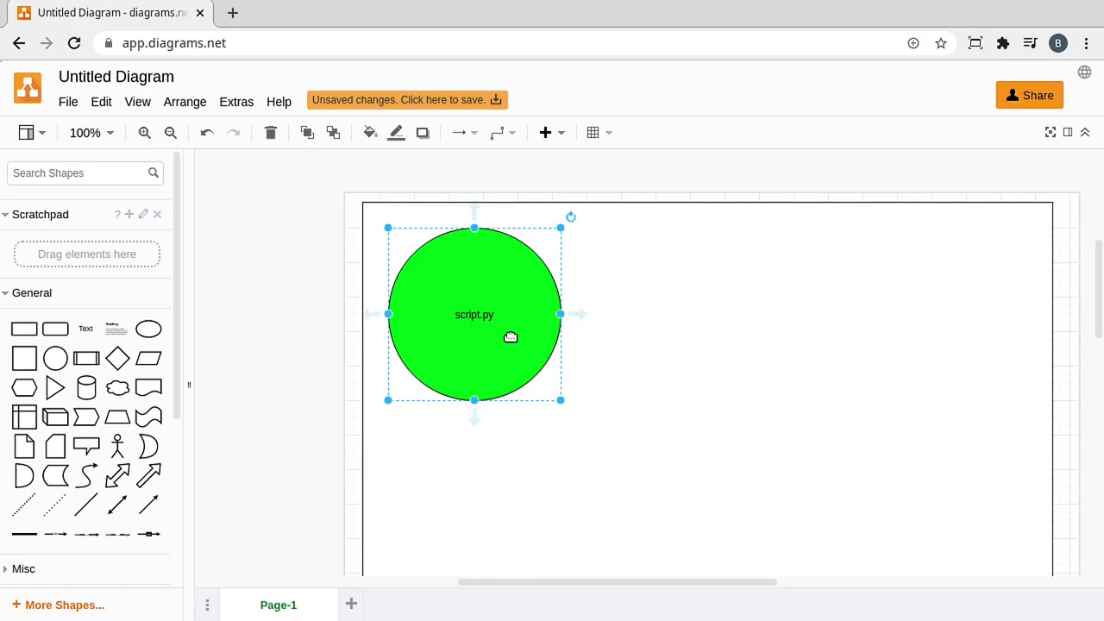
# Create connected script.py copies and draw arrows from the first circle to the others
pyautogui.moveTo(474, 314); pyautogui.dragTo(716, 322)
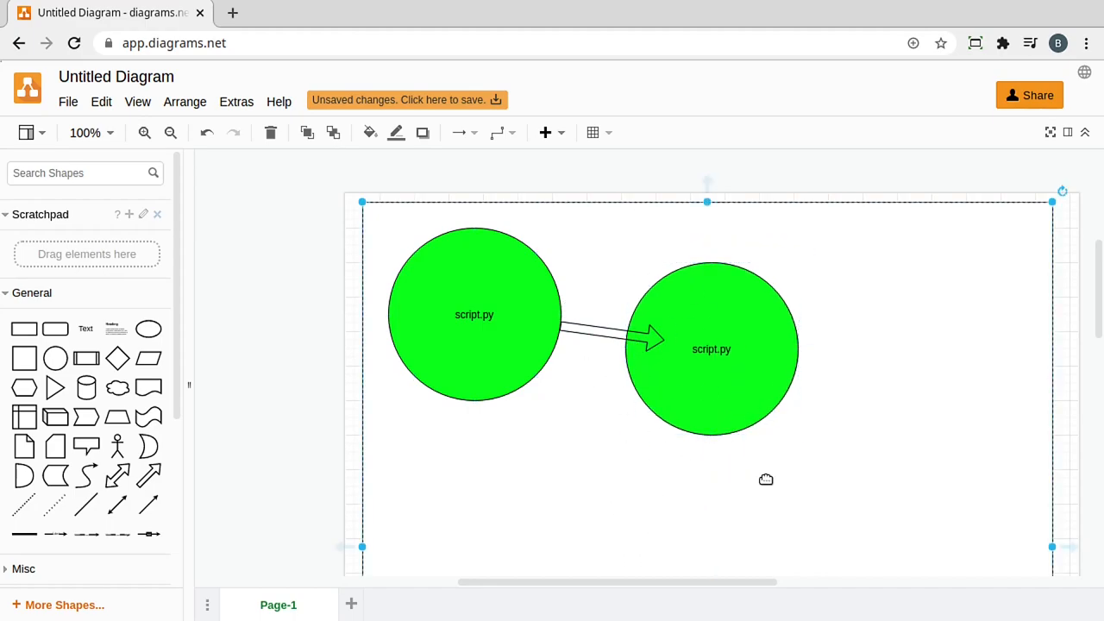
pyautogui.click(711, 348)
pyautogui.write('v')
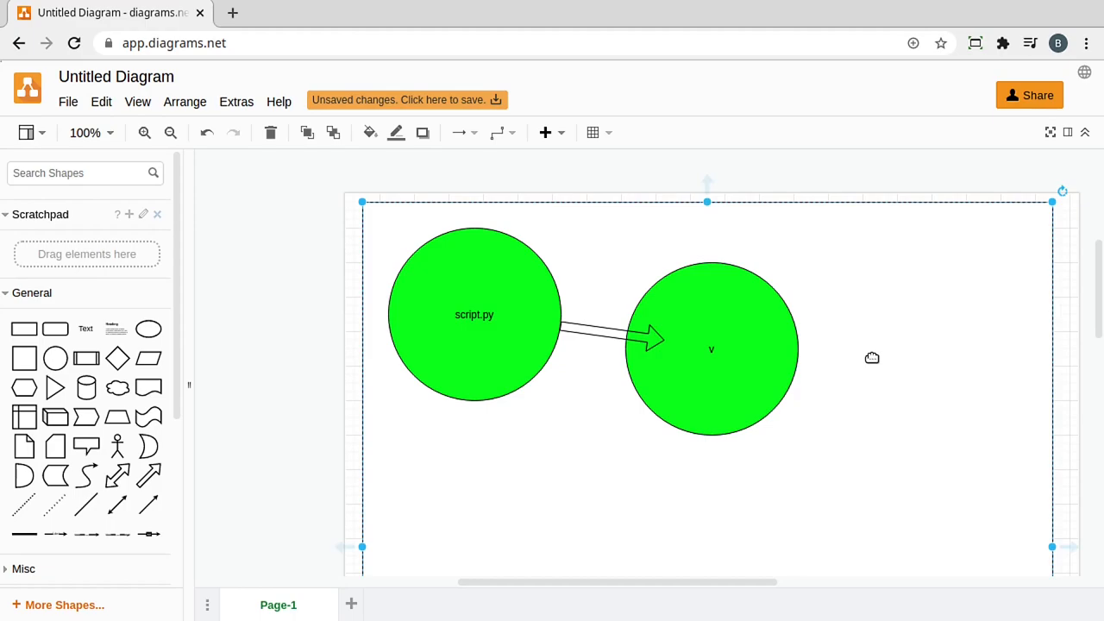
pyautogui.click(710, 349)
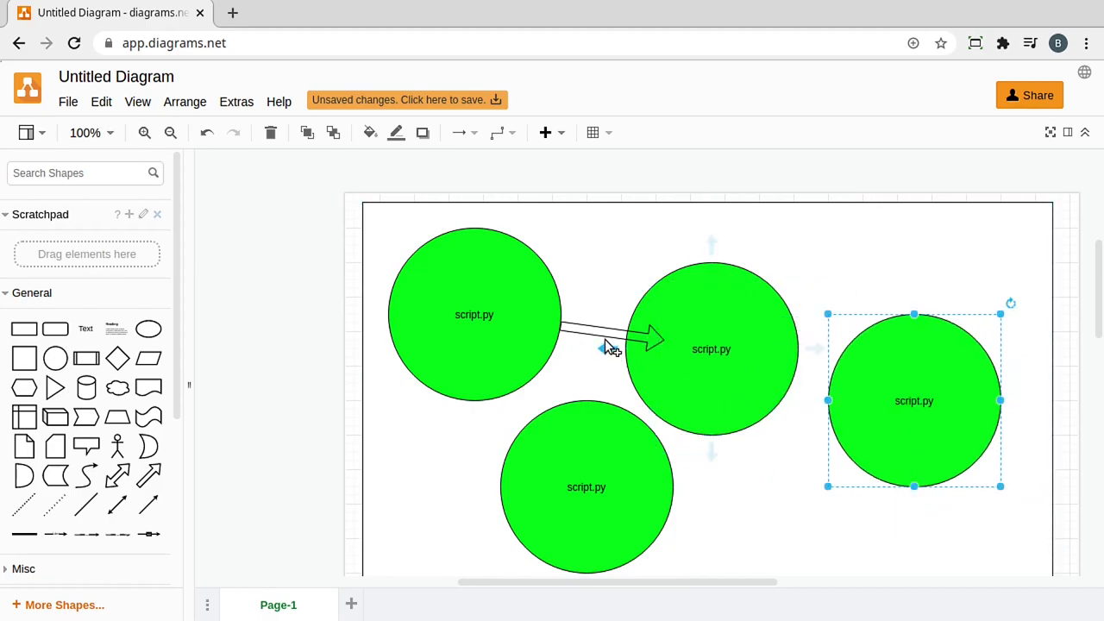
pyautogui.click(604, 345)
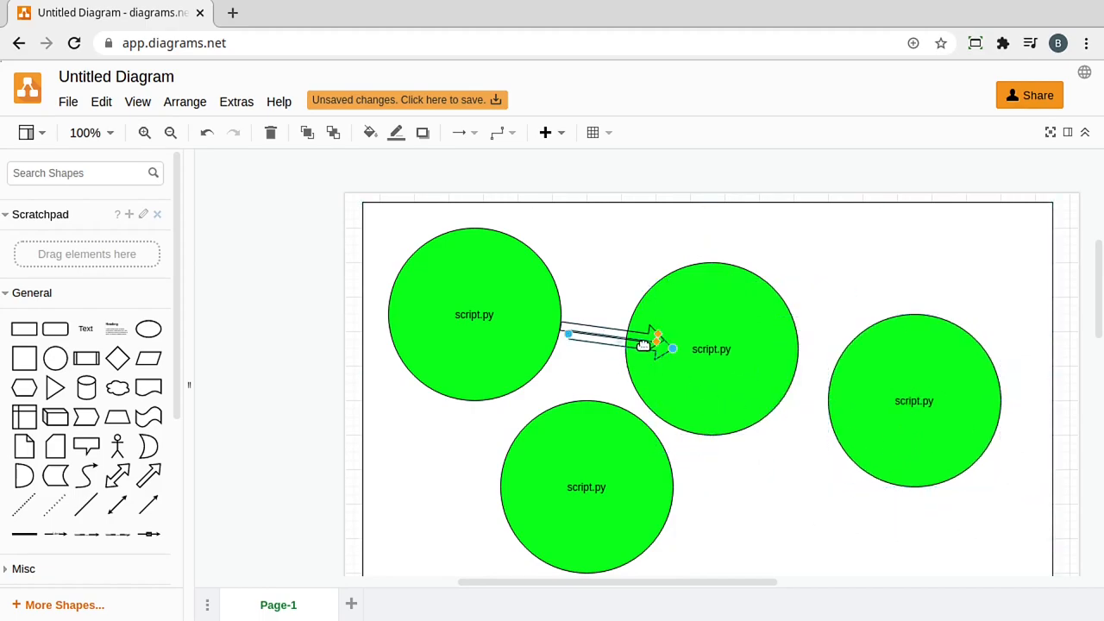
pyautogui.moveTo(672, 349); pyautogui.dragTo(621, 362)
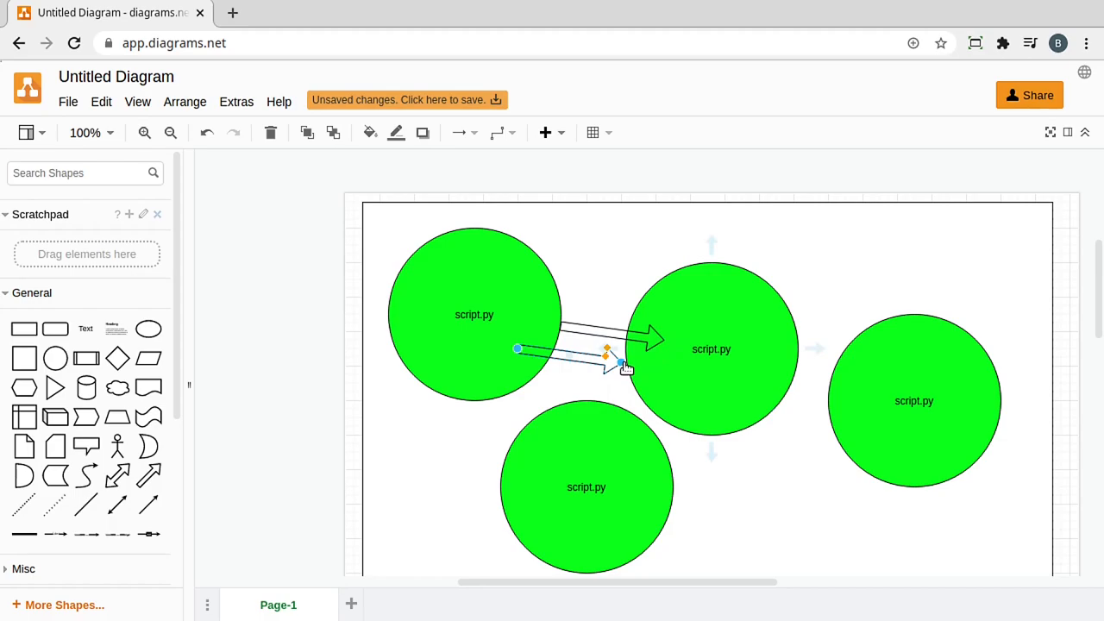
pyautogui.moveTo(621, 362); pyautogui.dragTo(826, 388)
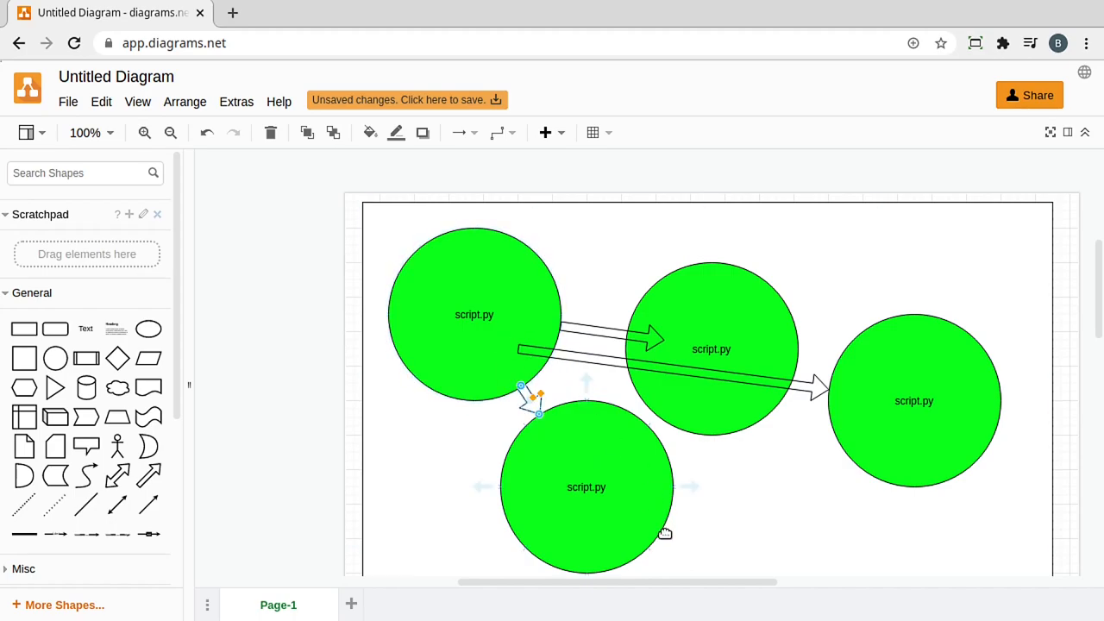
pyautogui.click(776, 520)
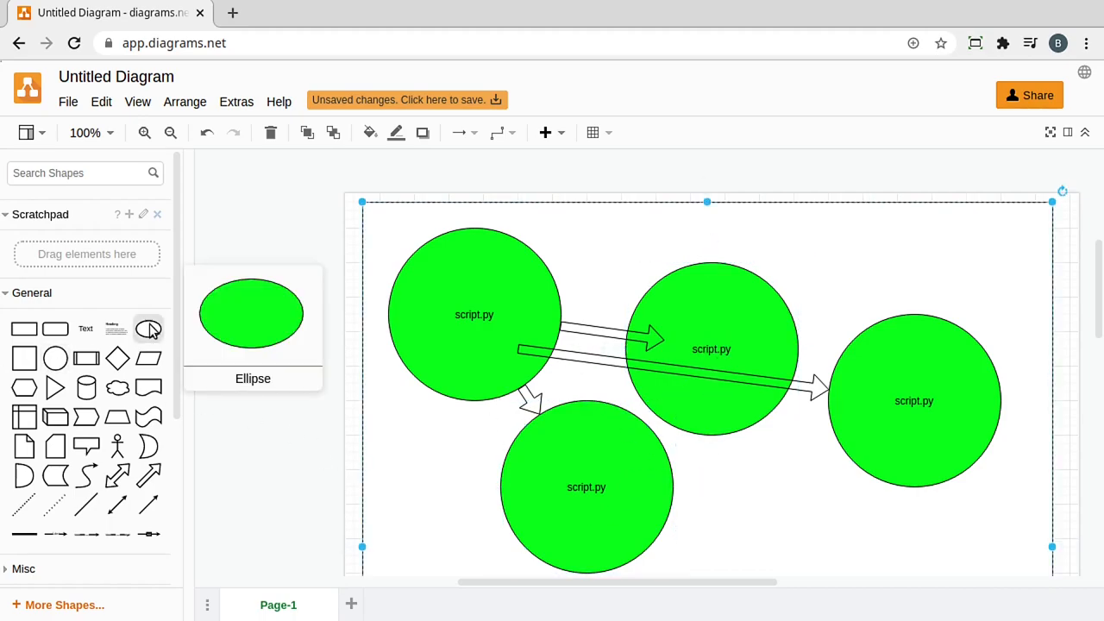
# Put a small circle inside the first circle, fill it yellow (FFDE08), and copy it into another circle
pyautogui.moveTo(148, 328); pyautogui.dragTo(465, 355)
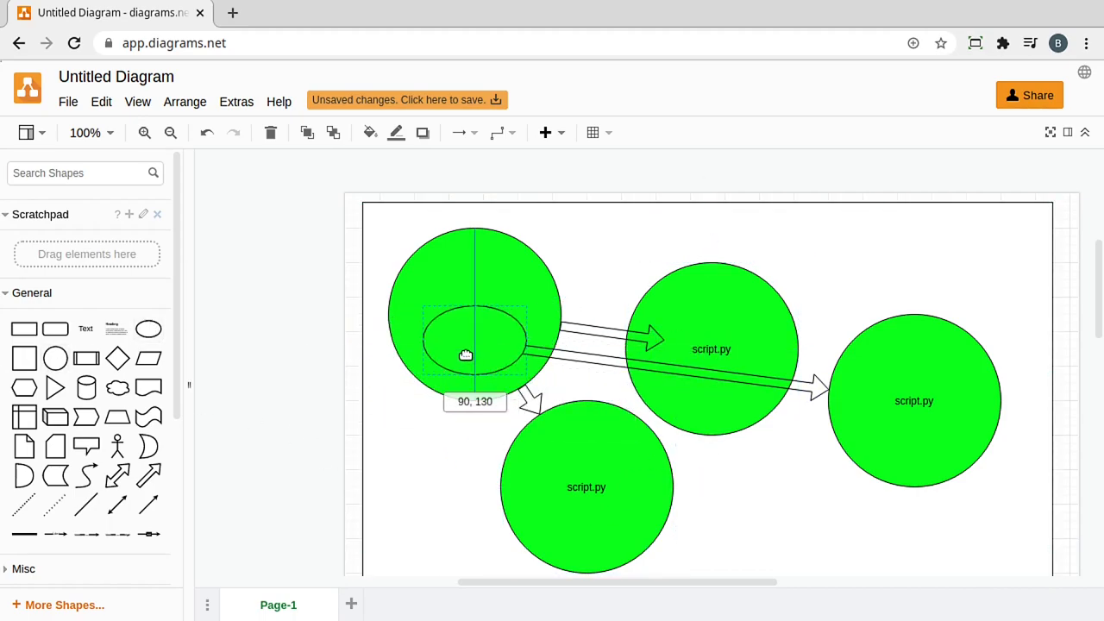
pyautogui.click(474, 353)
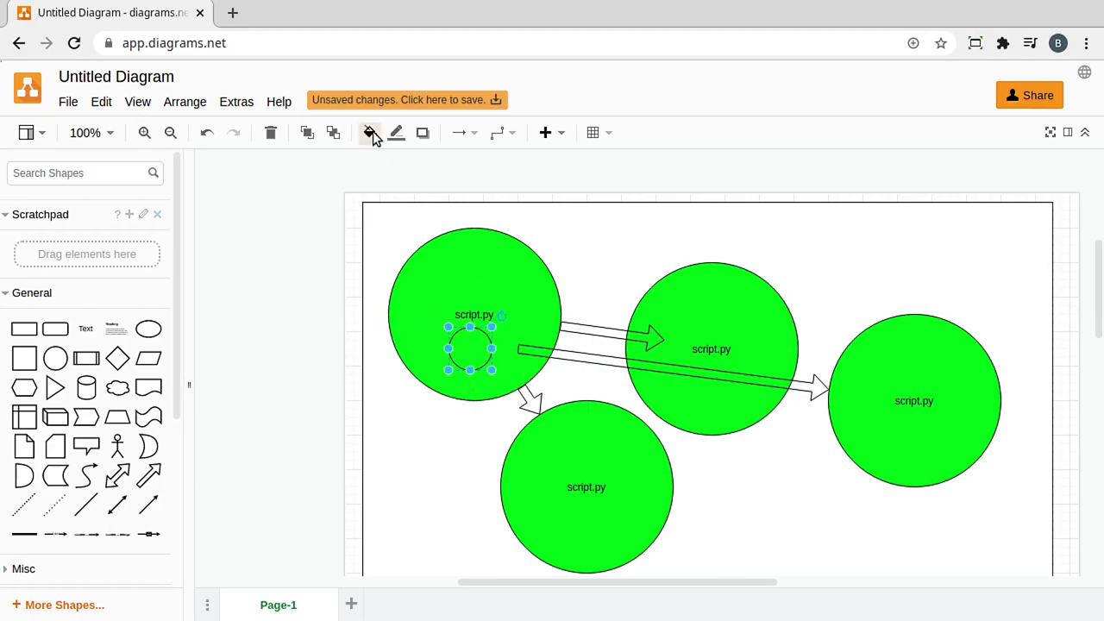
pyautogui.click(371, 132)
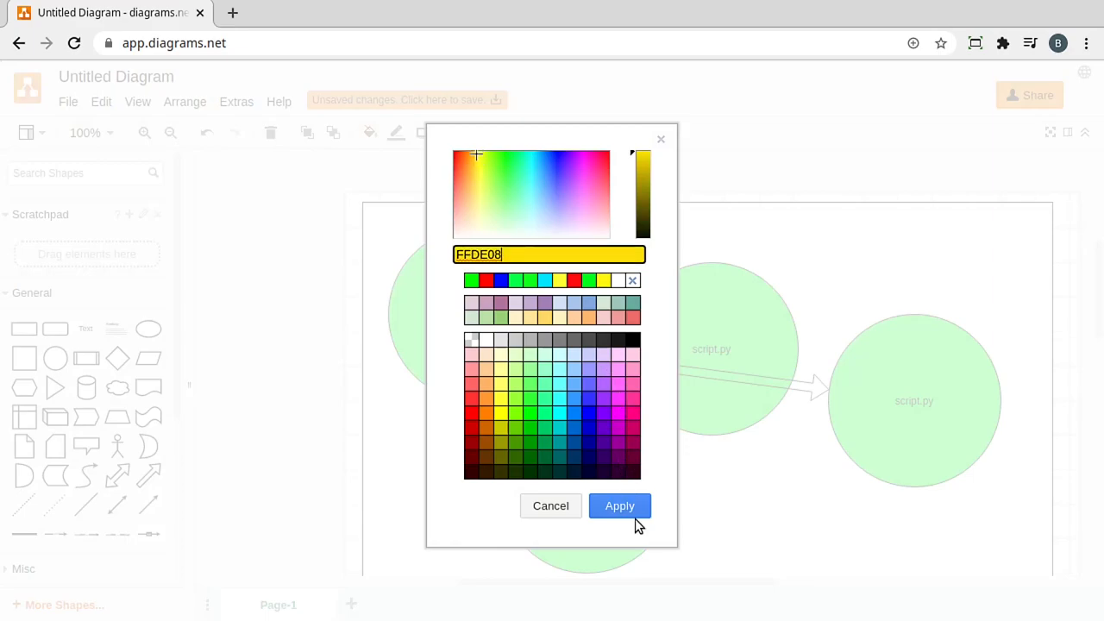
pyautogui.click(619, 505)
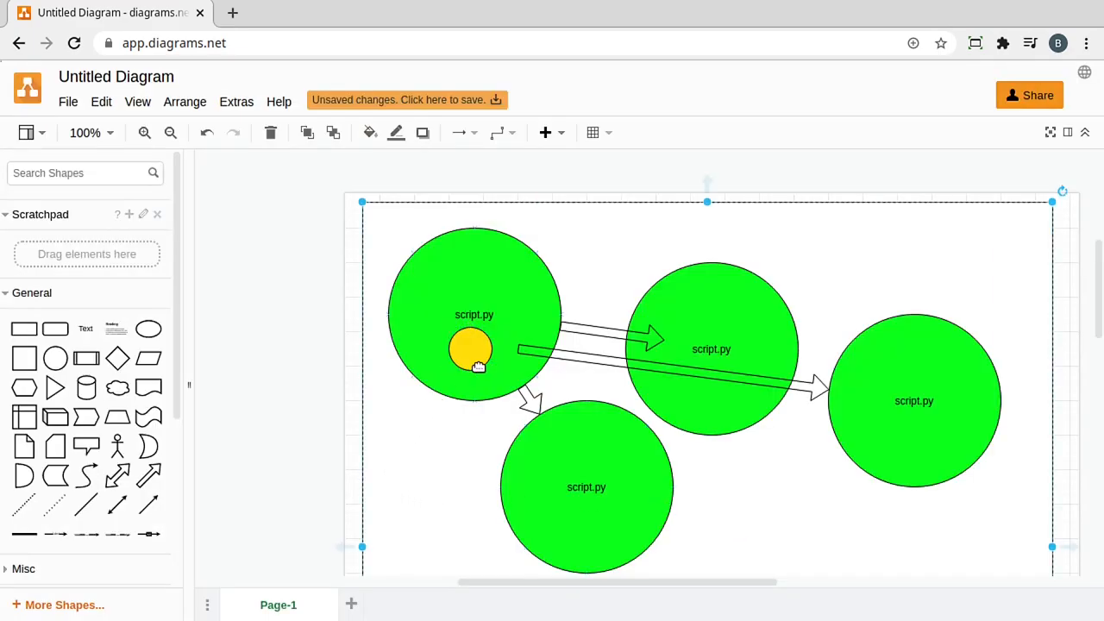
pyautogui.click(470, 349)
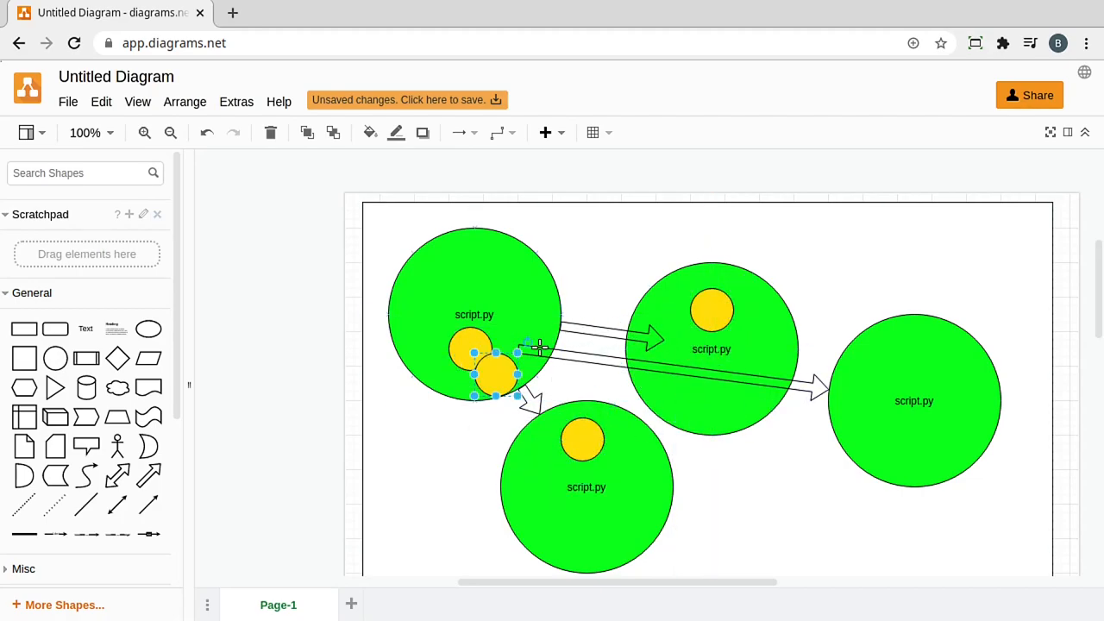
pyautogui.moveTo(496, 375); pyautogui.dragTo(914, 349)
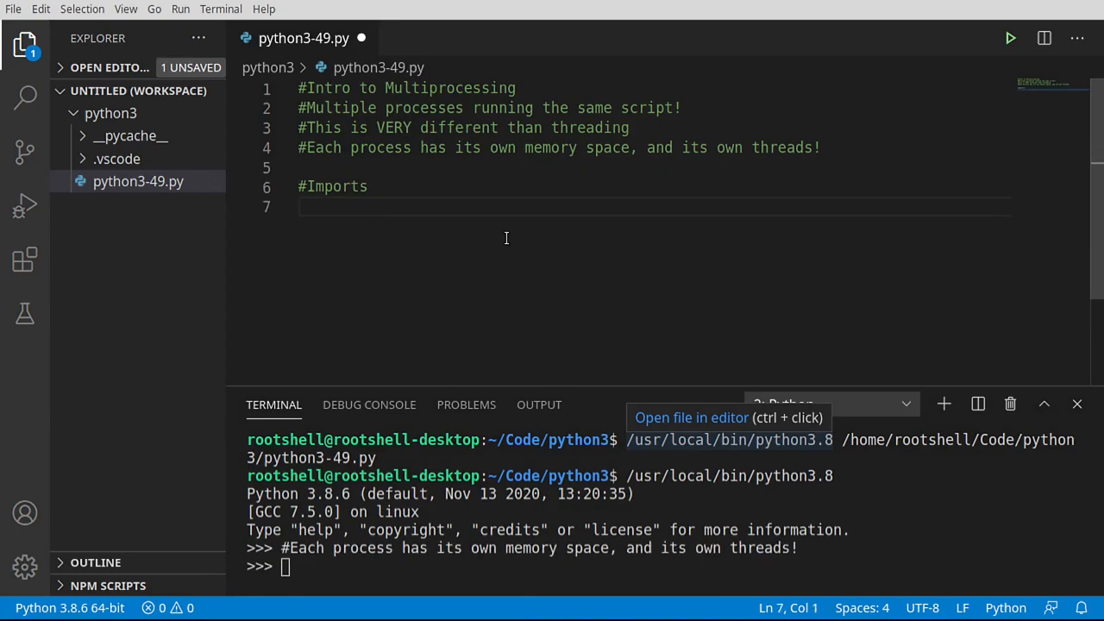
# Add 'import logging', 'import multiprocessing', 'from multiprocessing import process' and 'import time'
pyautogui.write('import')
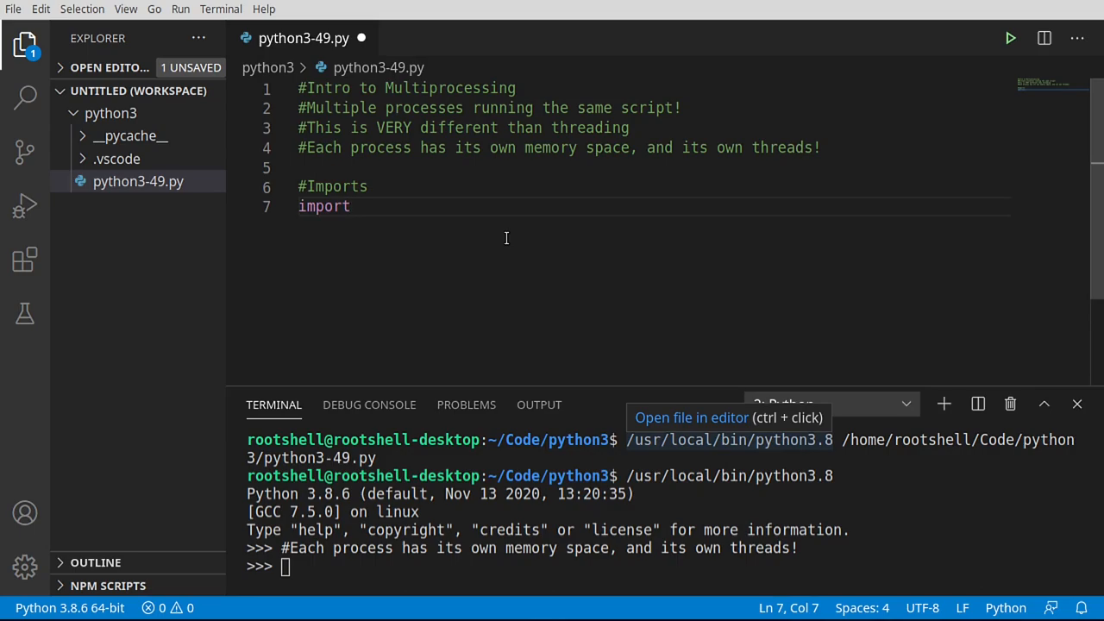
pyautogui.write('logging')
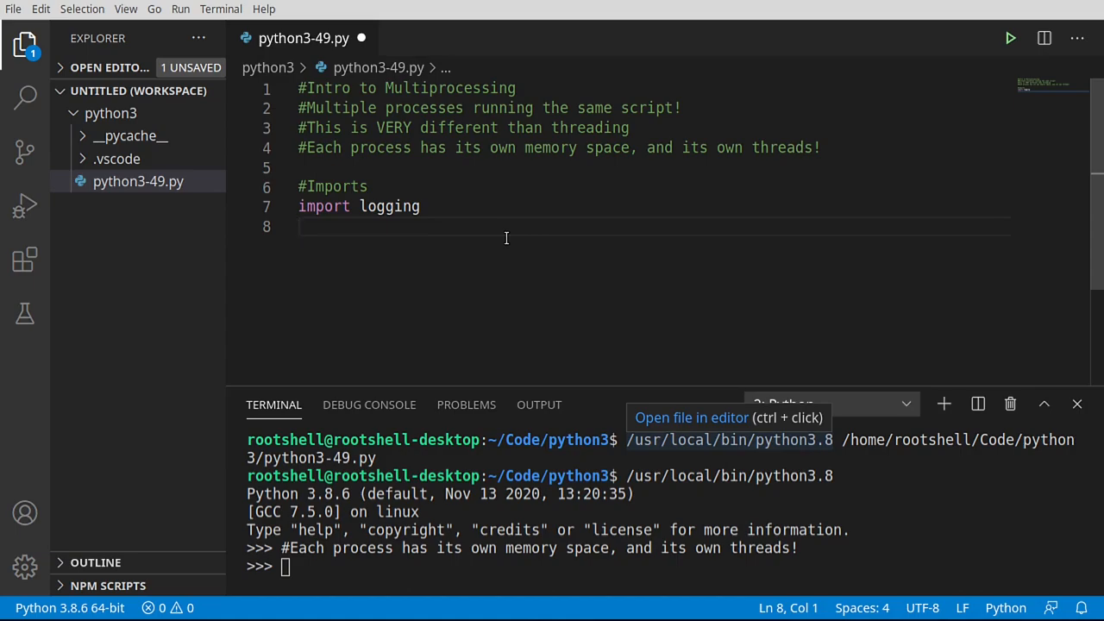
pyautogui.write('import')
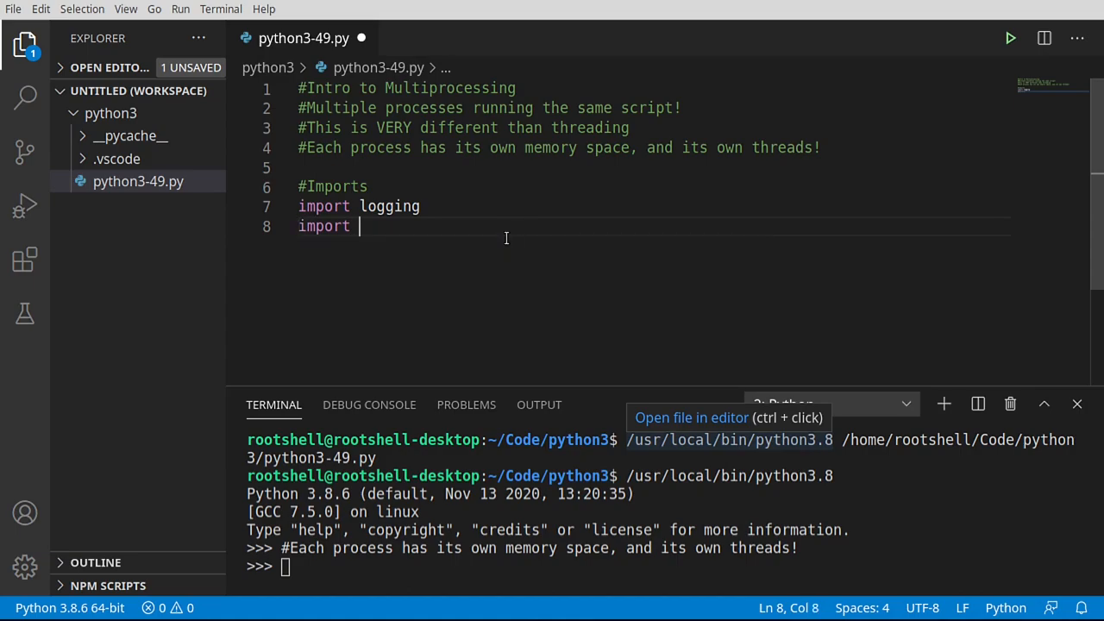
pyautogui.write('multiprocessing')
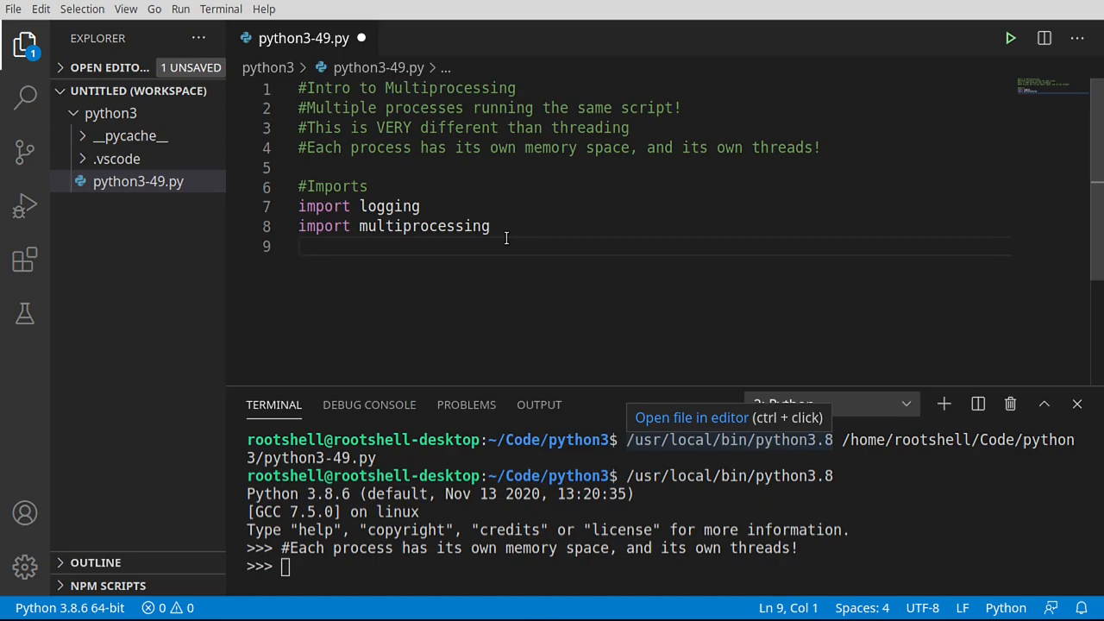
pyautogui.write('from')
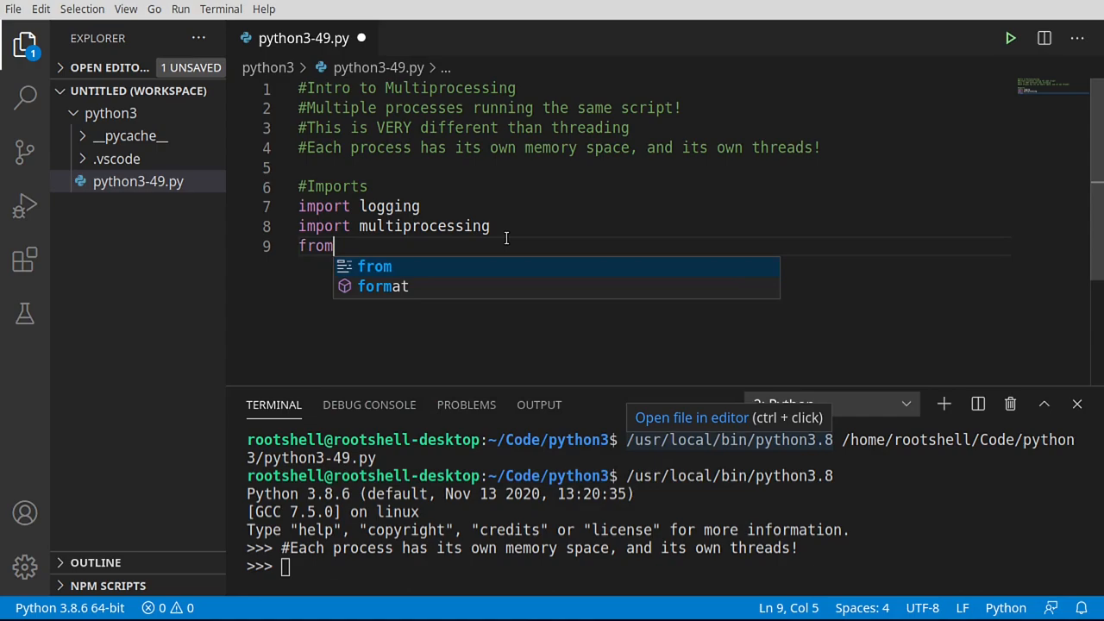
pyautogui.write('multiprocessing')
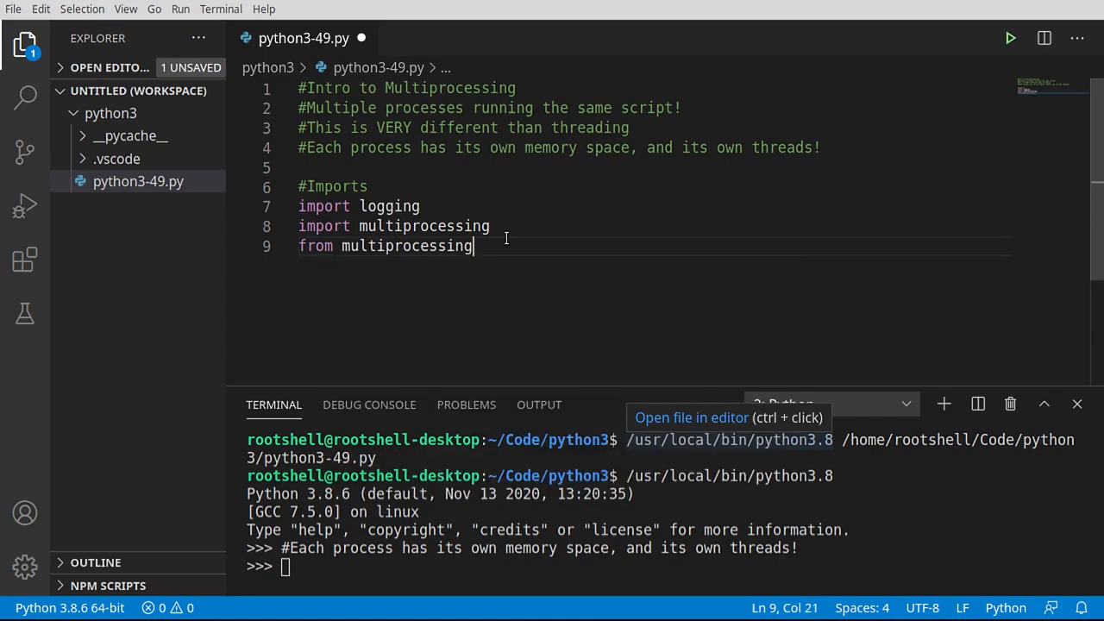
pyautogui.write('import process')
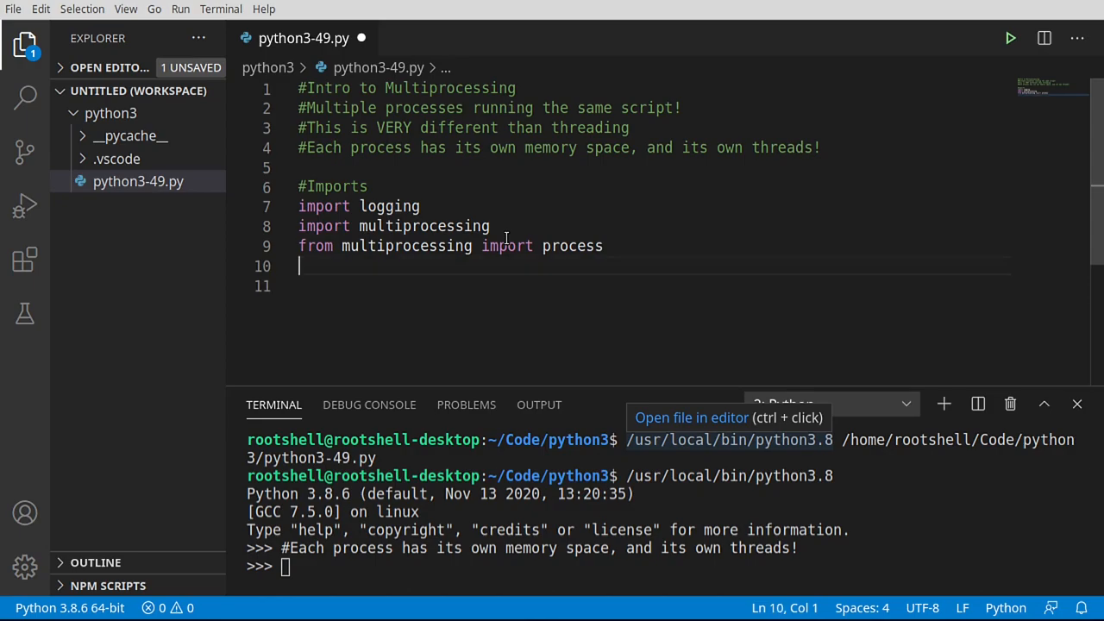
pyautogui.write('import')
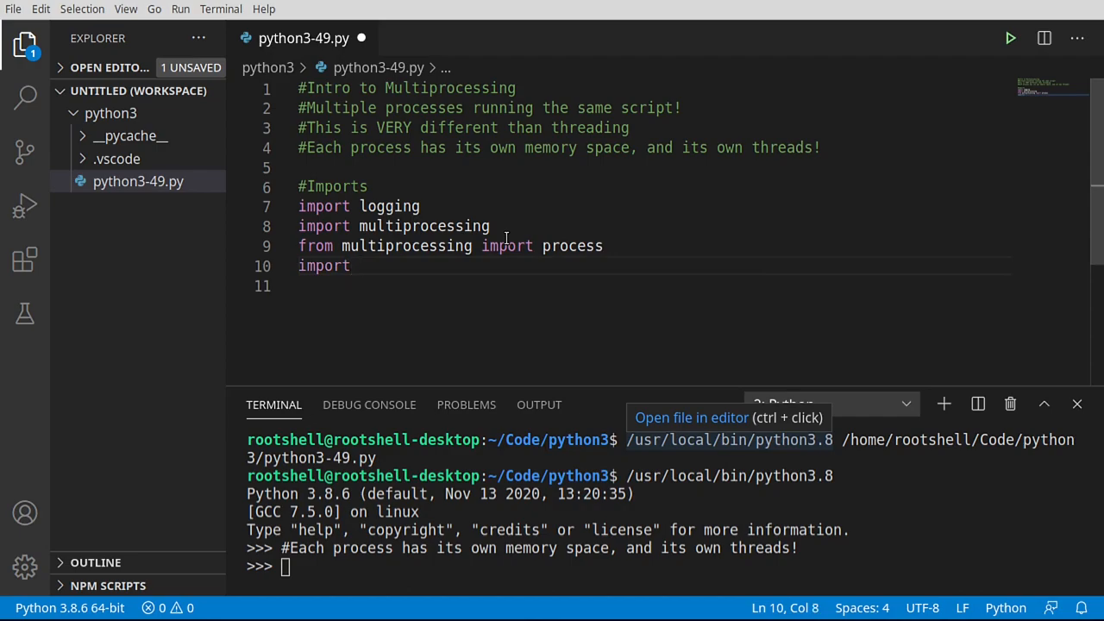
pyautogui.write('time')
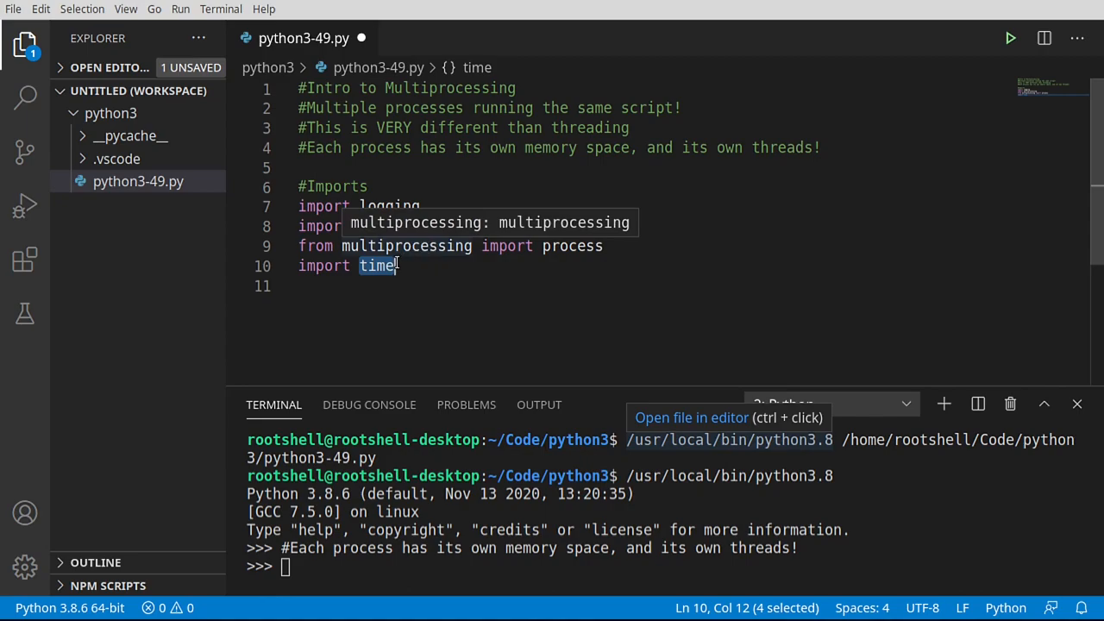
pyautogui.moveTo(378, 265)
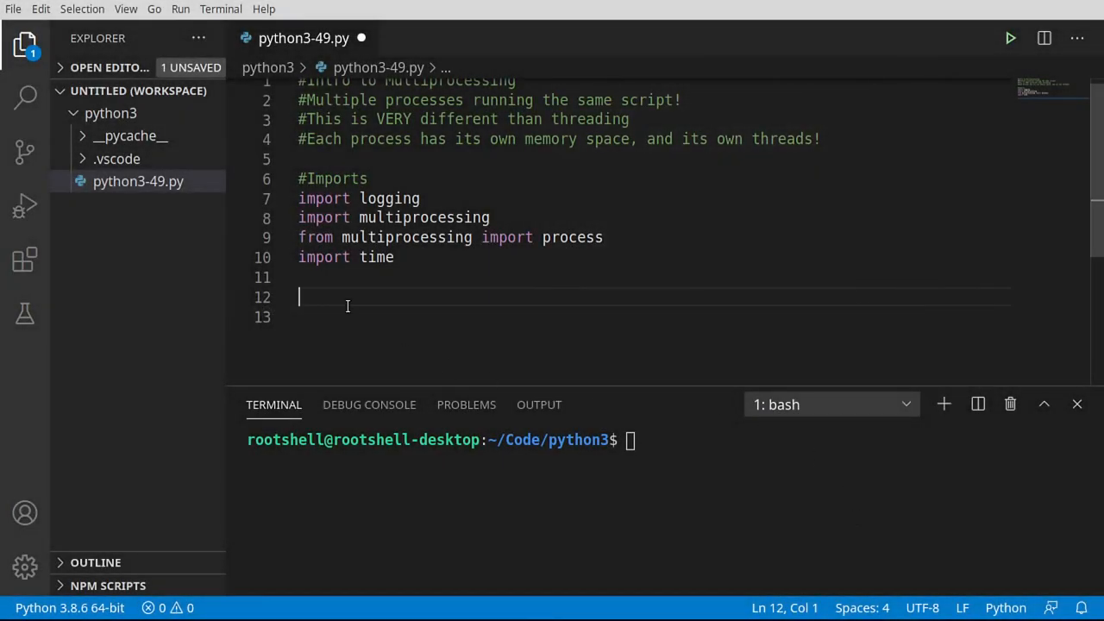
# Type '#Process starting function', 'def run(num):' and 'name = process.current_process().name'
pyautogui.write('#Process starting function')
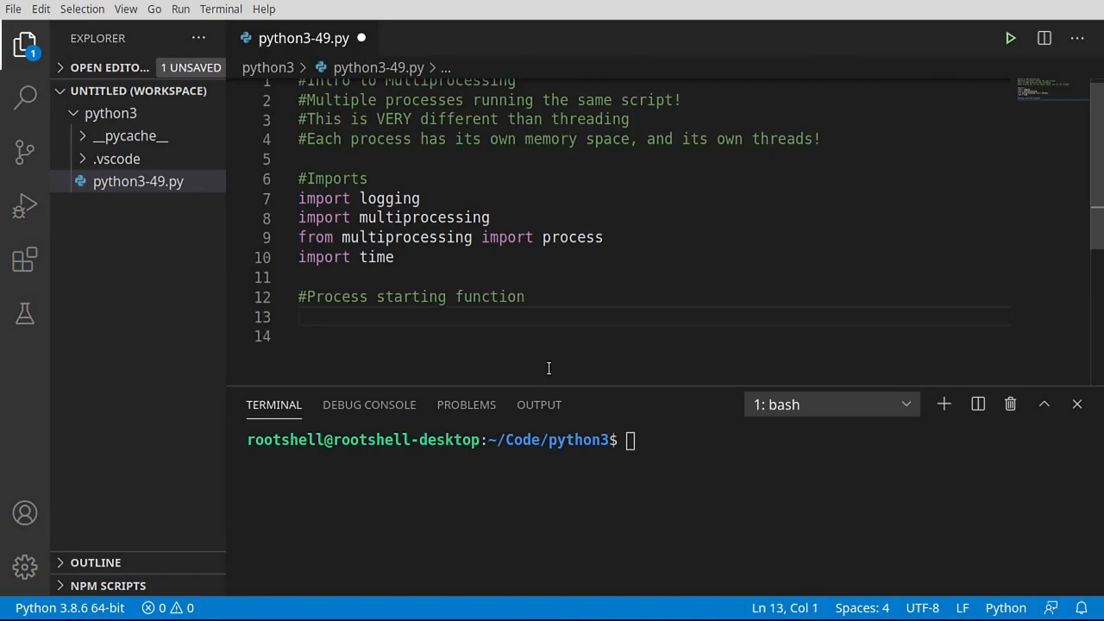
pyautogui.write('def run(')
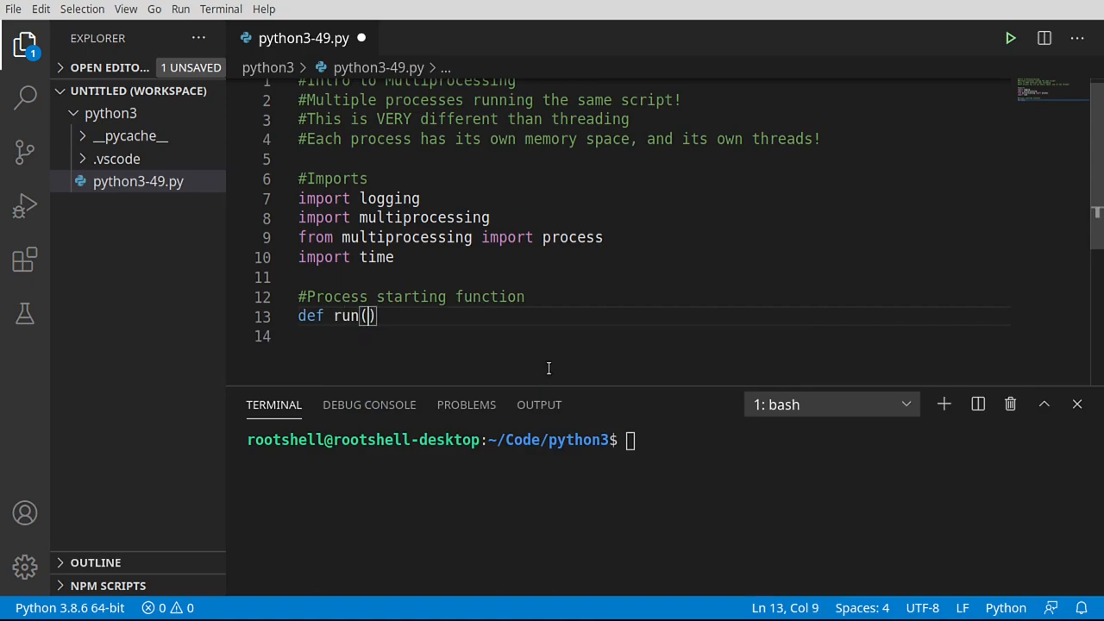
pyautogui.write('num')
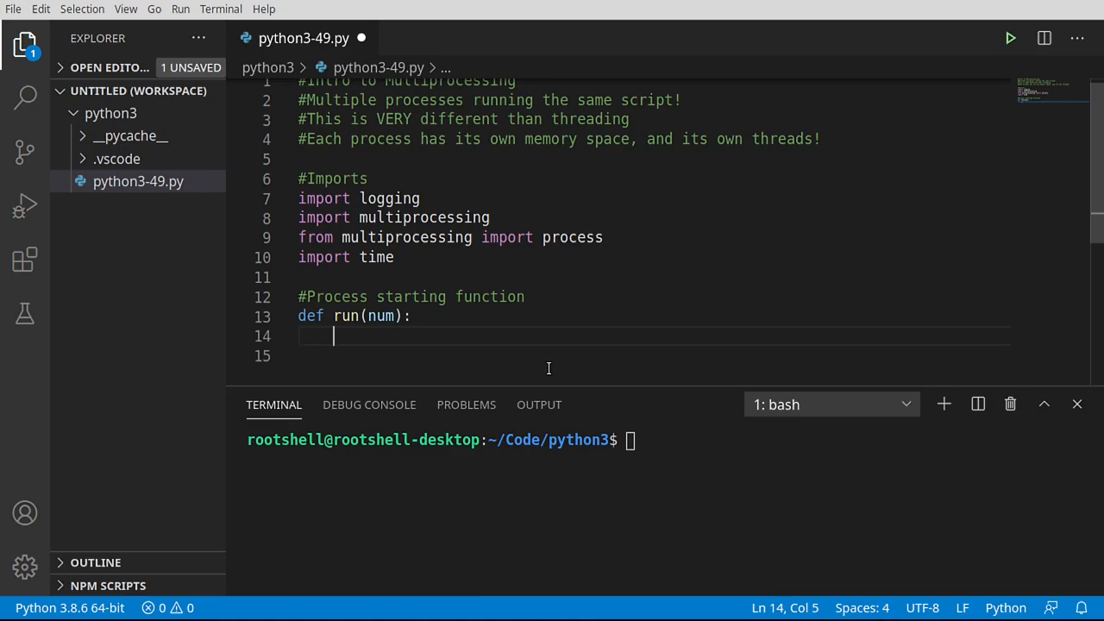
pyautogui.write('name =')
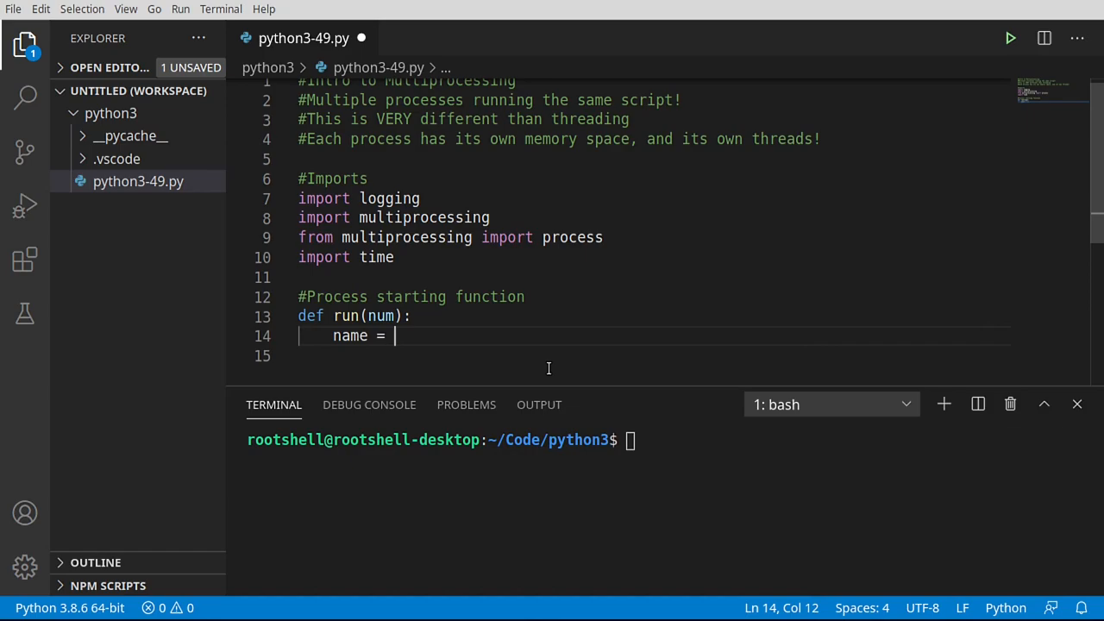
pyautogui.write('process')
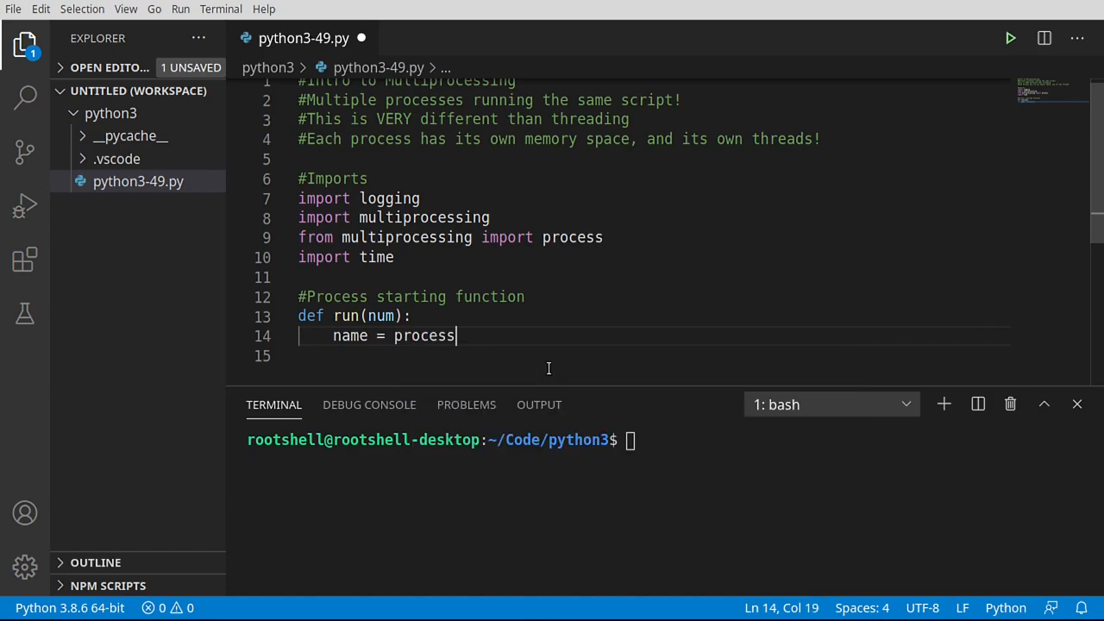
pyautogui.write('.current_process().na')
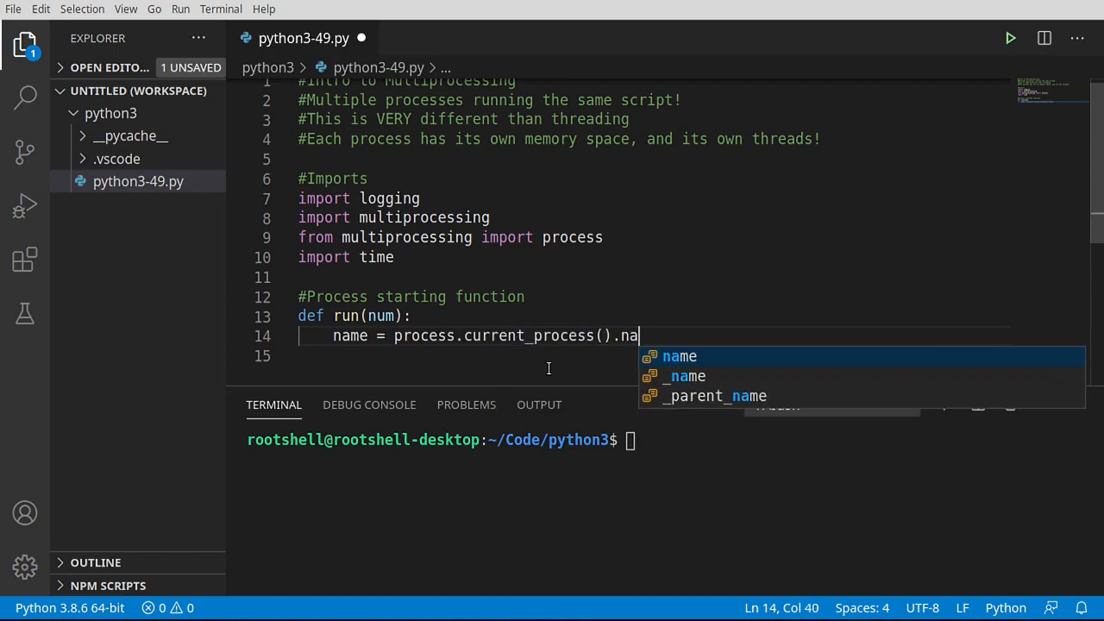
pyautogui.write('me')
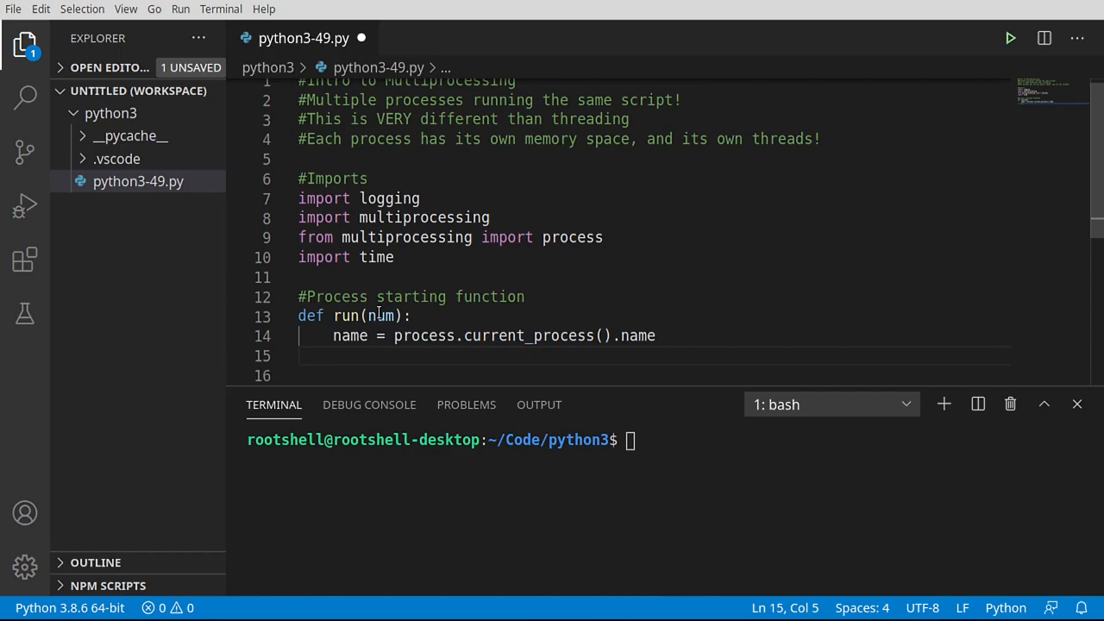
pyautogui.moveTo(736, 370)
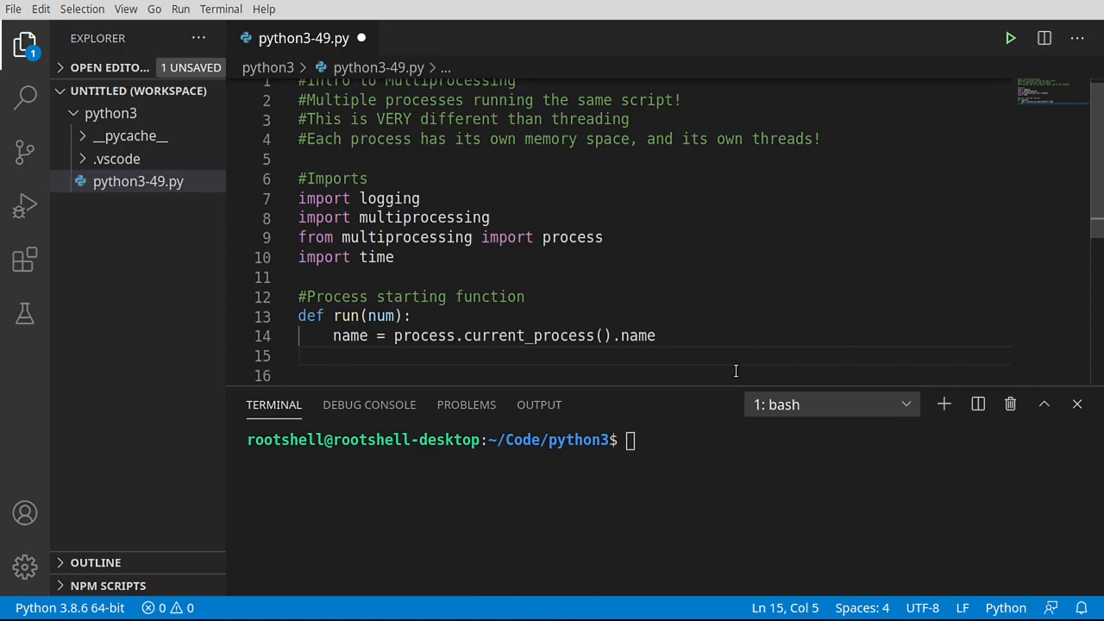
# Add logging.info(f'Running {name} as {__name__}') to run()
pyautogui.write('logging.')
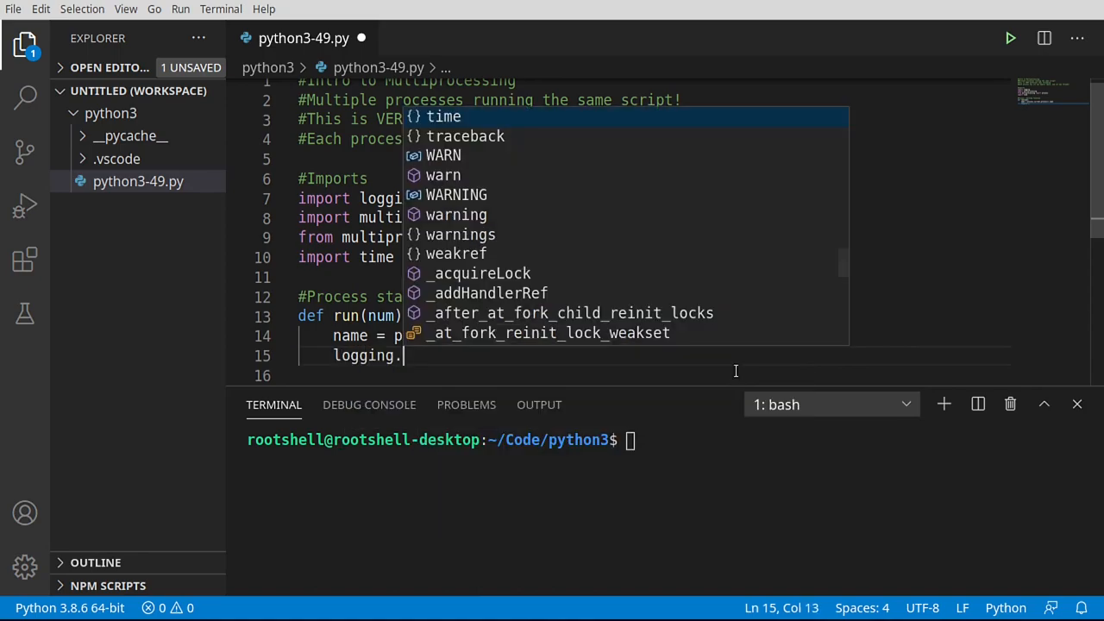
pyautogui.write('info(')
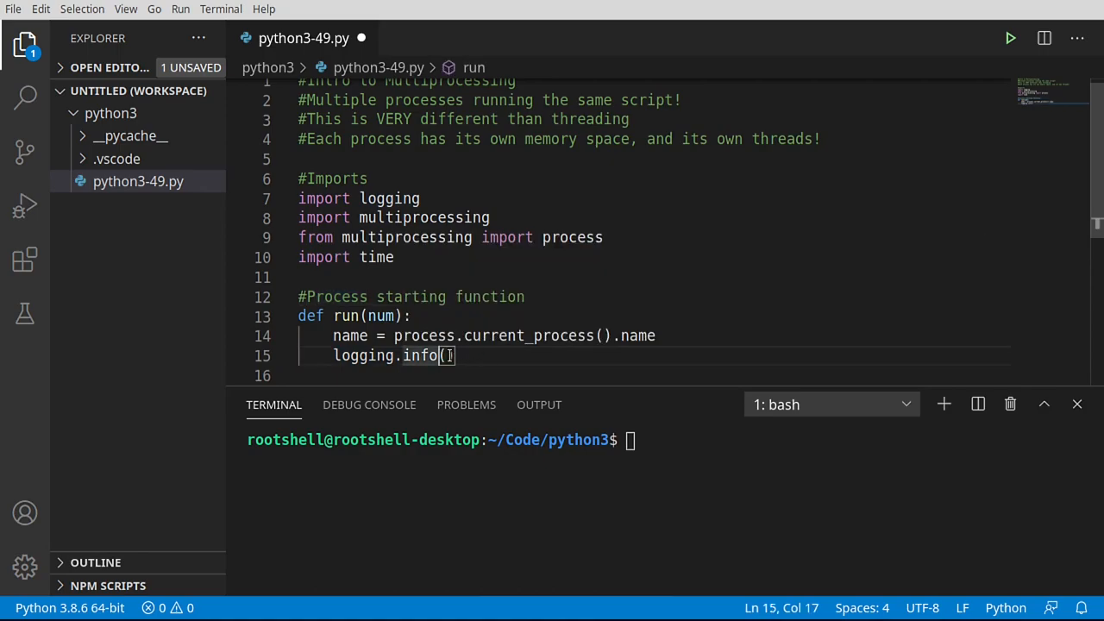
pyautogui.write('(')
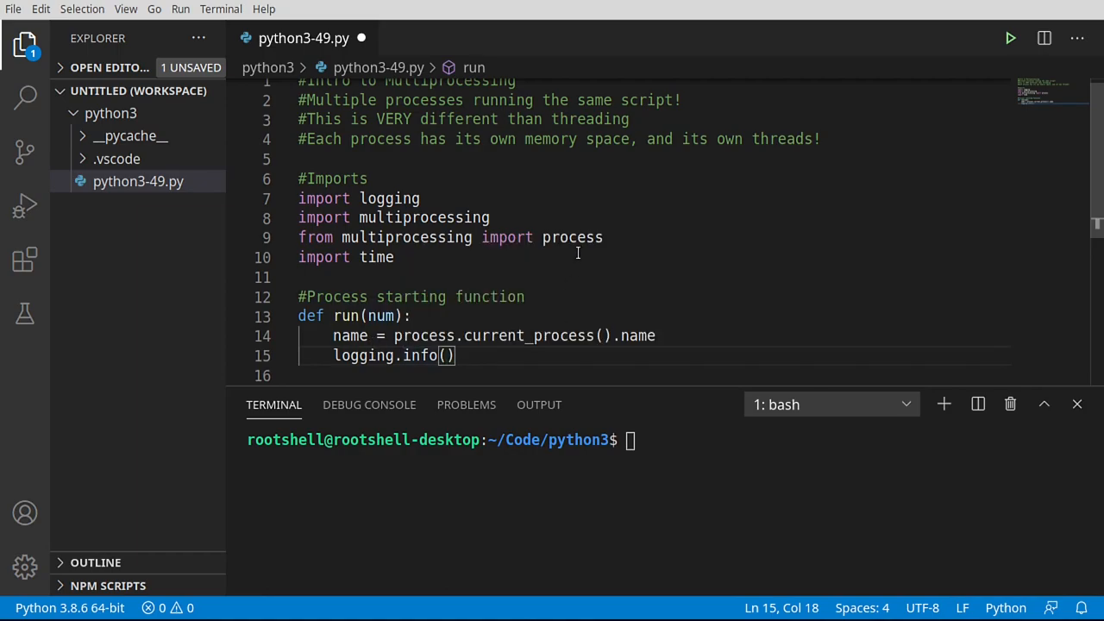
pyautogui.write("f''")
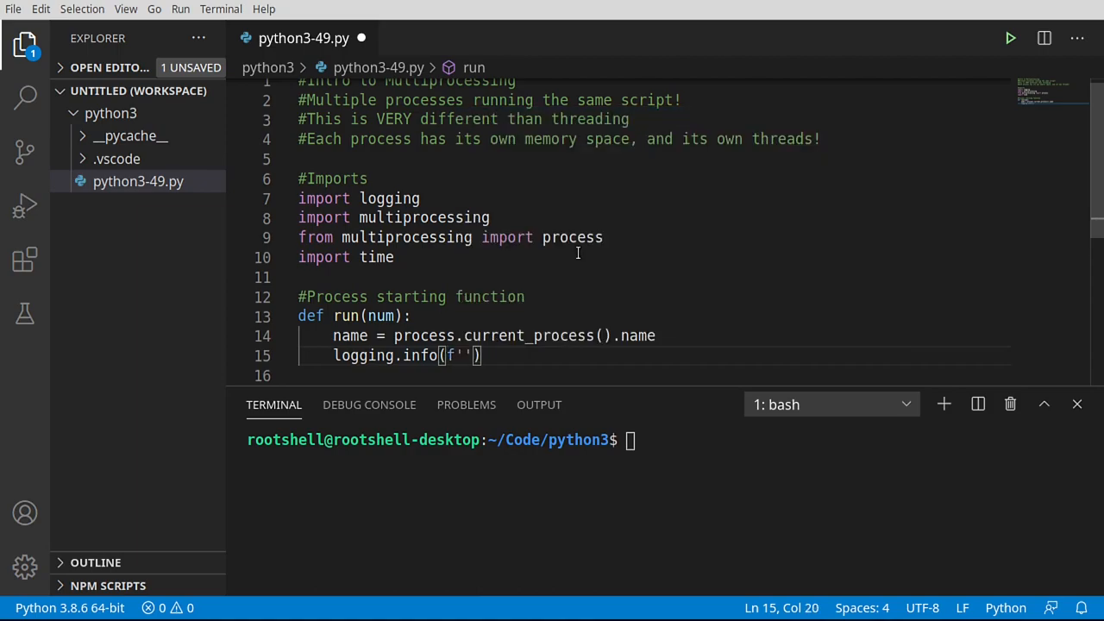
pyautogui.write('Running')
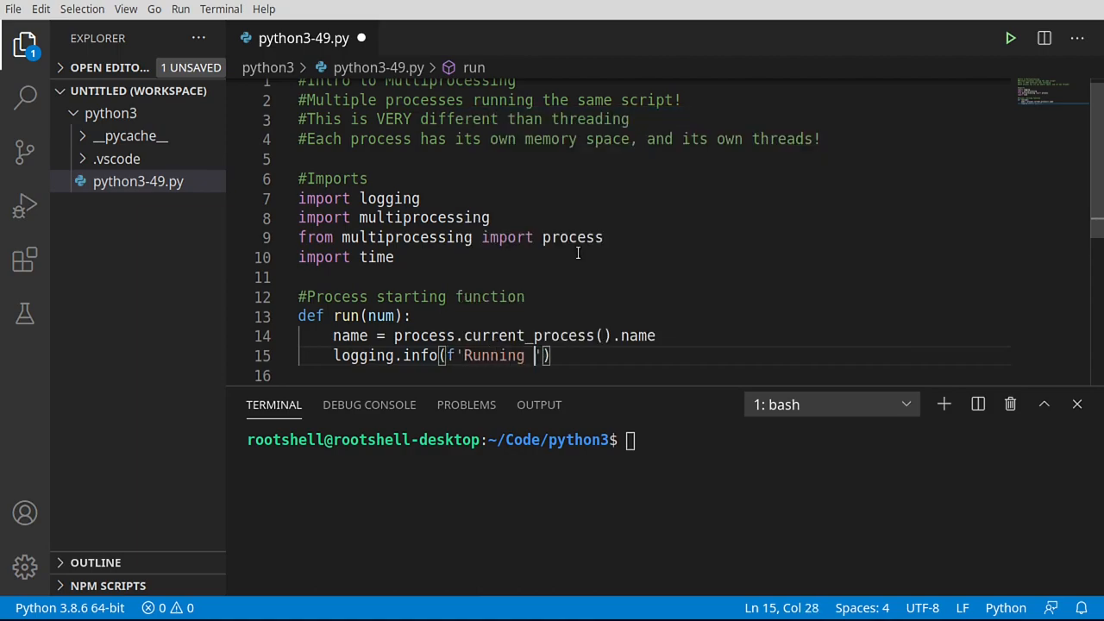
pyautogui.write('{}')
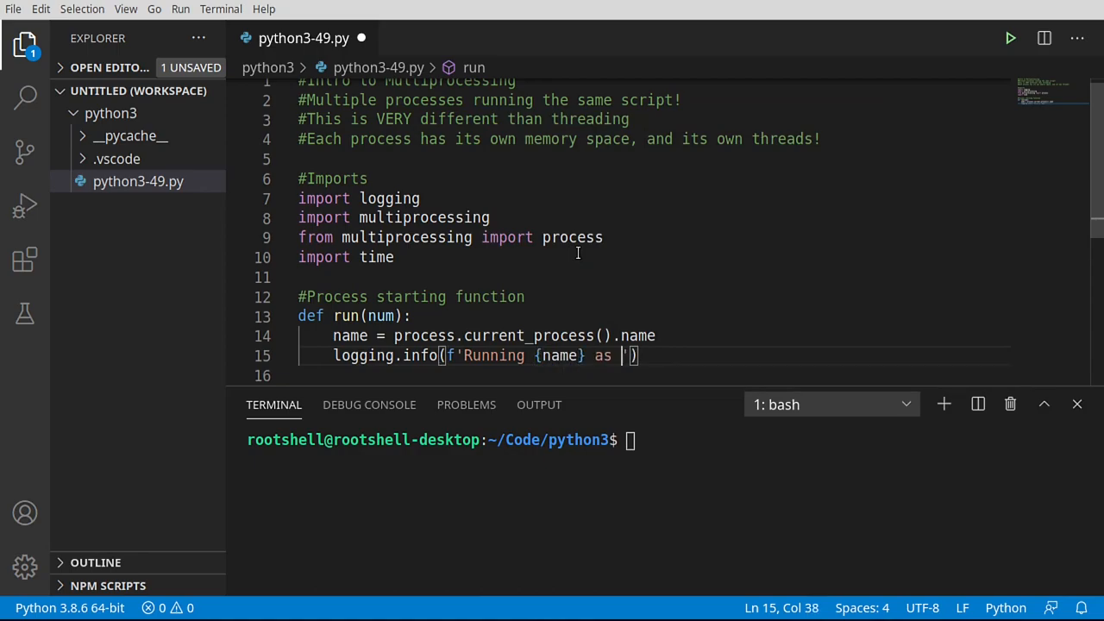
pyautogui.write('{}')
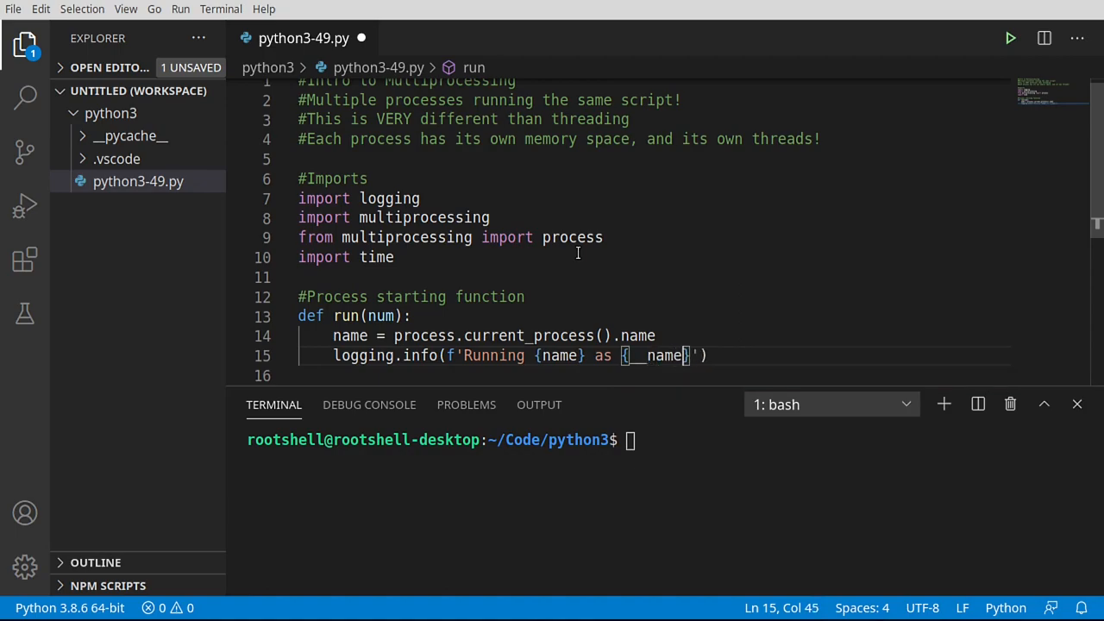
pyautogui.write('__')
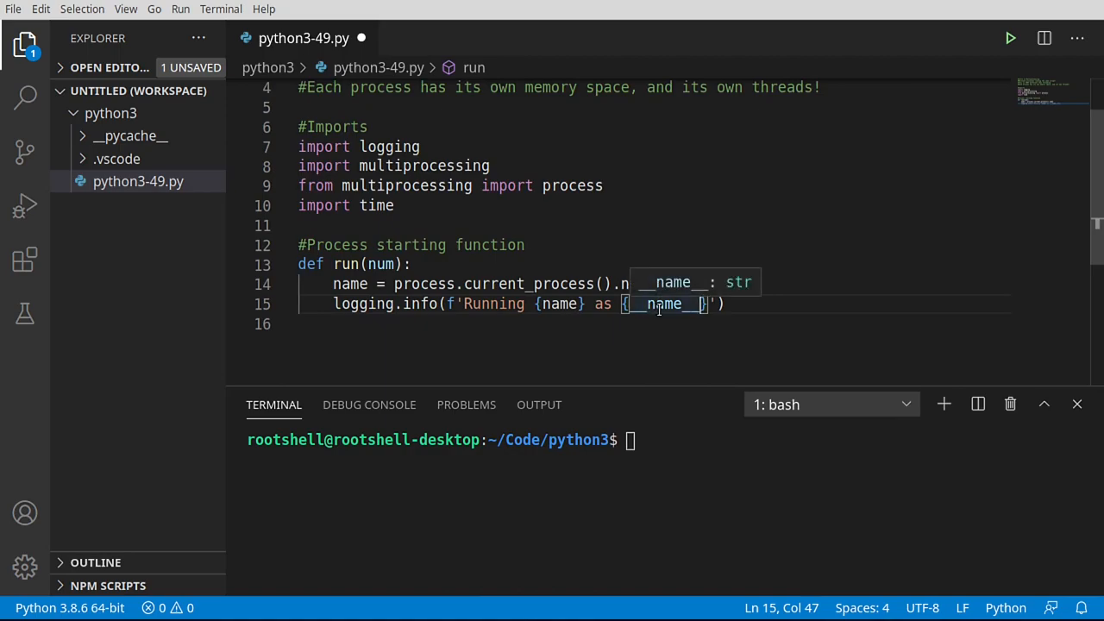
pyautogui.moveTo(664, 256)
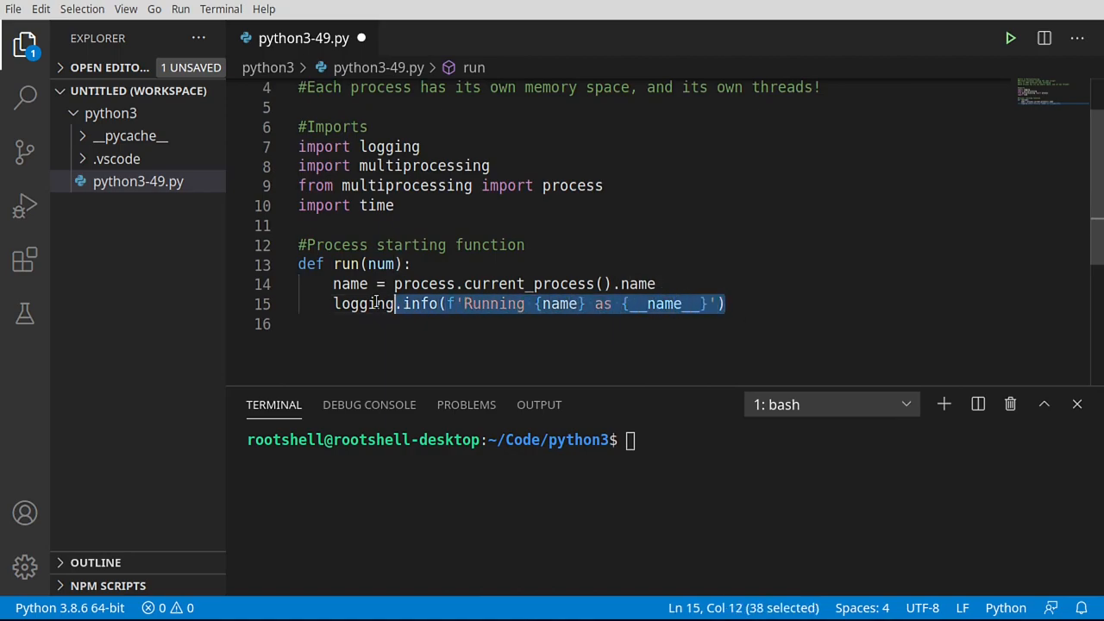
# Duplicate the log line and change it to log 'Finished {name}'
pyautogui.click(726, 304)
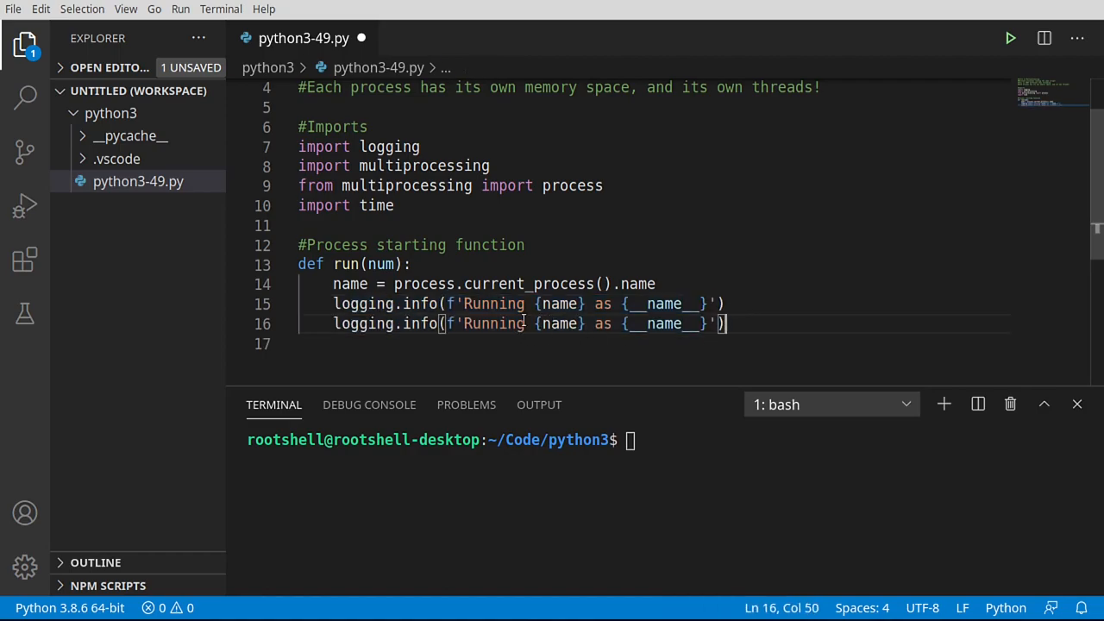
pyautogui.write('Finsi')
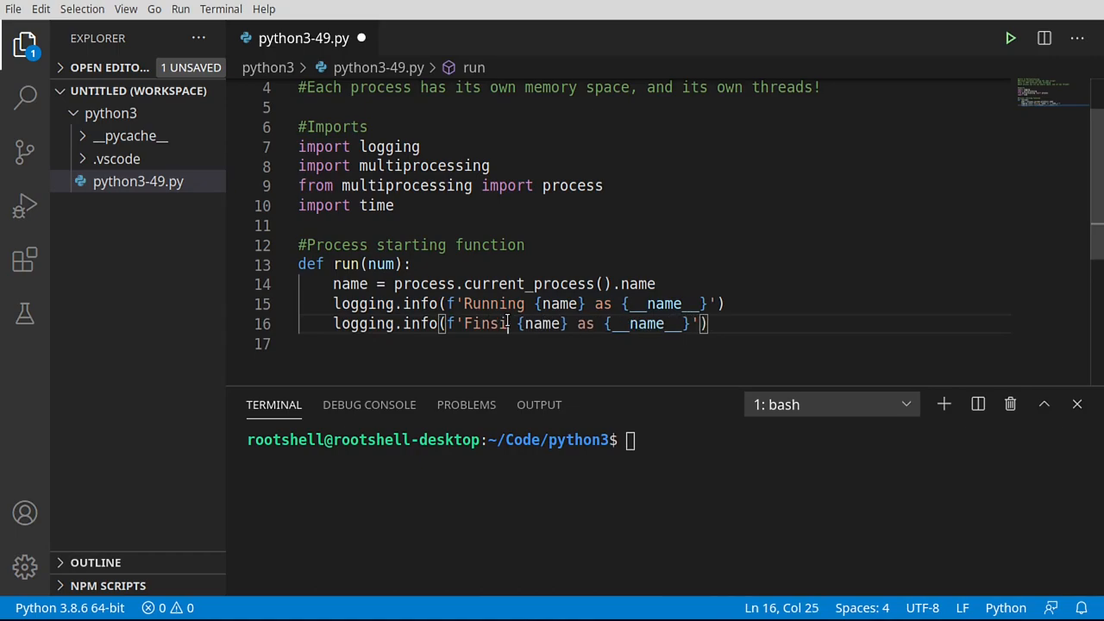
pyautogui.write('shed')
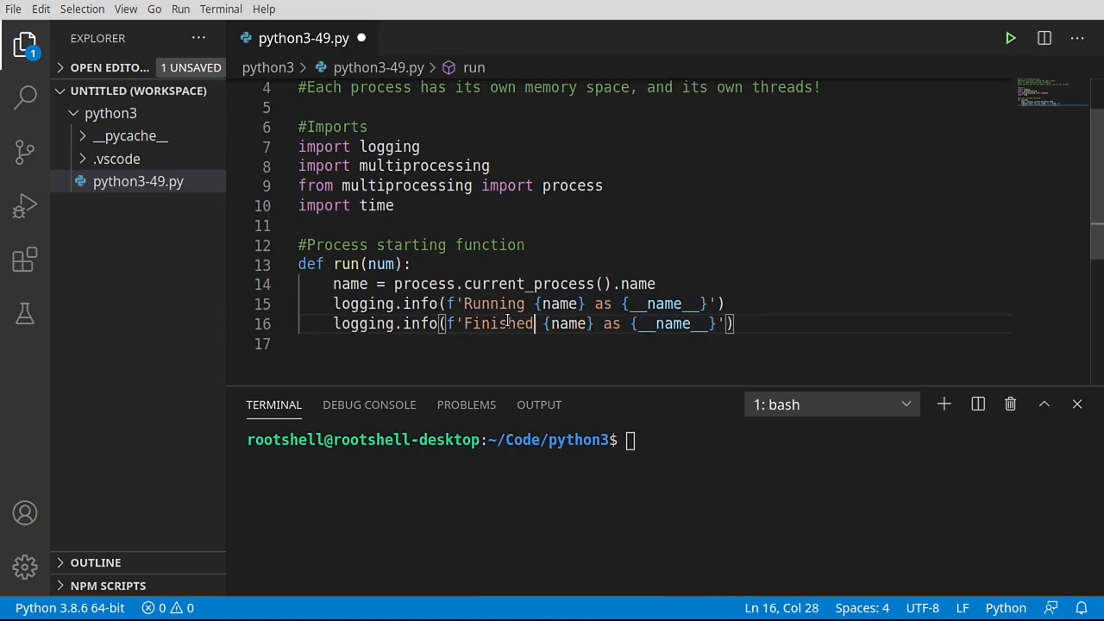
pyautogui.moveTo(599, 323); pyautogui.dragTo(732, 323)
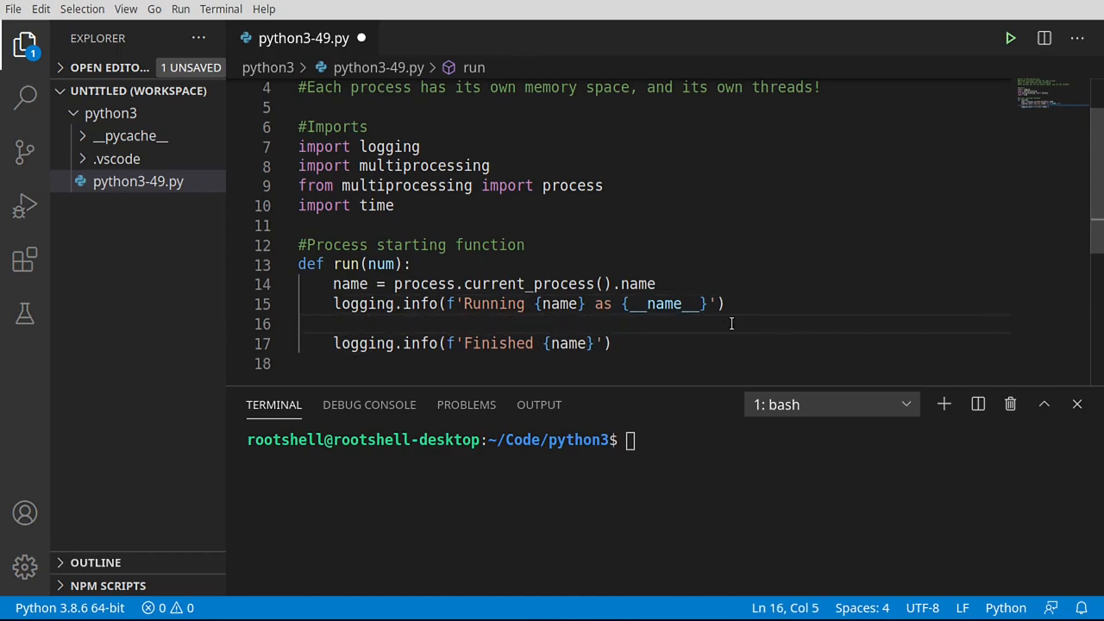
# Insert time.sleep(num * 2) between the Running and Finished log lines
pyautogui.write('time')
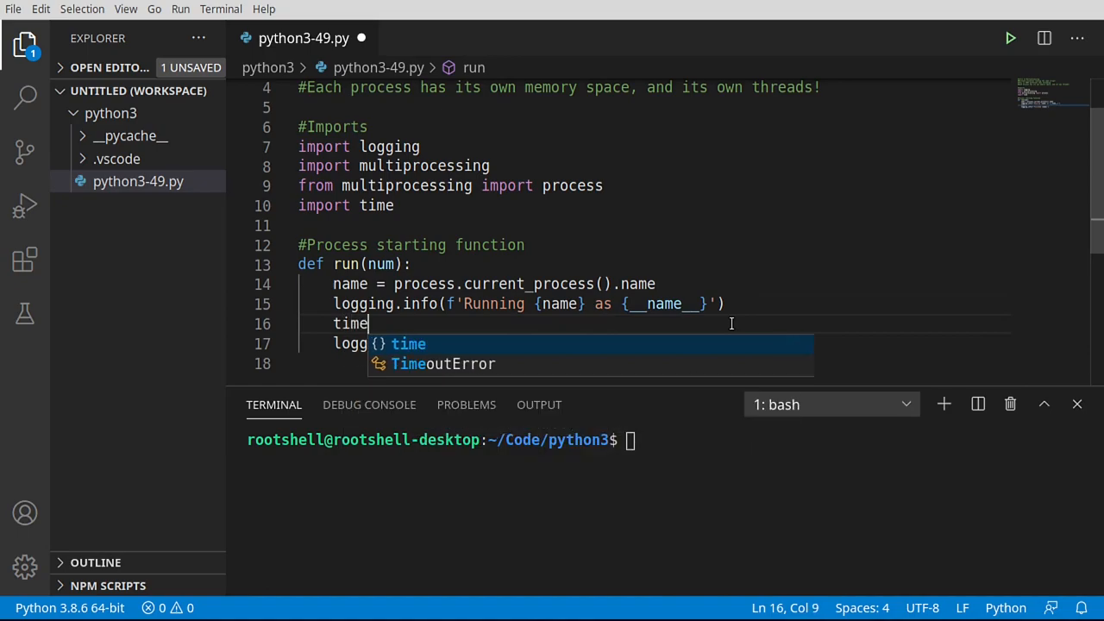
pyautogui.write('.sleep()')
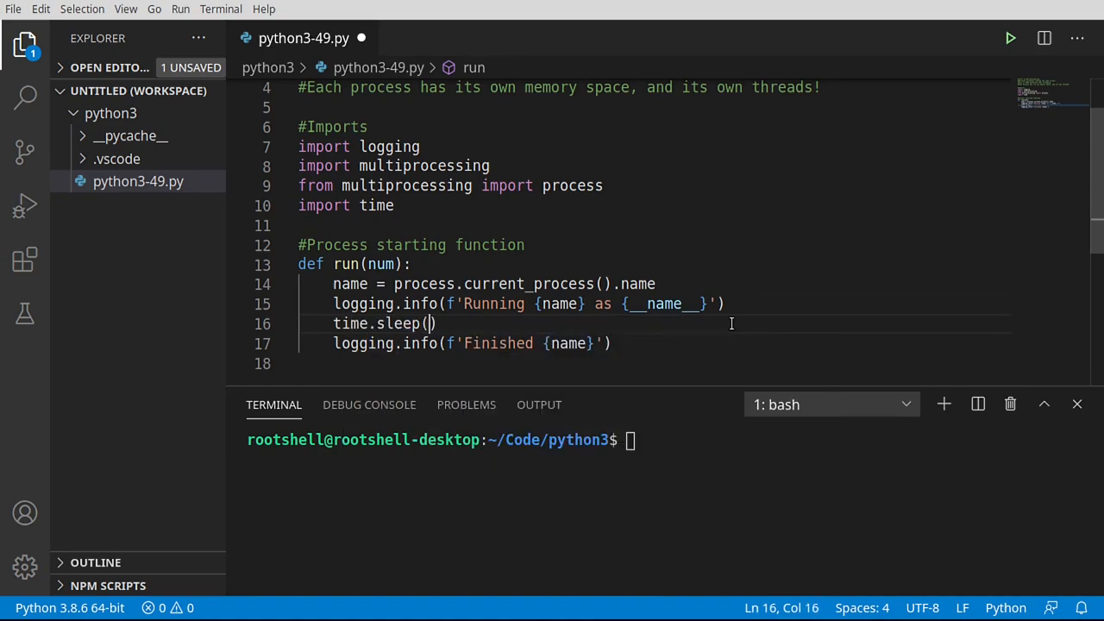
pyautogui.write('num')
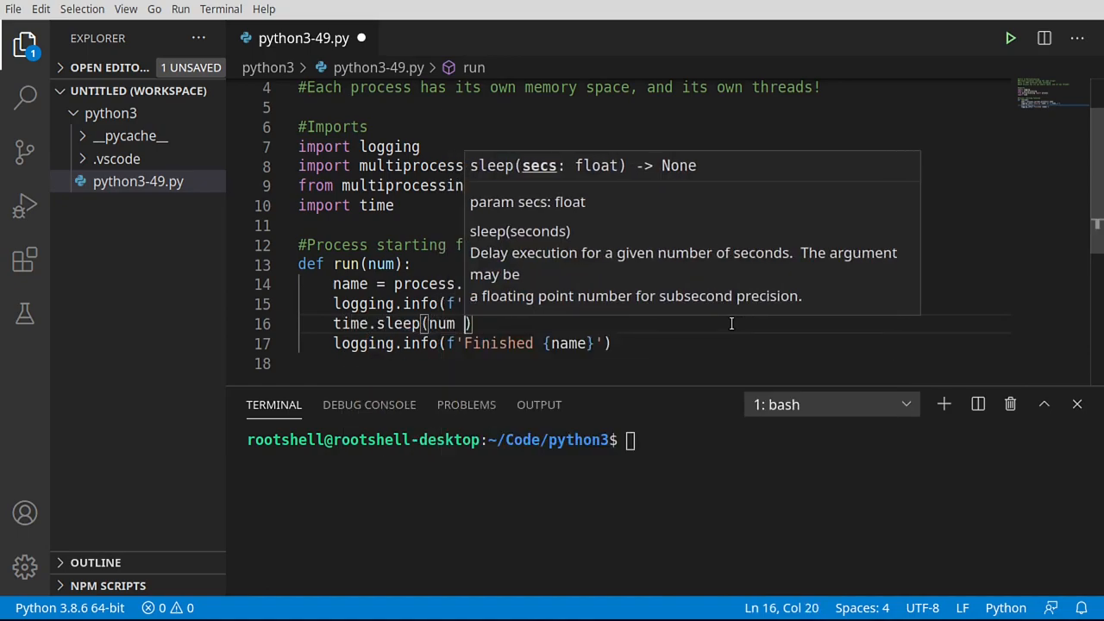
pyautogui.write('* 2')
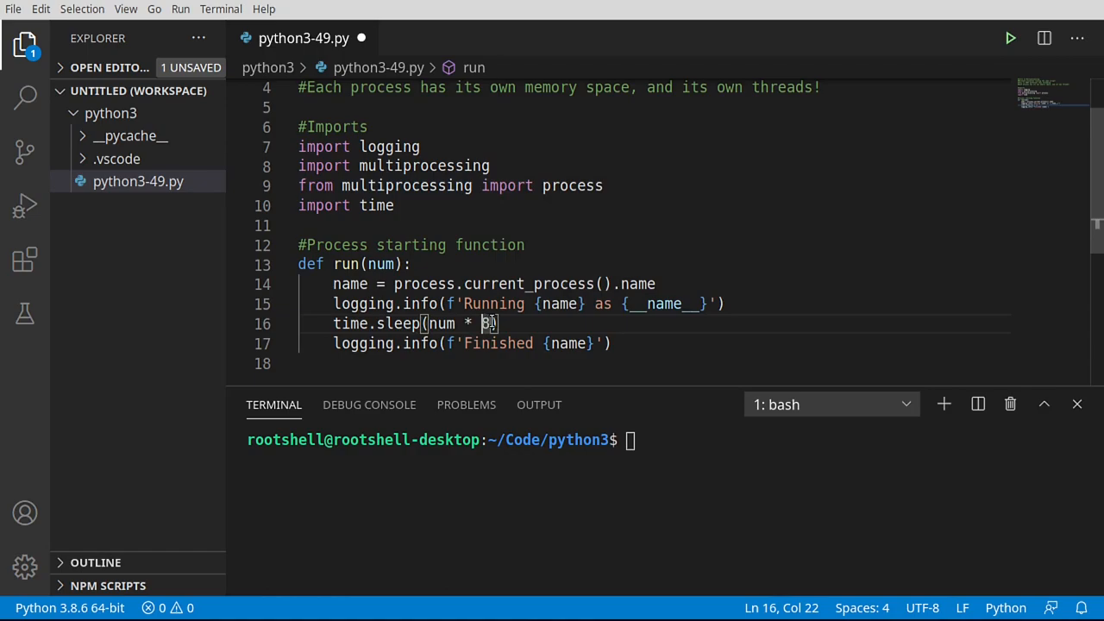
pyautogui.write('2')
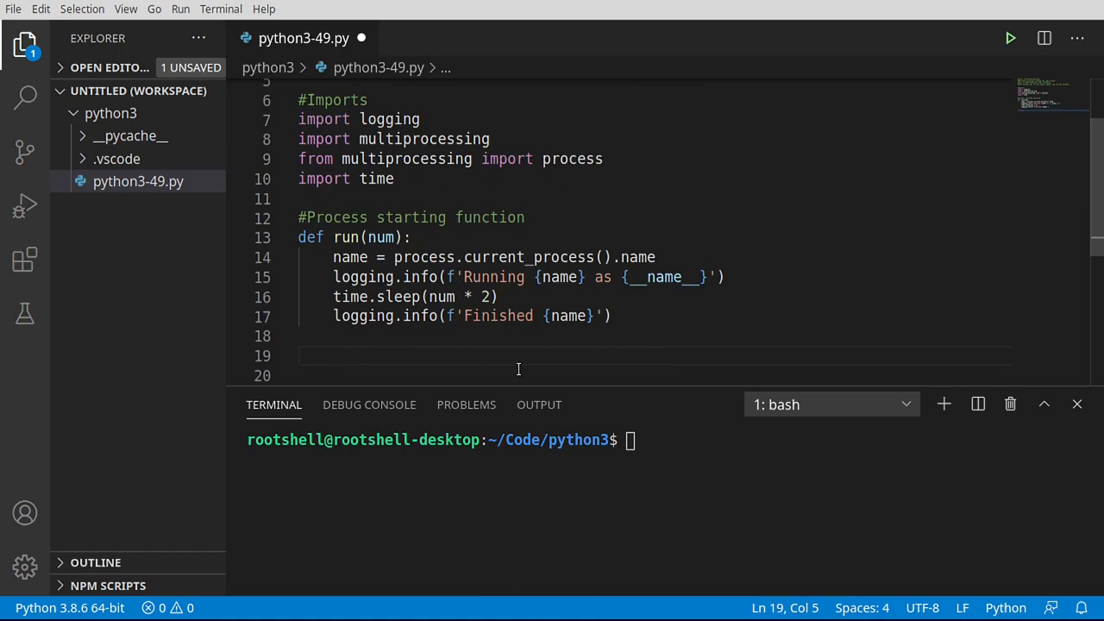
pyautogui.moveTo(524, 377)
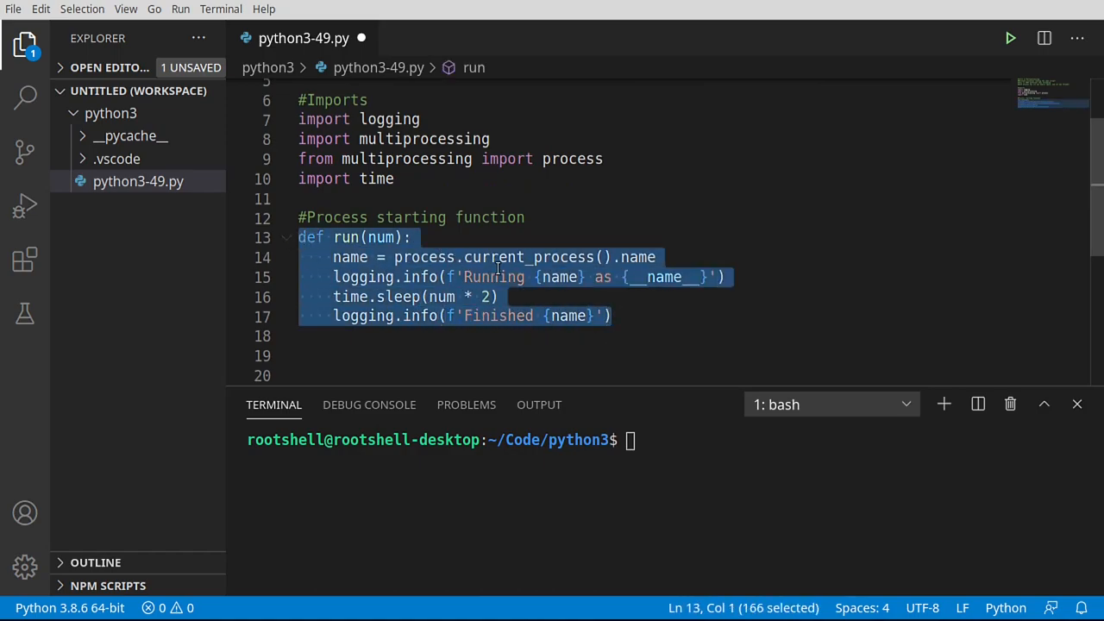
pyautogui.moveTo(474, 297)
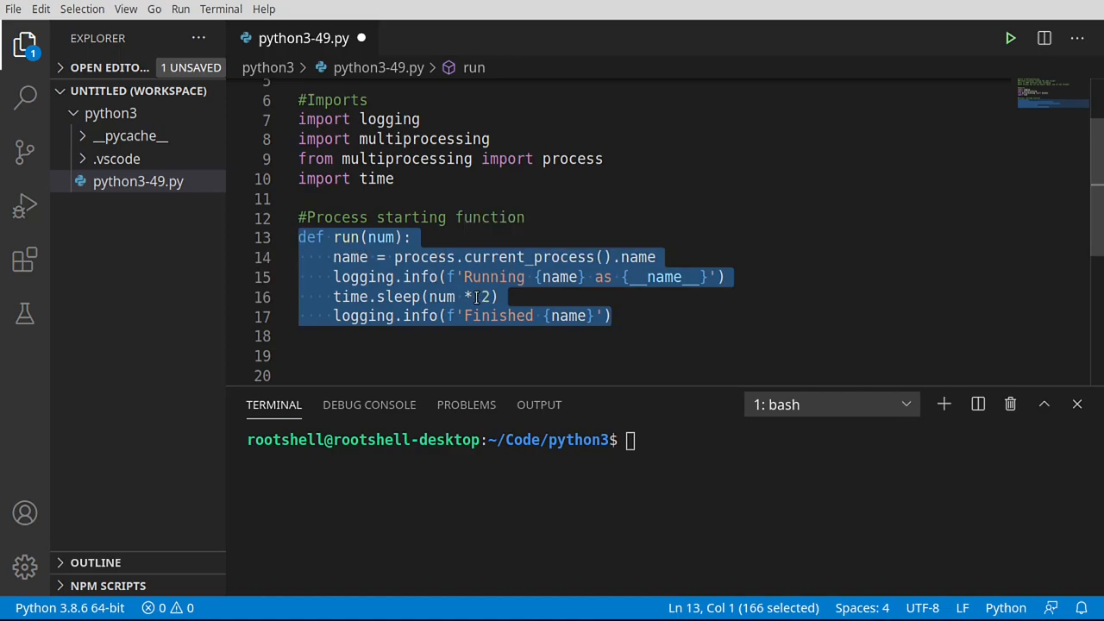
# Add an if __name__ == "__main__": guard calling main(), with def main above it
pyautogui.click(603, 316)
pyautogui.write('#Basic process usage')
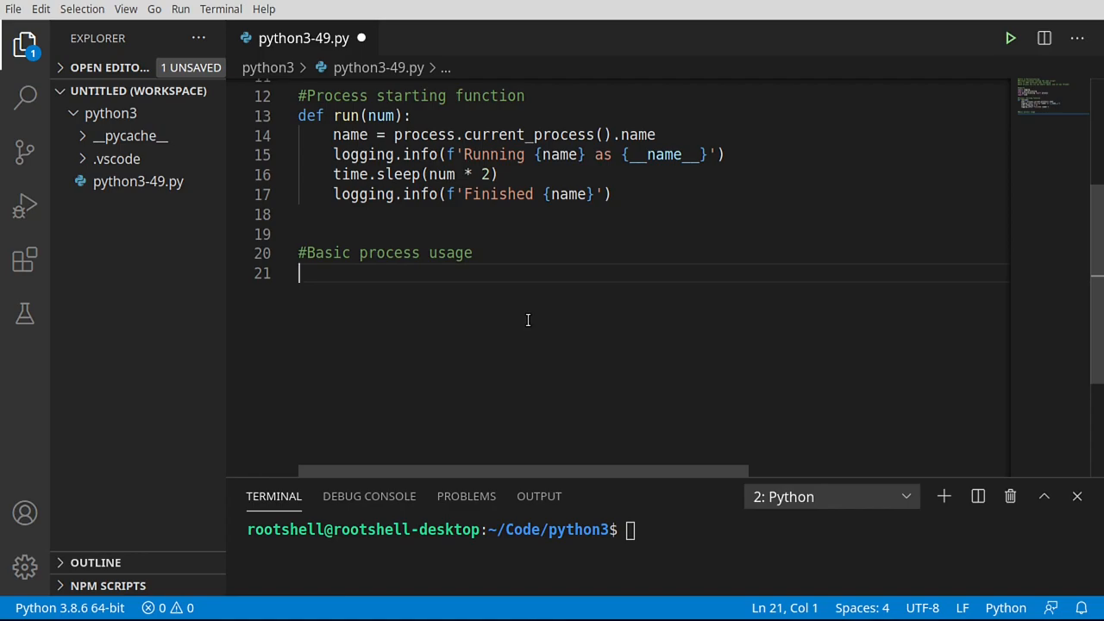
pyautogui.write('__name__ == "__main__":')
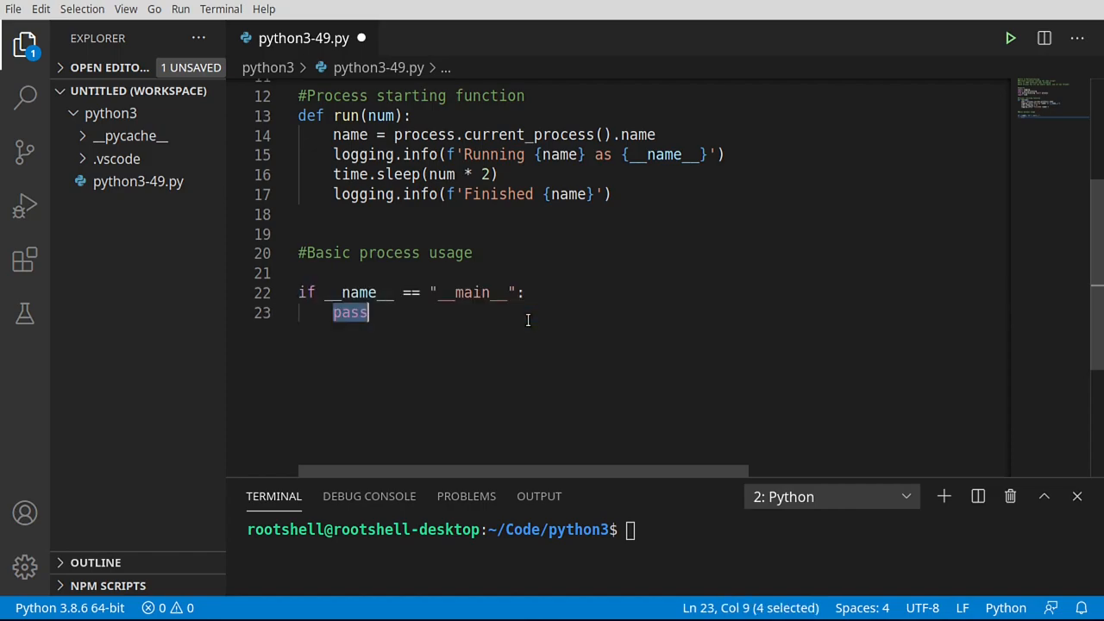
pyautogui.write('ma')
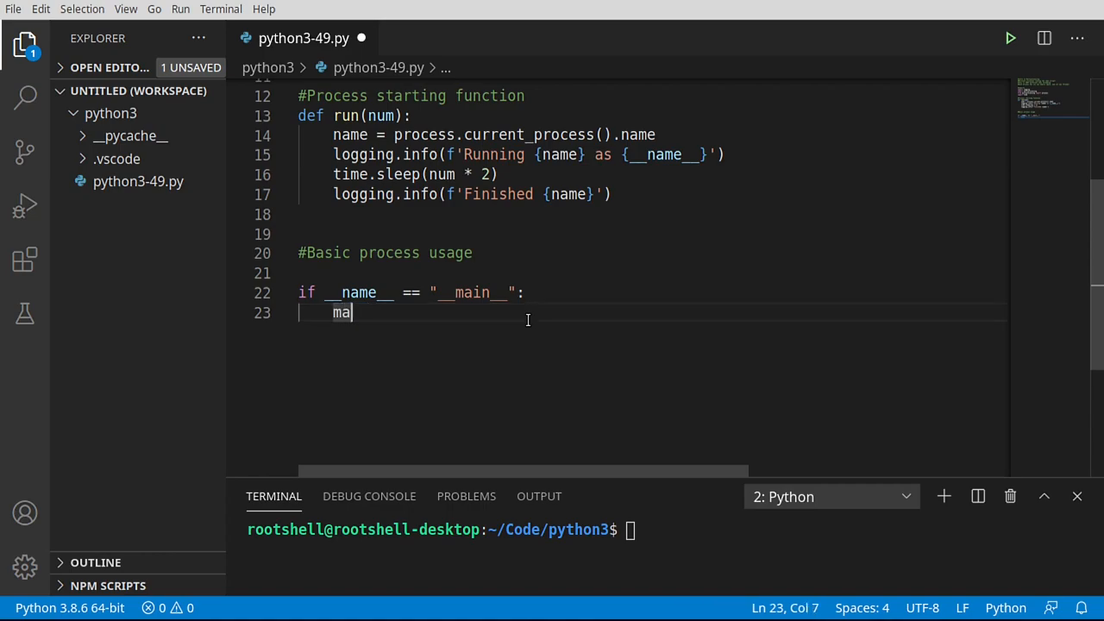
pyautogui.write('in()')
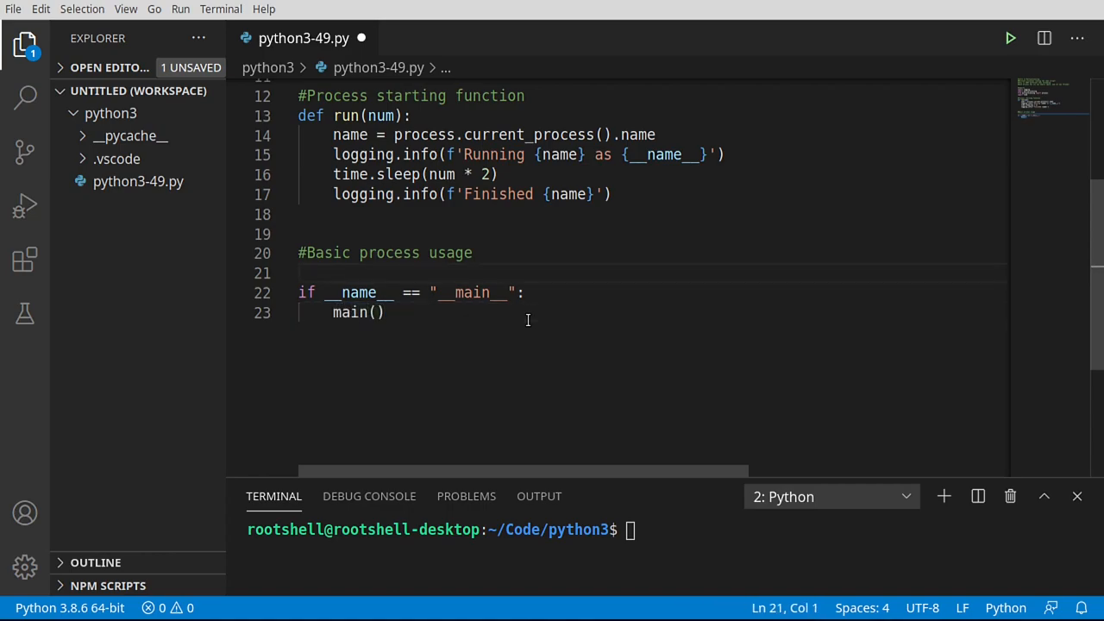
pyautogui.press('Enter')
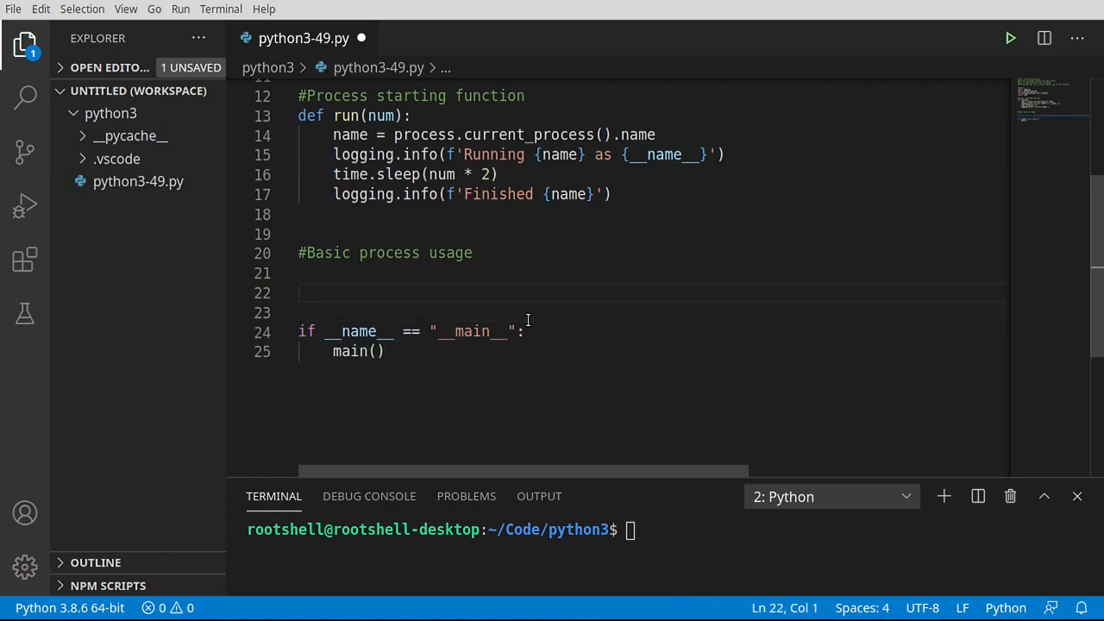
pyautogui.write('def main():')
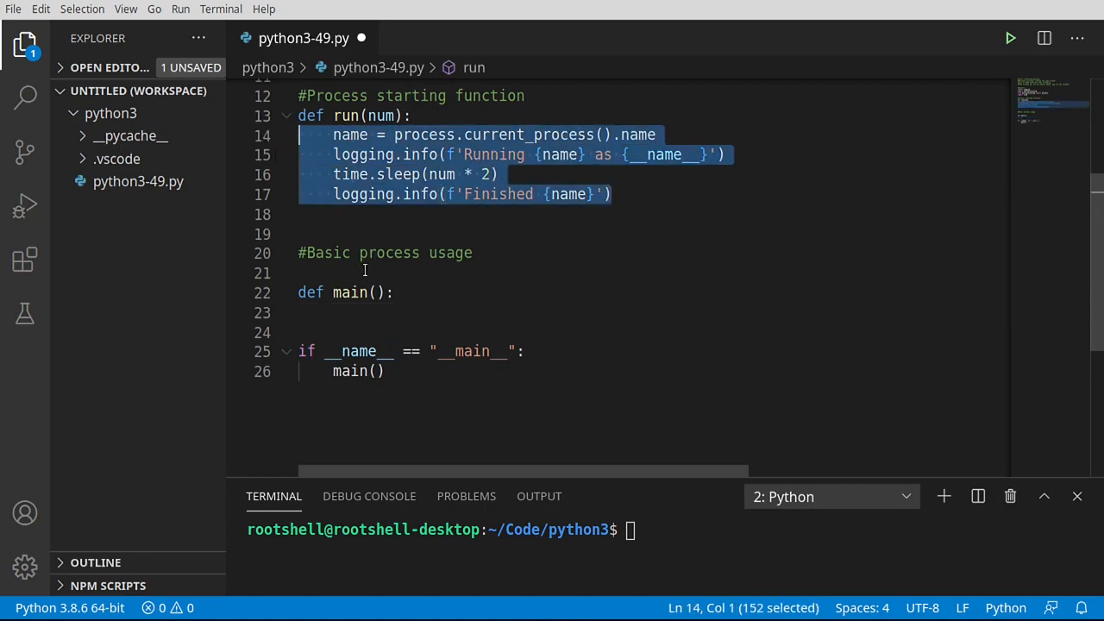
# Paste run()'s logging lines into main() without the sleep, run the script, and begin a new first line
pyautogui.press('ctrl+v')
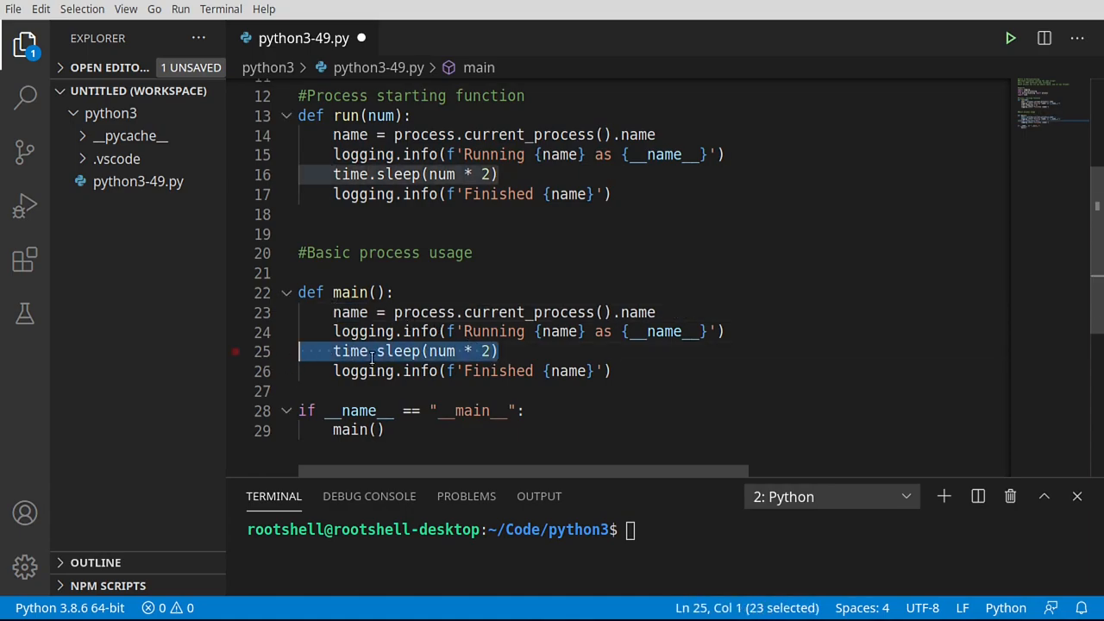
pyautogui.press('Delete')
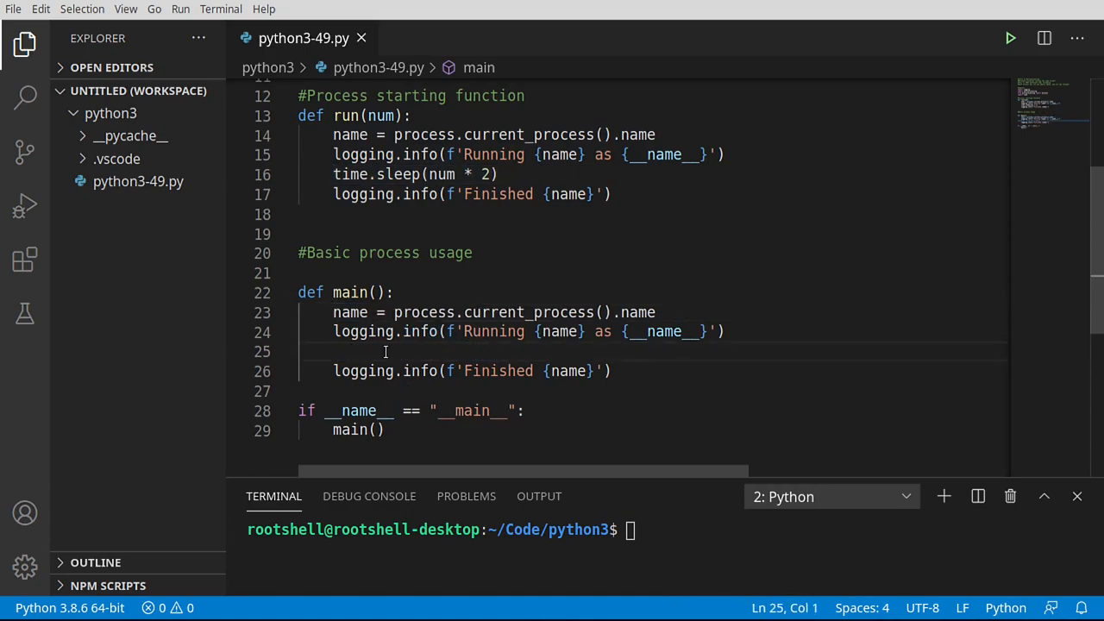
pyautogui.click(1010, 37)
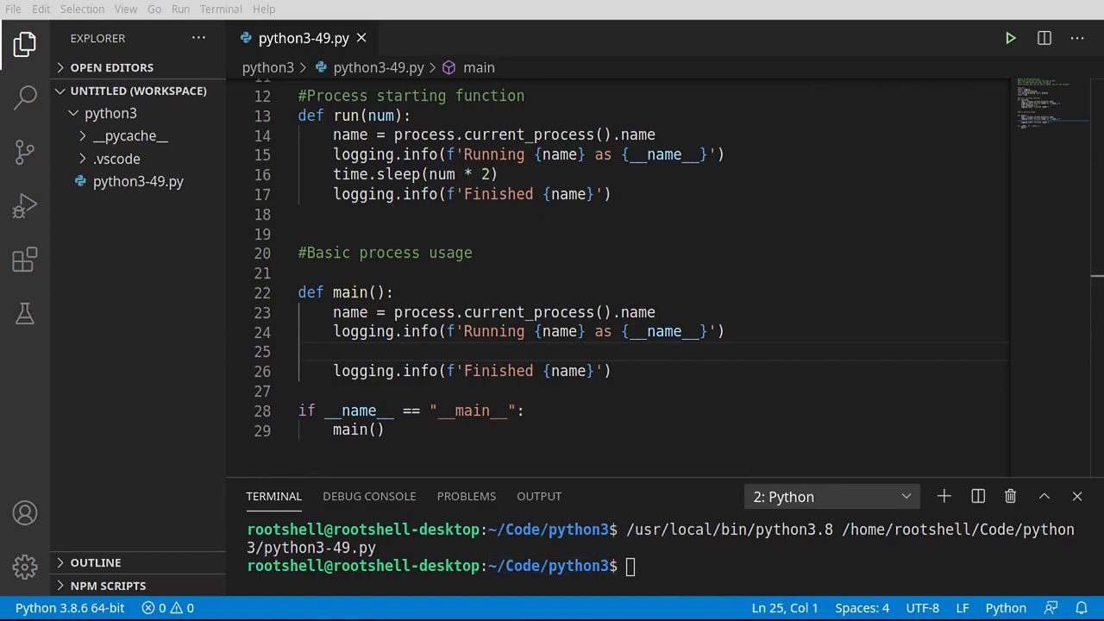
pyautogui.click(394, 292)
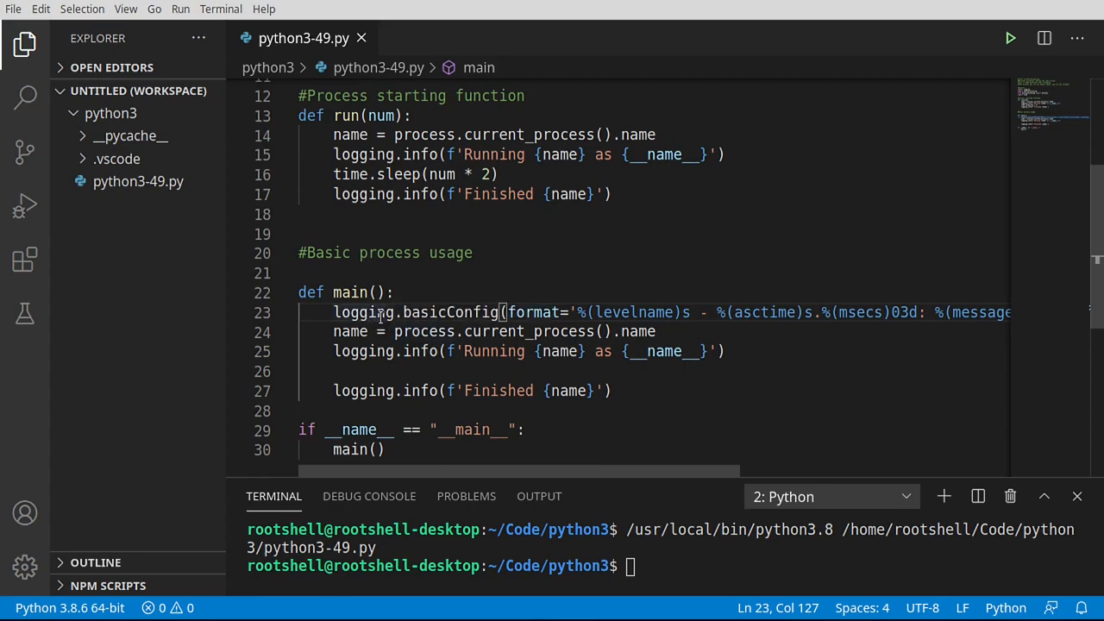
# Run the script, inspect the MainProcess log lines in the terminal, and fold main()
pyautogui.click(1010, 37)
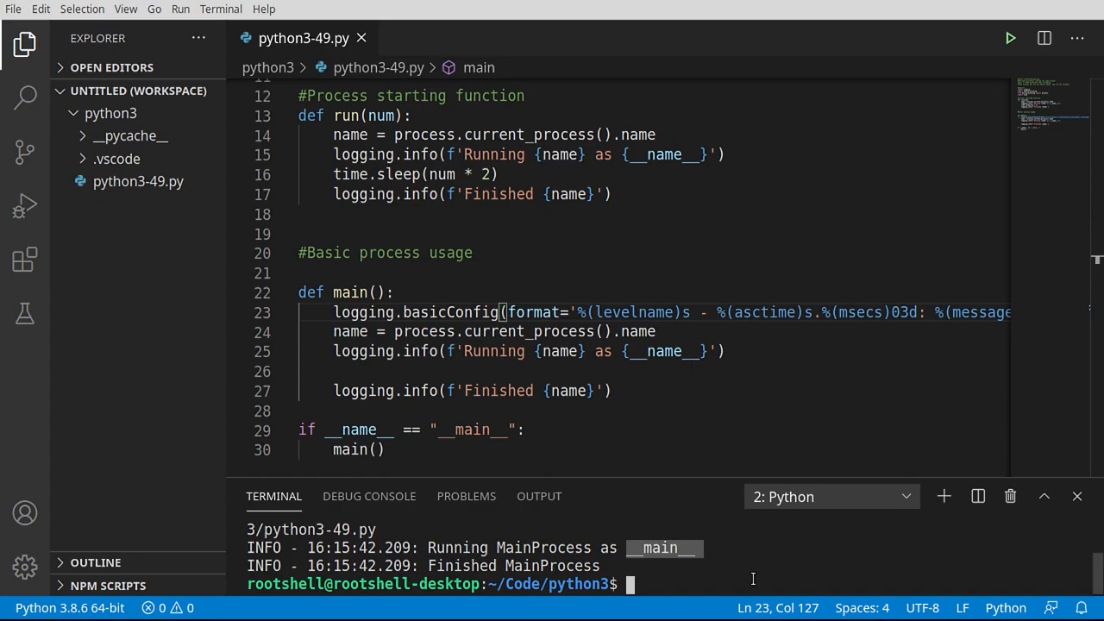
pyautogui.moveTo(703, 554)
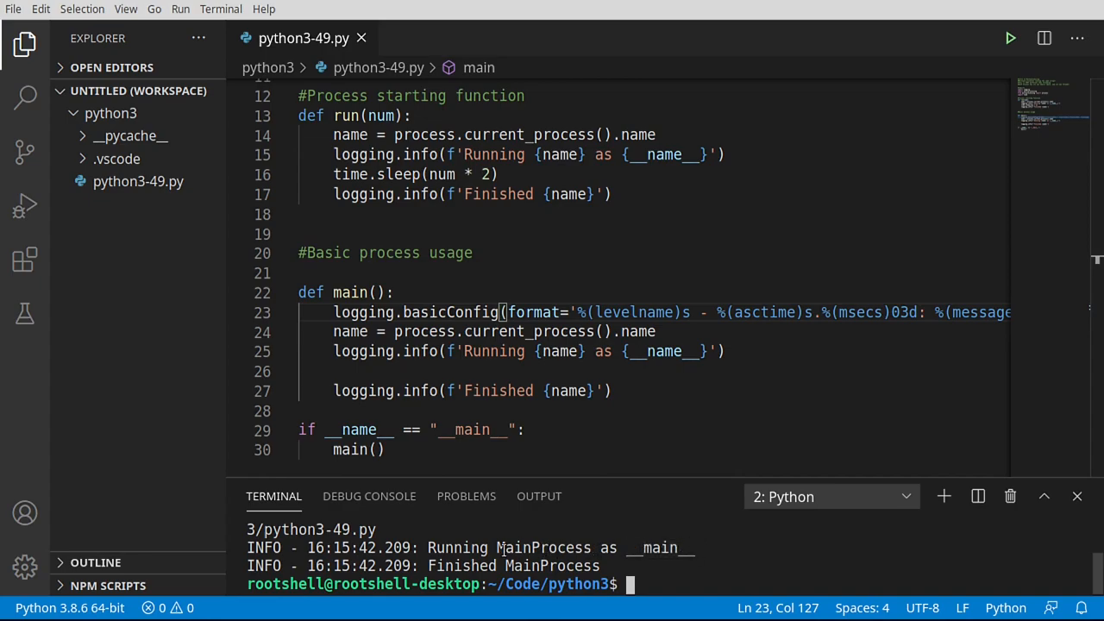
pyautogui.doubleClick(543, 548)
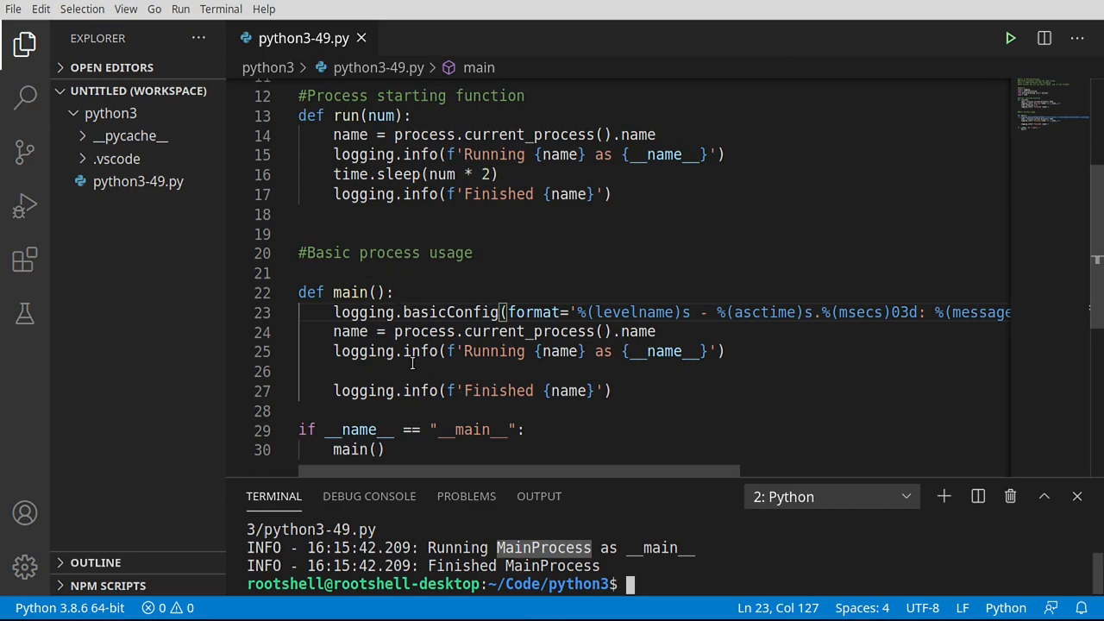
pyautogui.doubleClick(347, 115)
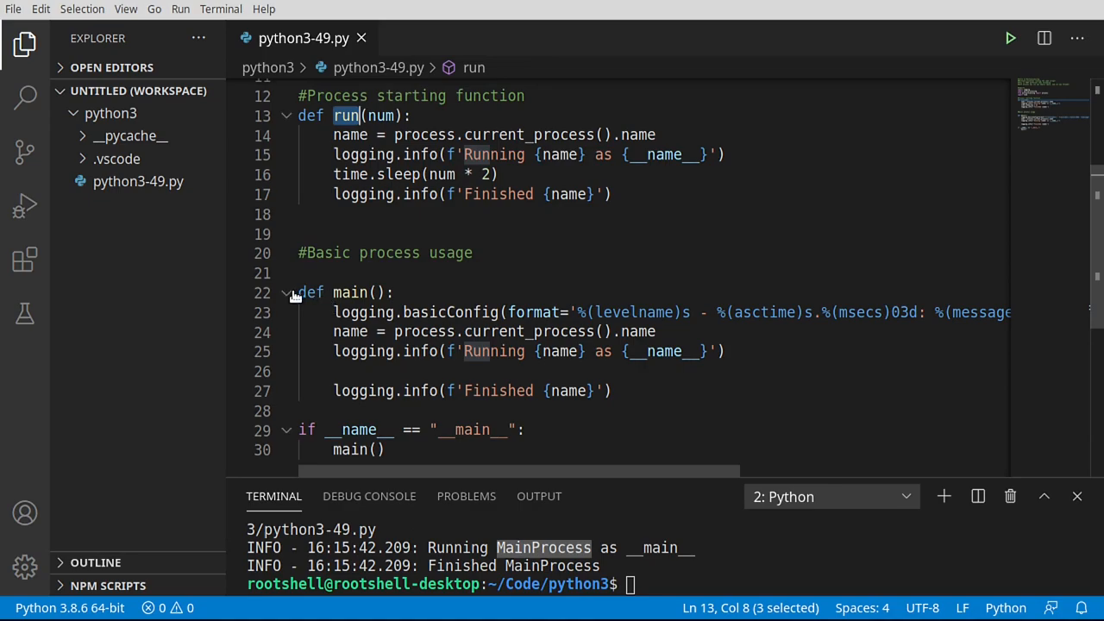
pyautogui.click(287, 292)
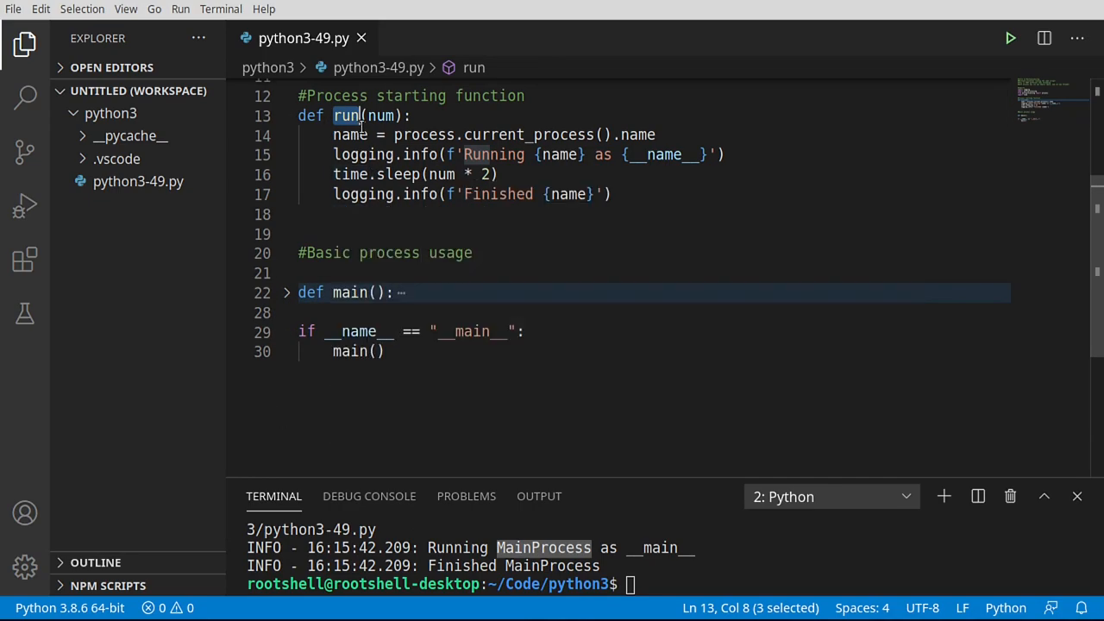
pyautogui.click(286, 292)
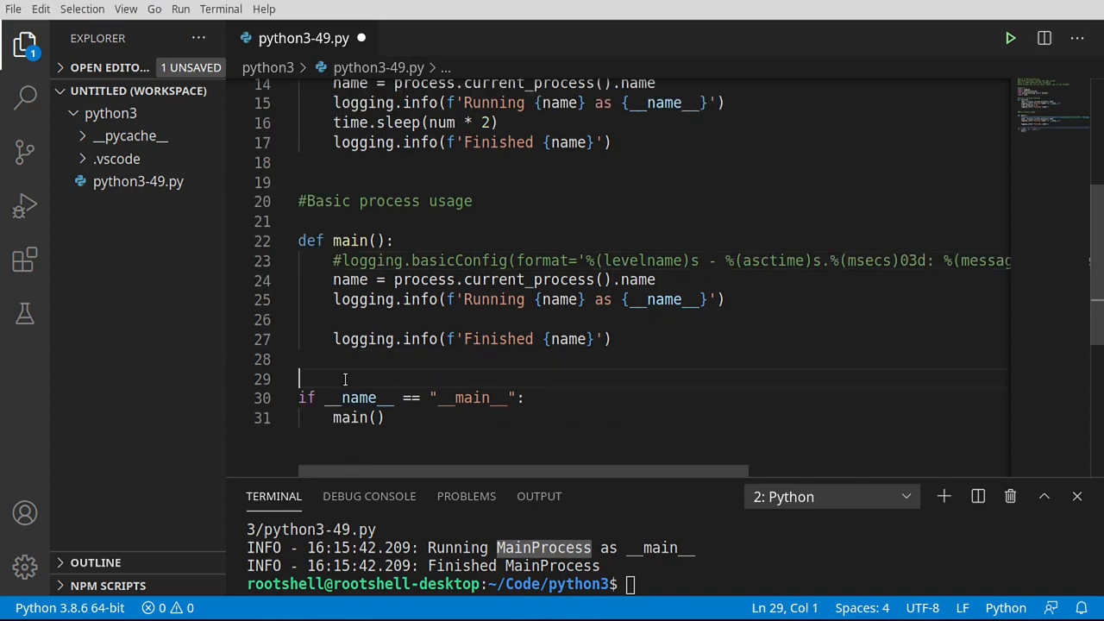
# Add logging.basicConfig with the levelname/asctime/msecs format at module level, save, and place the cursor in main()
pyautogui.write("logging.basicConfig(format='%(levelname)s - %(asctime)s.%(msecs)03d: %(message)s',")
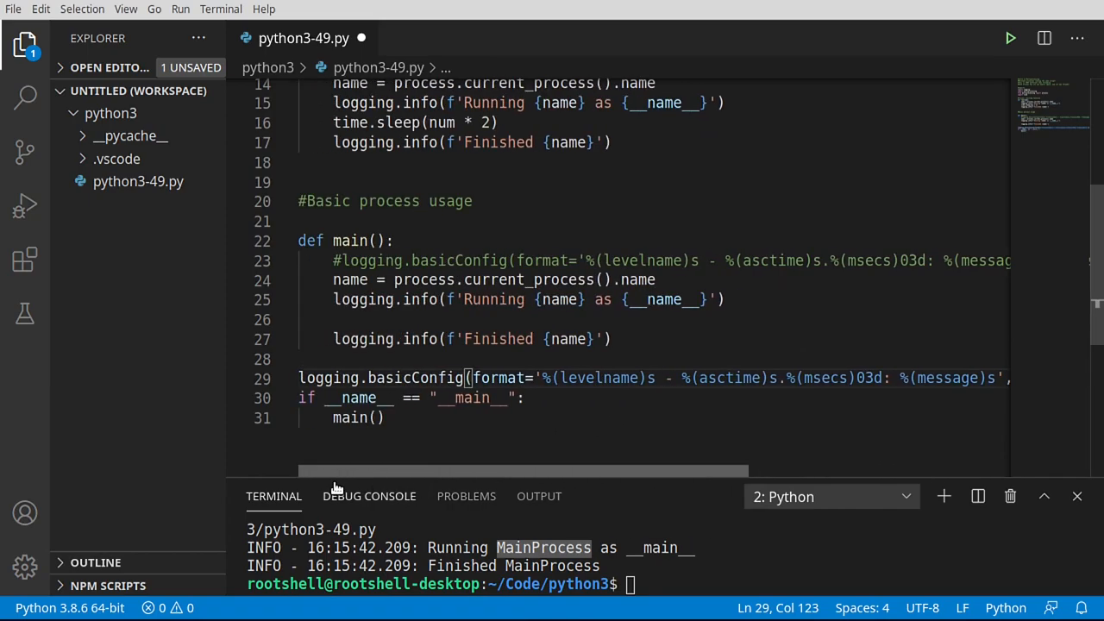
pyautogui.press('ctrl+s')
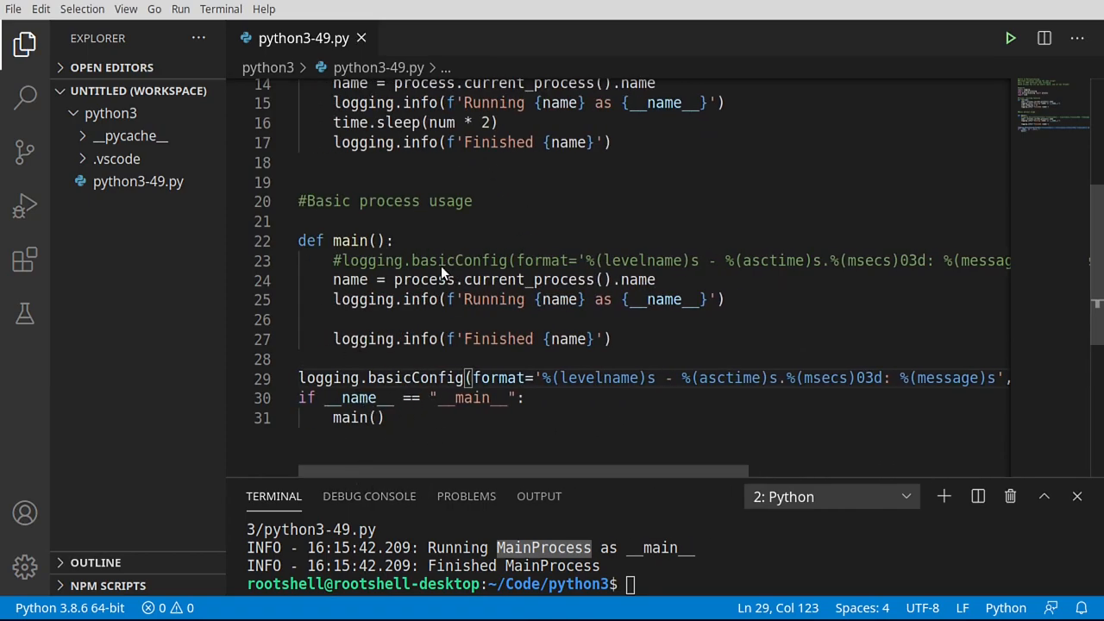
pyautogui.moveTo(328, 378)
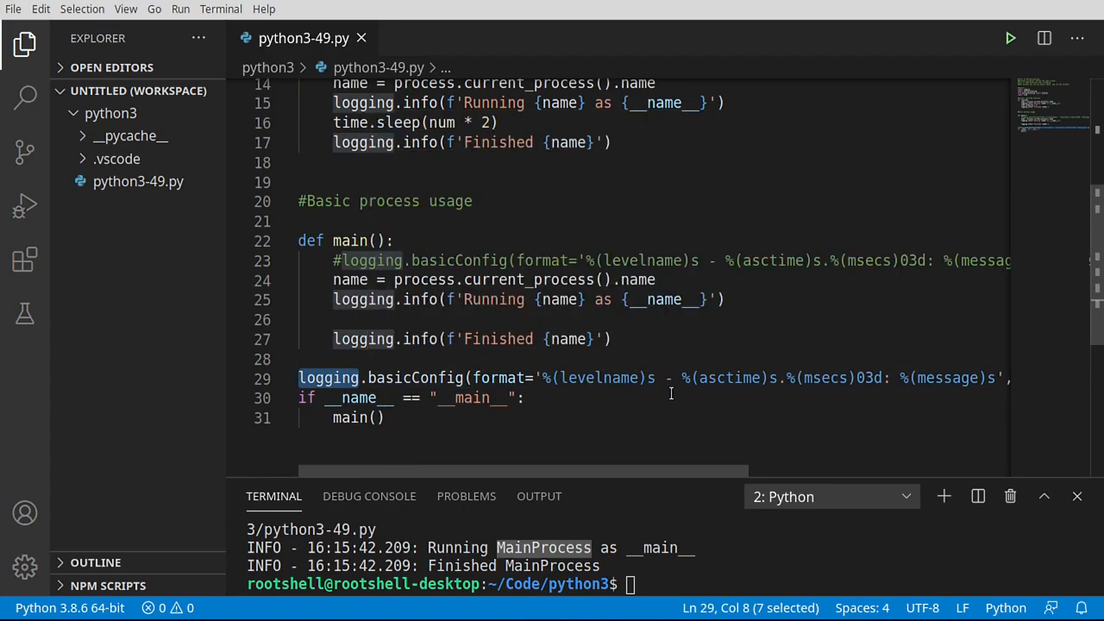
pyautogui.moveTo(694, 355)
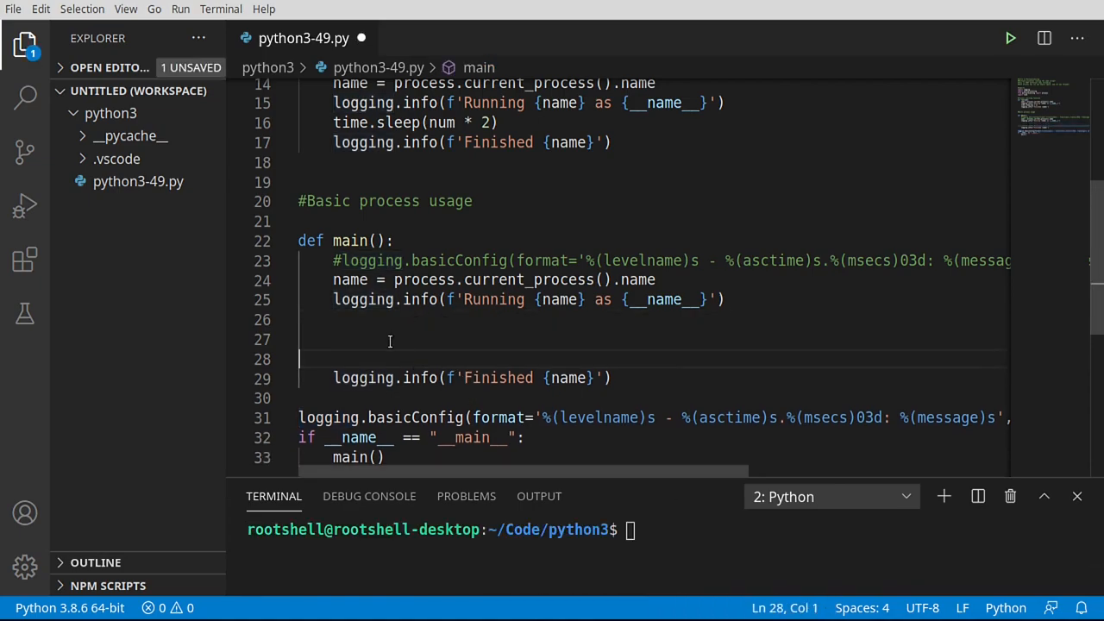
pyautogui.click(400, 335)
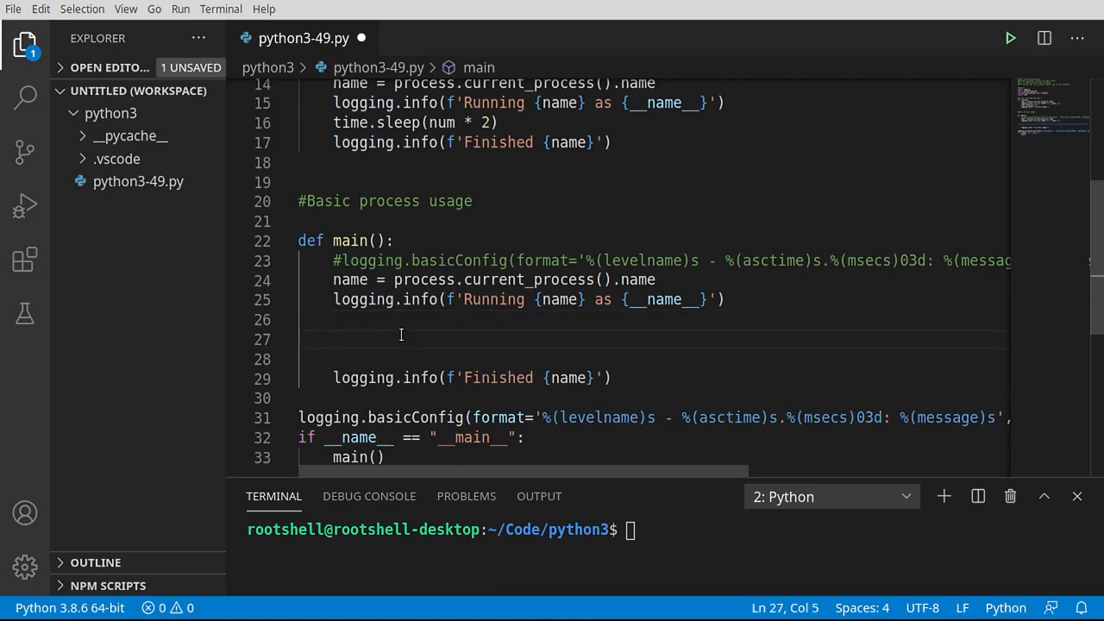
# Create an empty processes list and a loop creating p = multiprocessing.Process
pyautogui.write('pro')
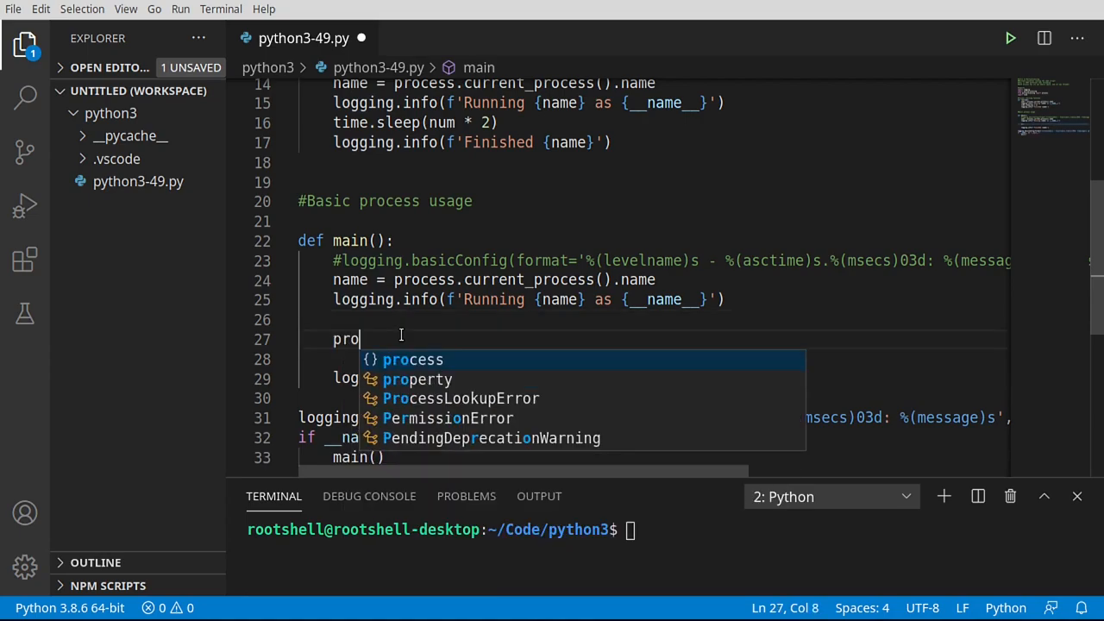
pyautogui.write('cesses')
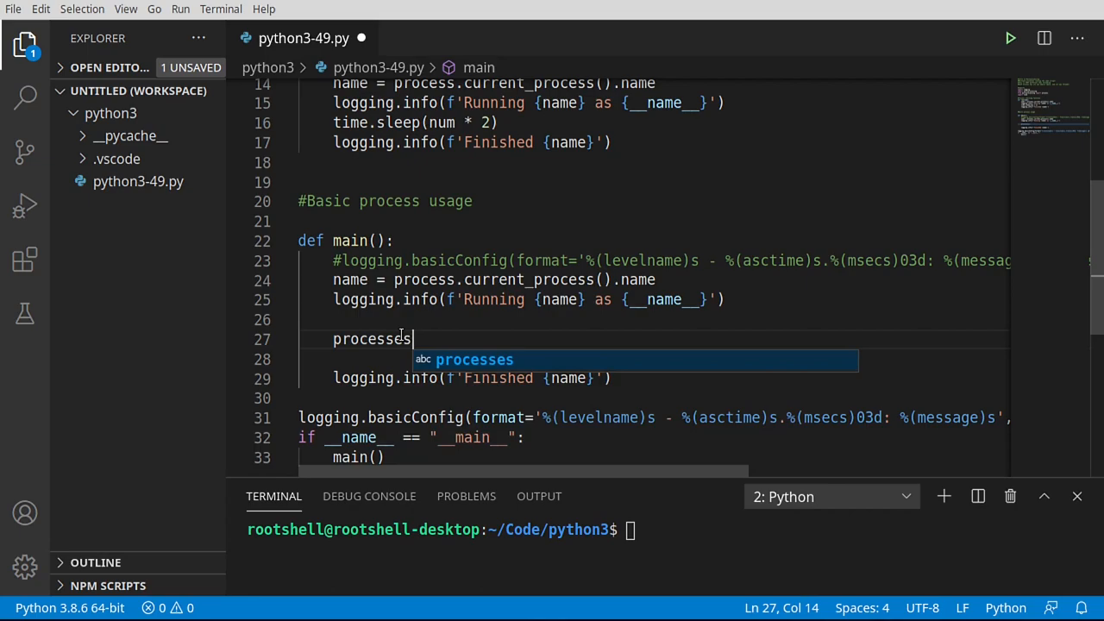
pyautogui.write('= []')
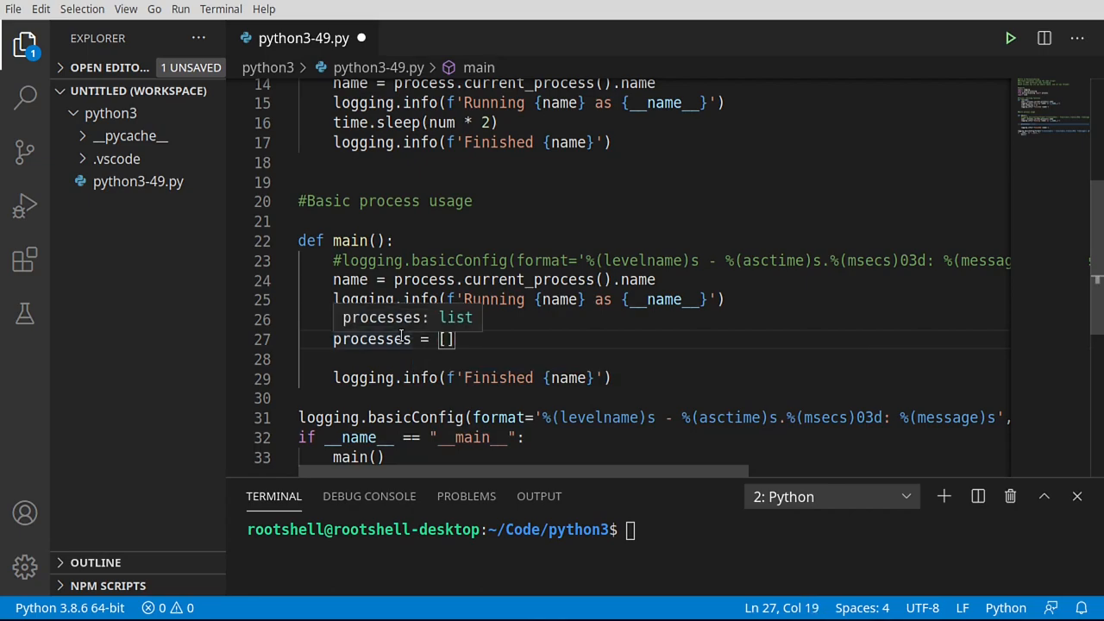
pyautogui.write('for x in range(5):')
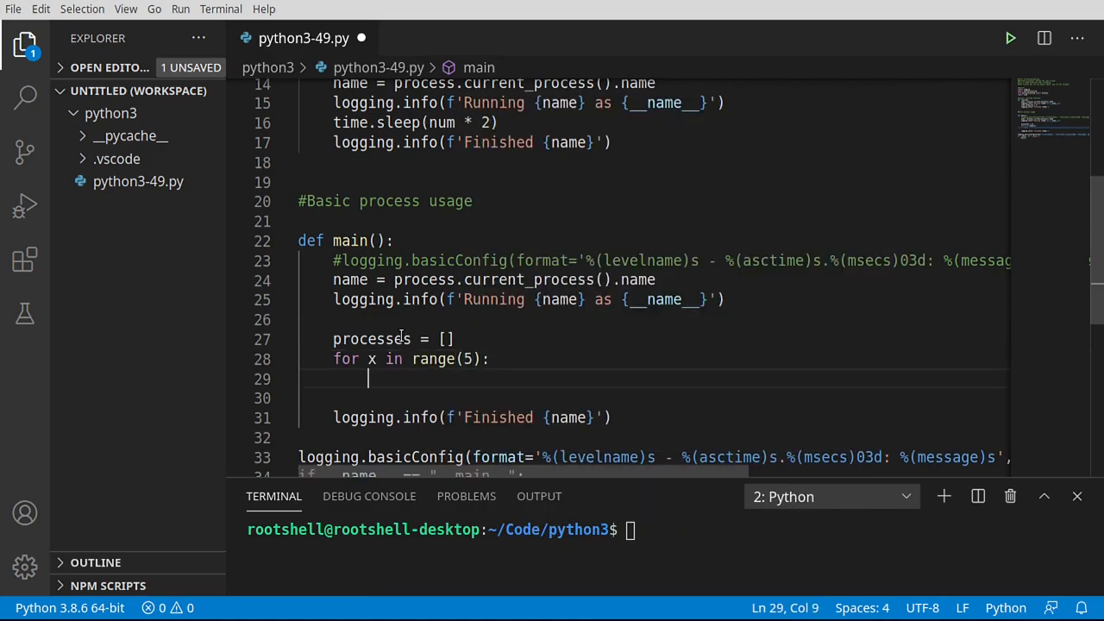
pyautogui.write('p = m')
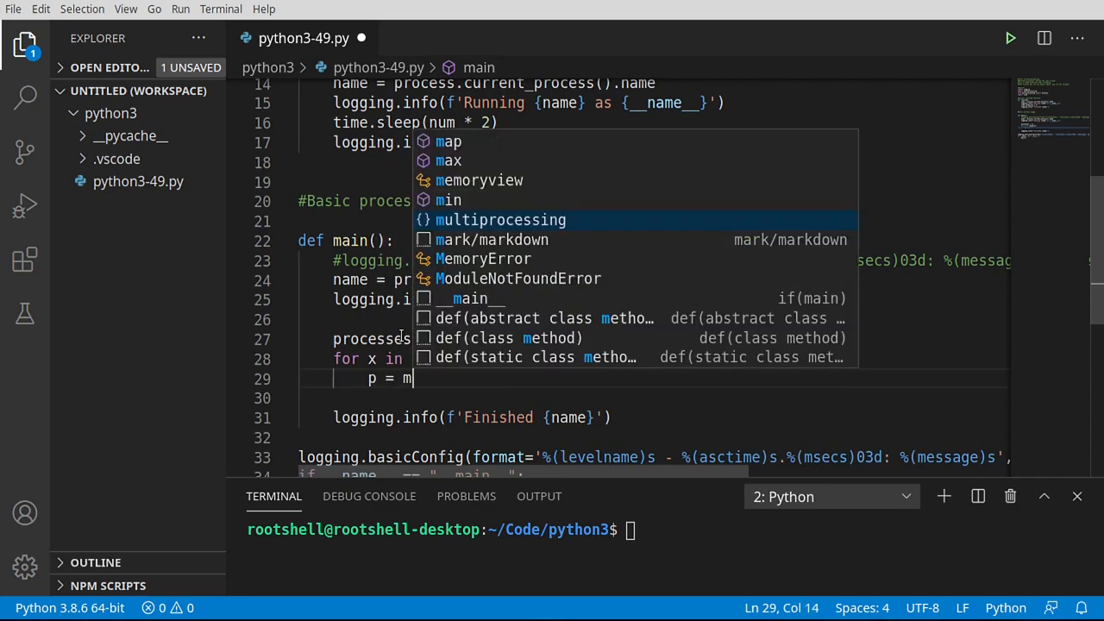
pyautogui.write('ultiprocessing.Pro')
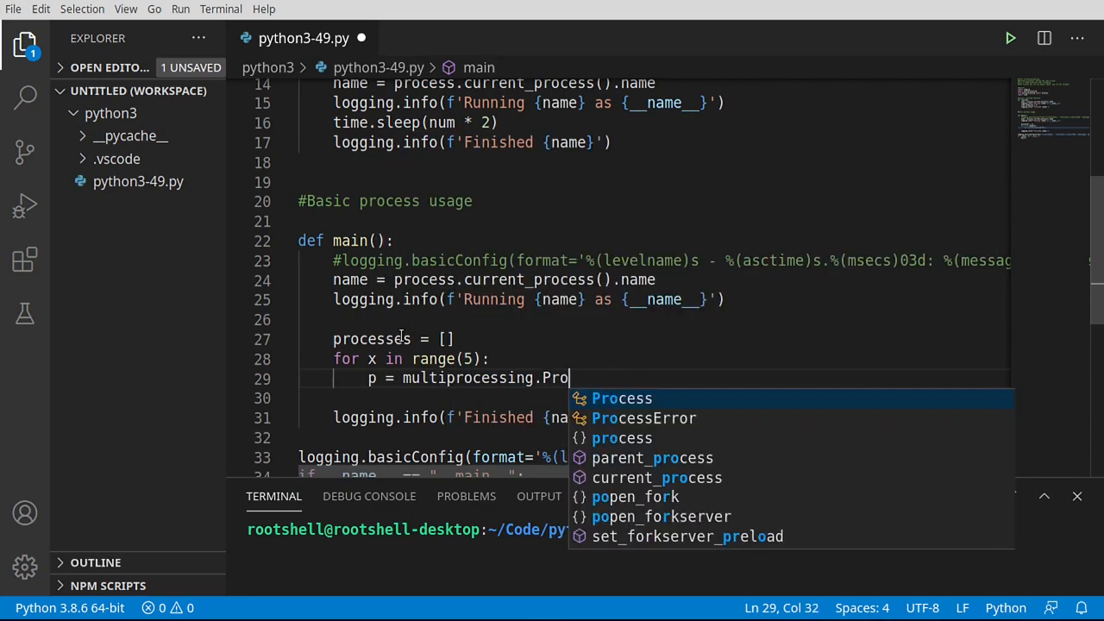
pyautogui.click(621, 398)
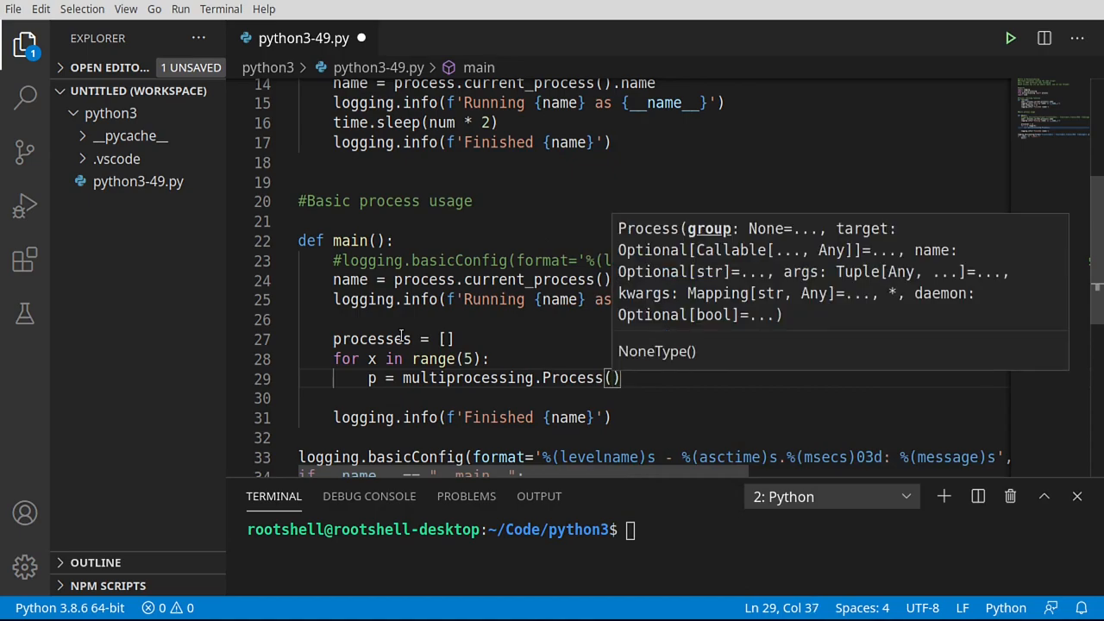
# Give each Process target=run, args=[x], daemon=True, and append it to processes
pyautogui.write('target=run')
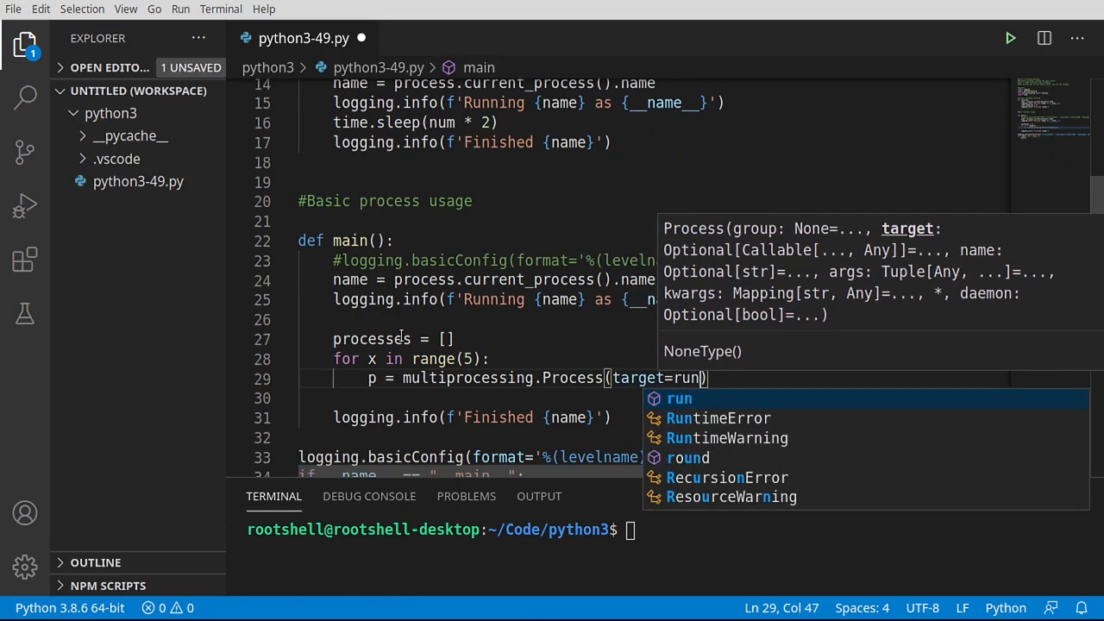
pyautogui.write(',a')
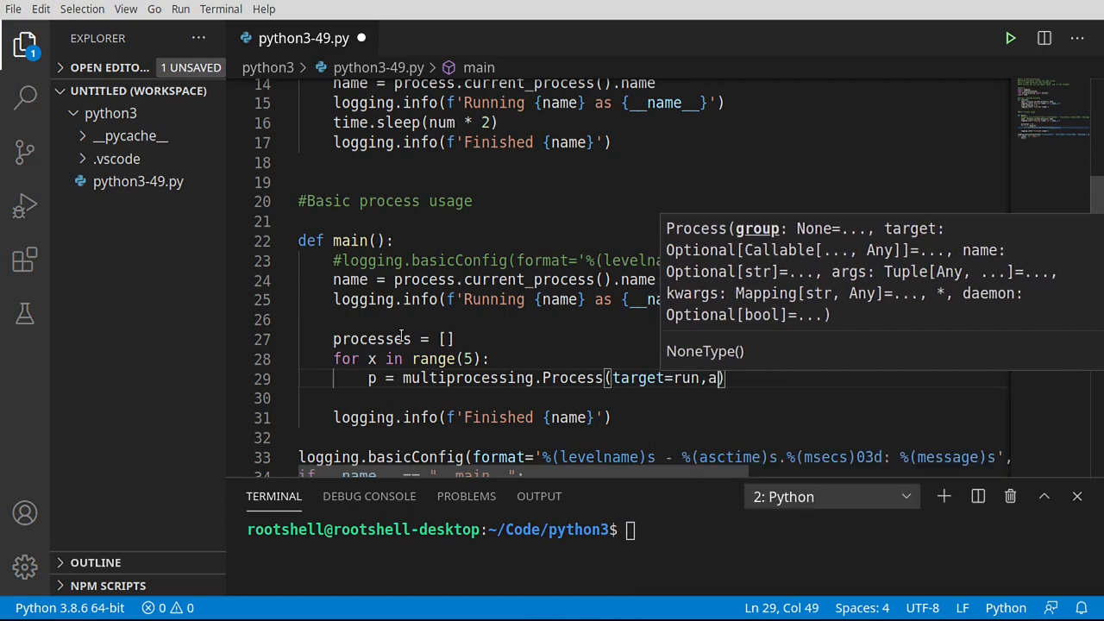
pyautogui.write('rgs=')
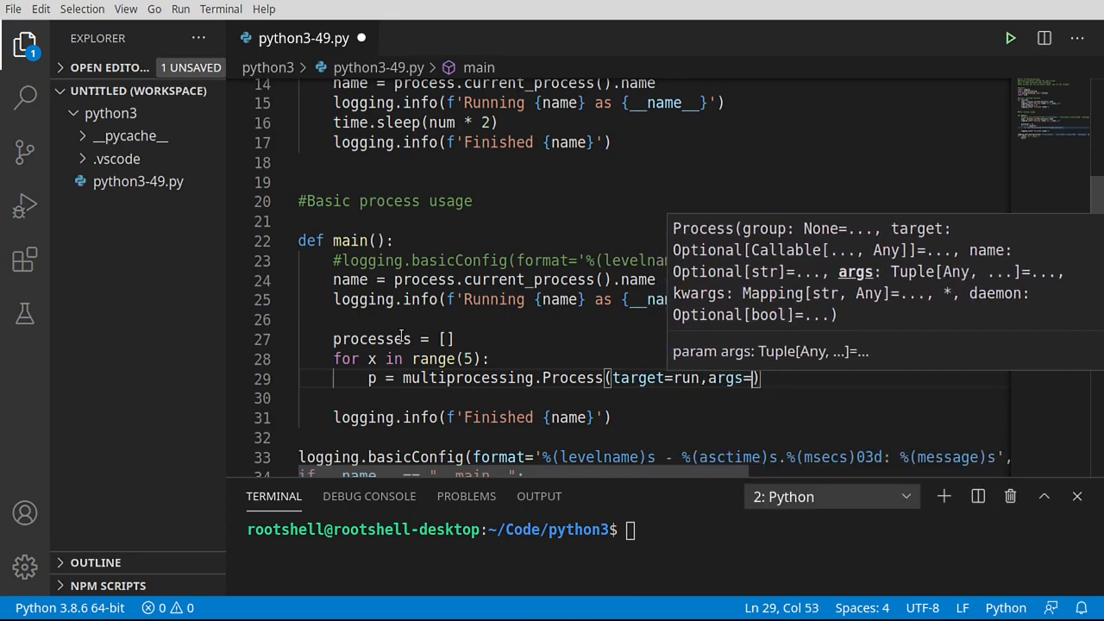
pyautogui.write('[x]')
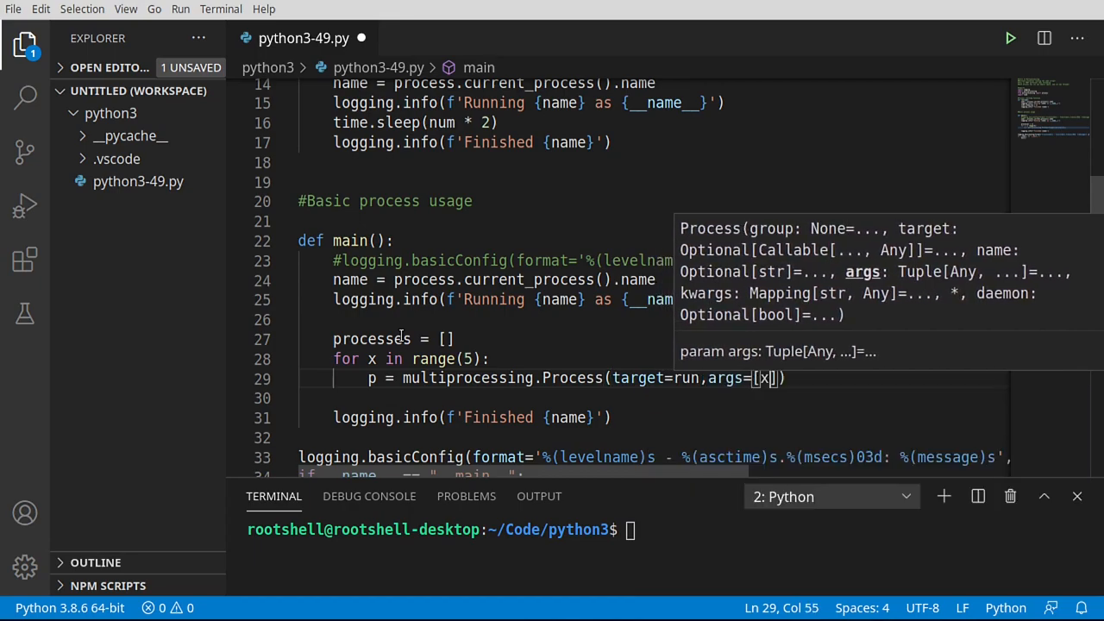
pyautogui.write(']')
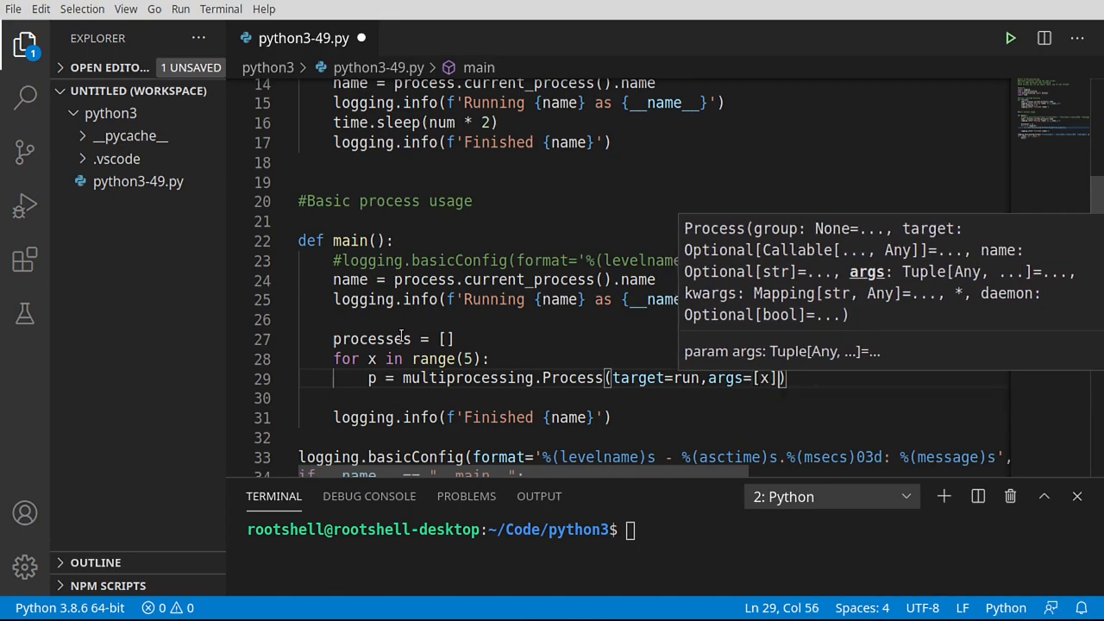
pyautogui.write(',de')
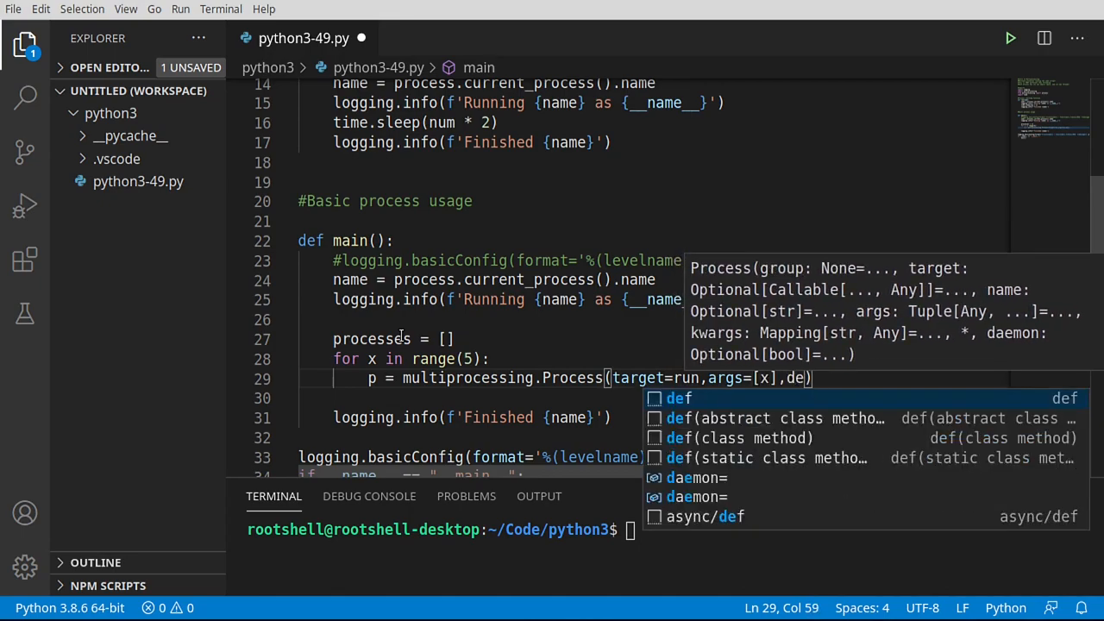
pyautogui.write('aemon=Tr')
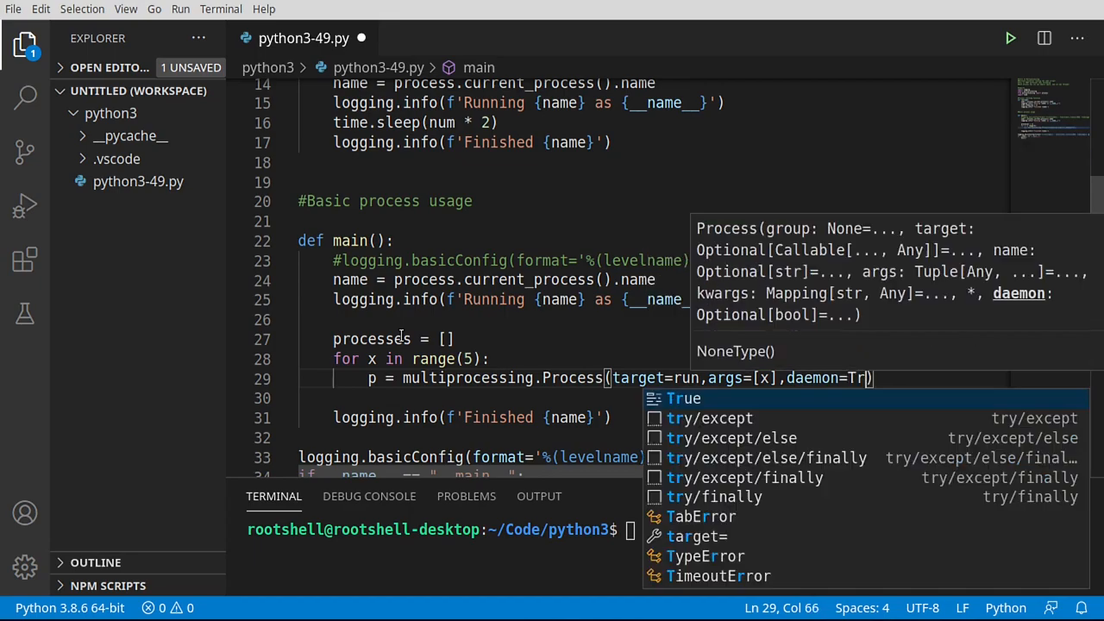
pyautogui.click(683, 398)
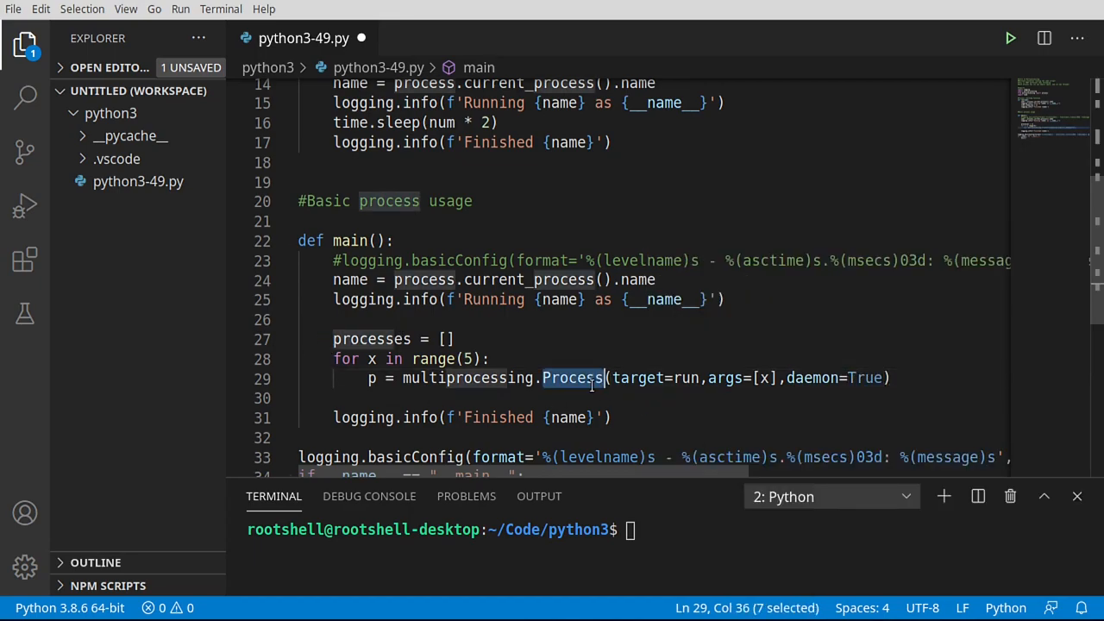
pyautogui.moveTo(572, 378)
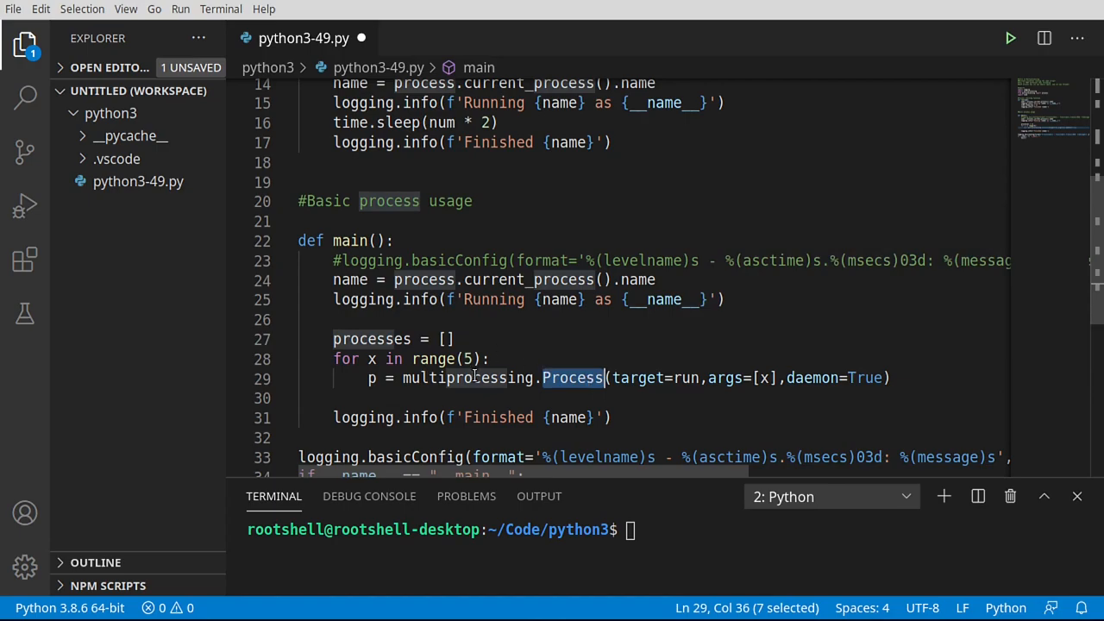
pyautogui.moveTo(865, 387)
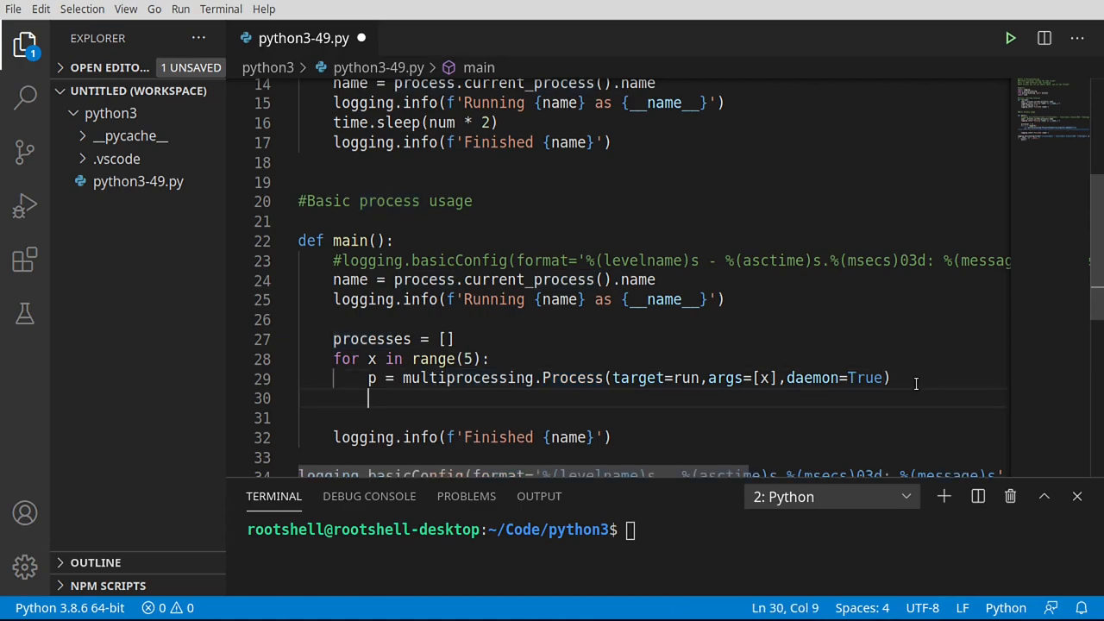
pyautogui.write('processes.a')
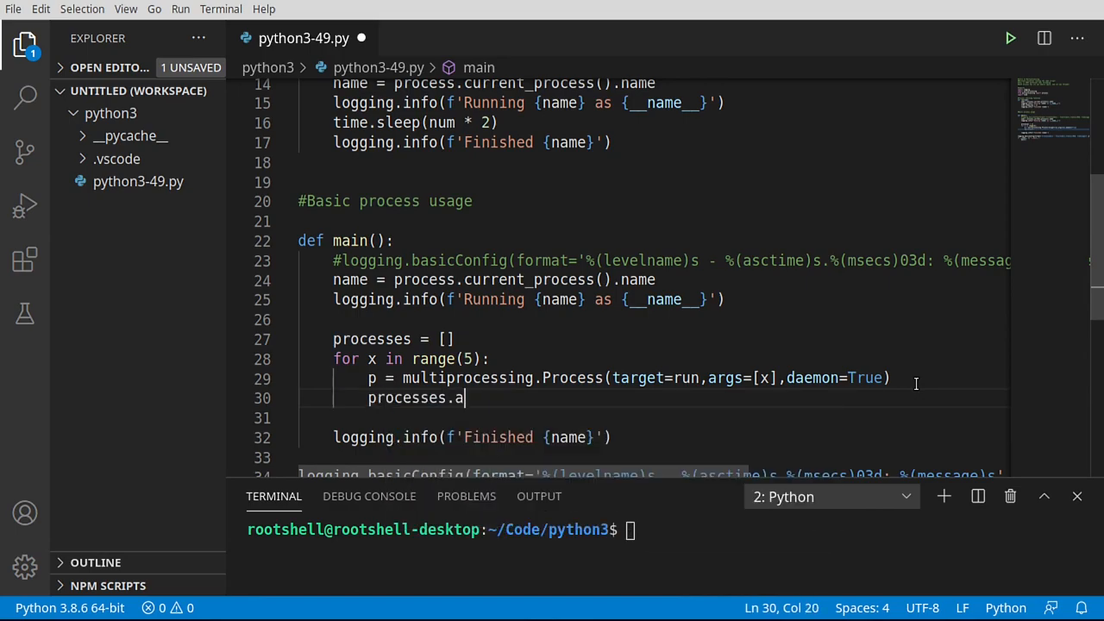
pyautogui.write('ppend')
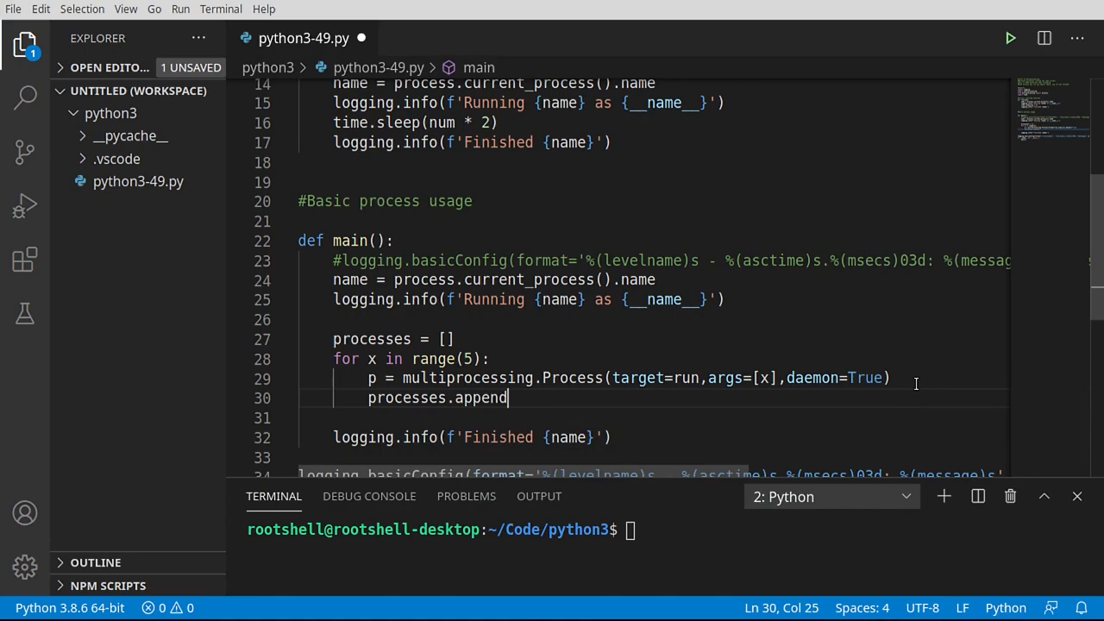
pyautogui.write('(p)')
pyautogui.click(654, 417)
pyautogui.write('p.start(0)')
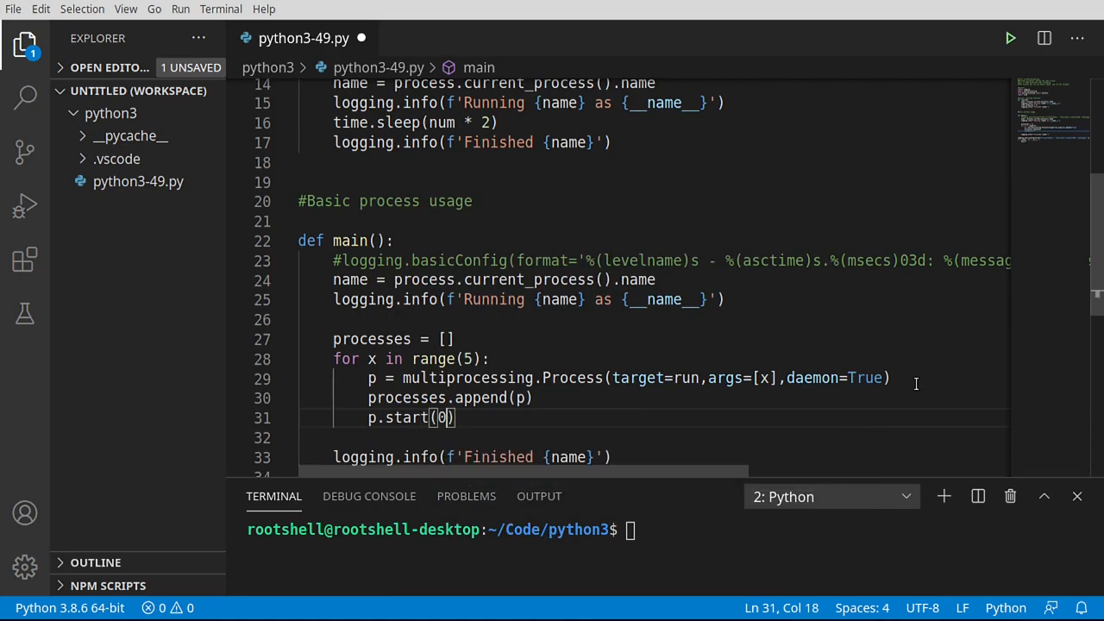
# Enlarge the terminal and run the script, showing MainProcess finishing before the daemon workers
pyautogui.press('Backspace')
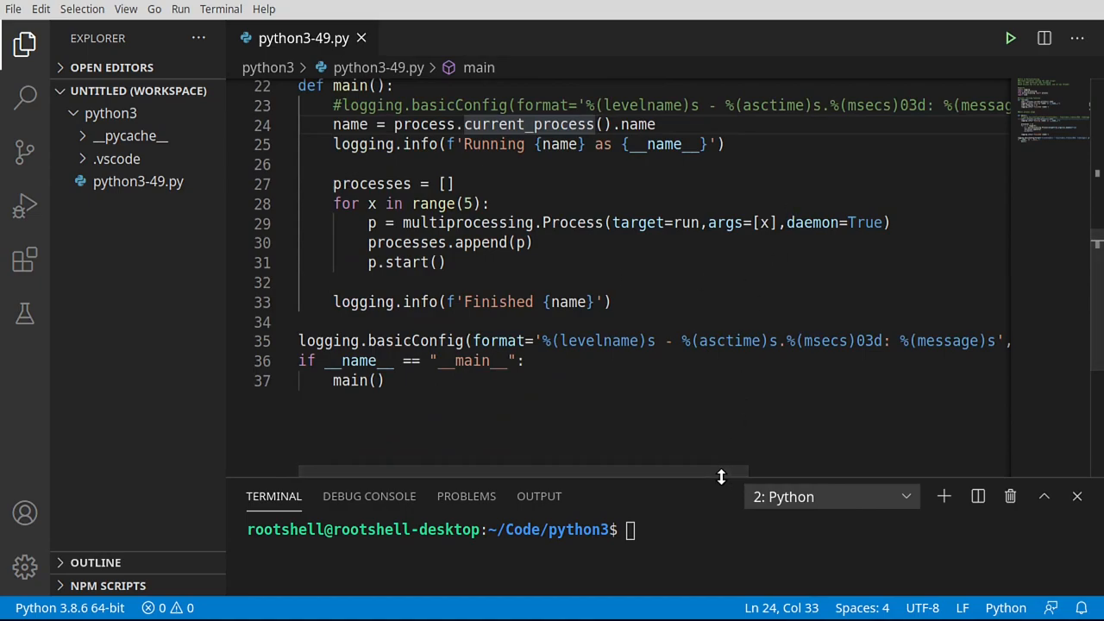
pyautogui.moveTo(721, 476); pyautogui.dragTo(721, 287)
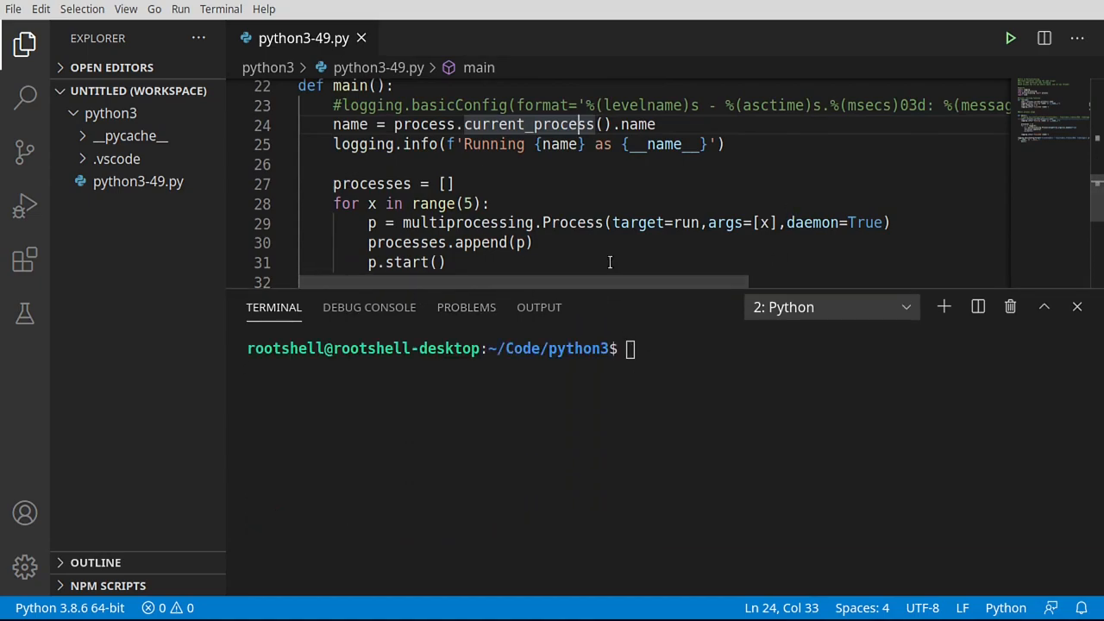
pyautogui.scroll(-3)
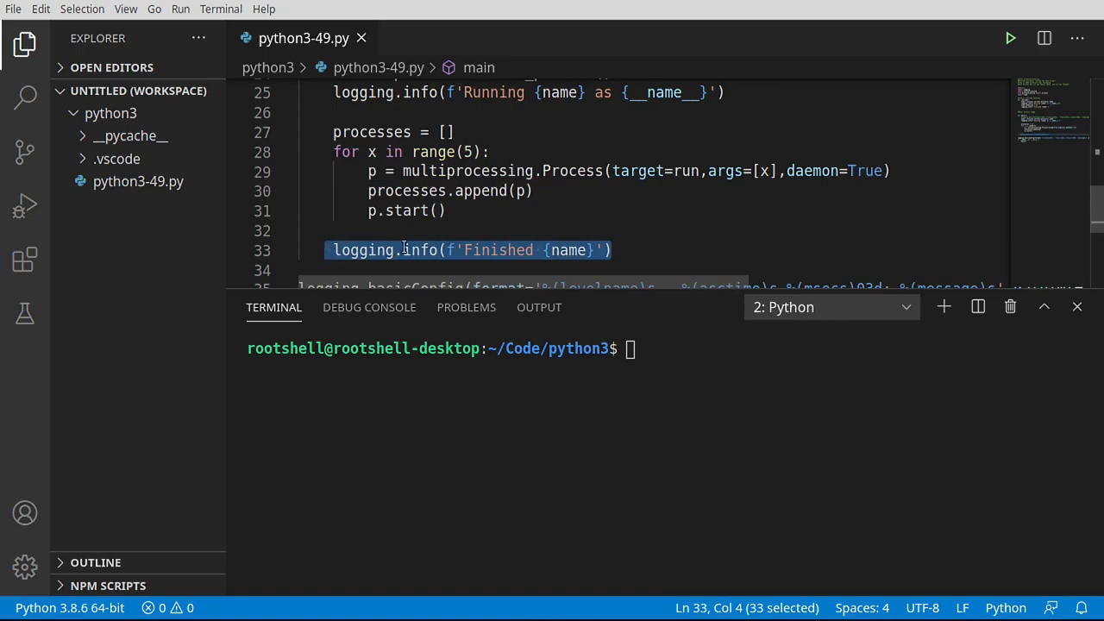
pyautogui.moveTo(1042, 127)
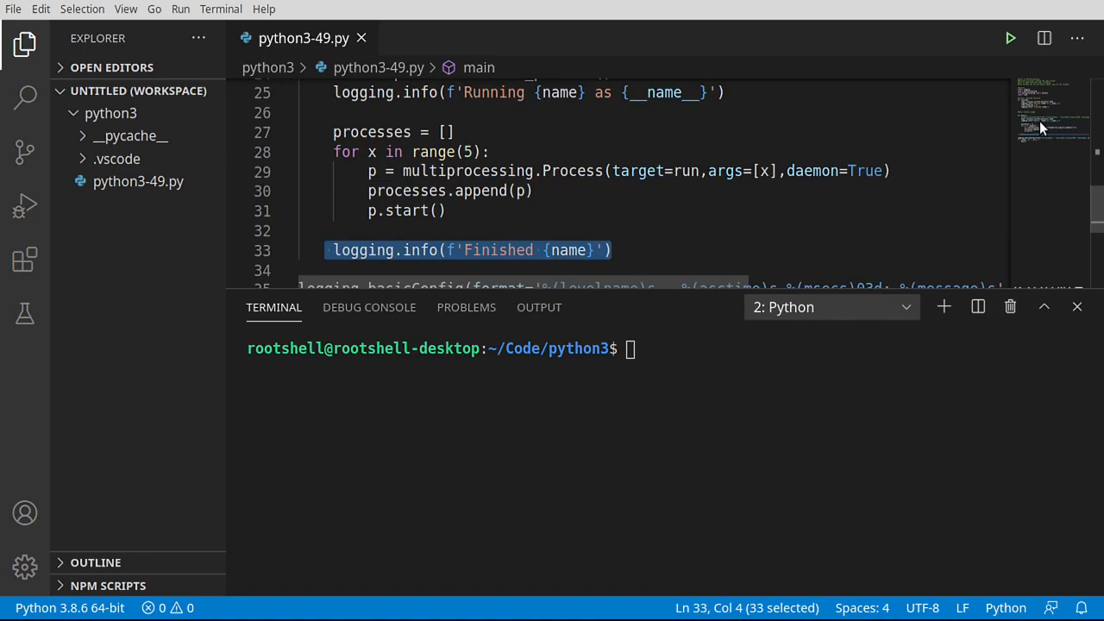
pyautogui.click(1009, 38)
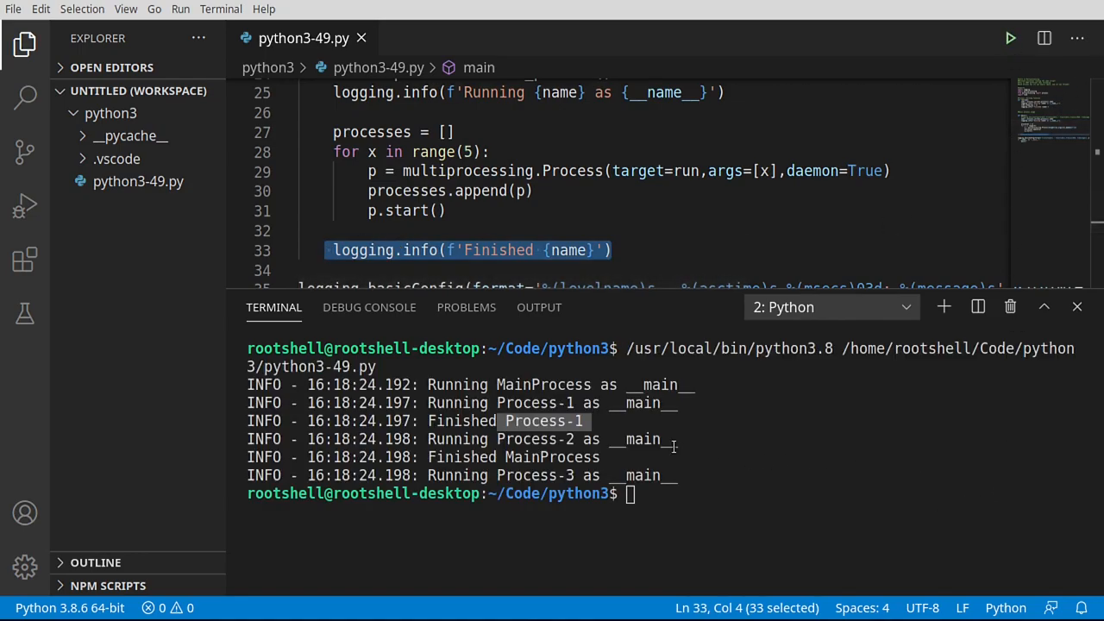
pyautogui.moveTo(494, 405)
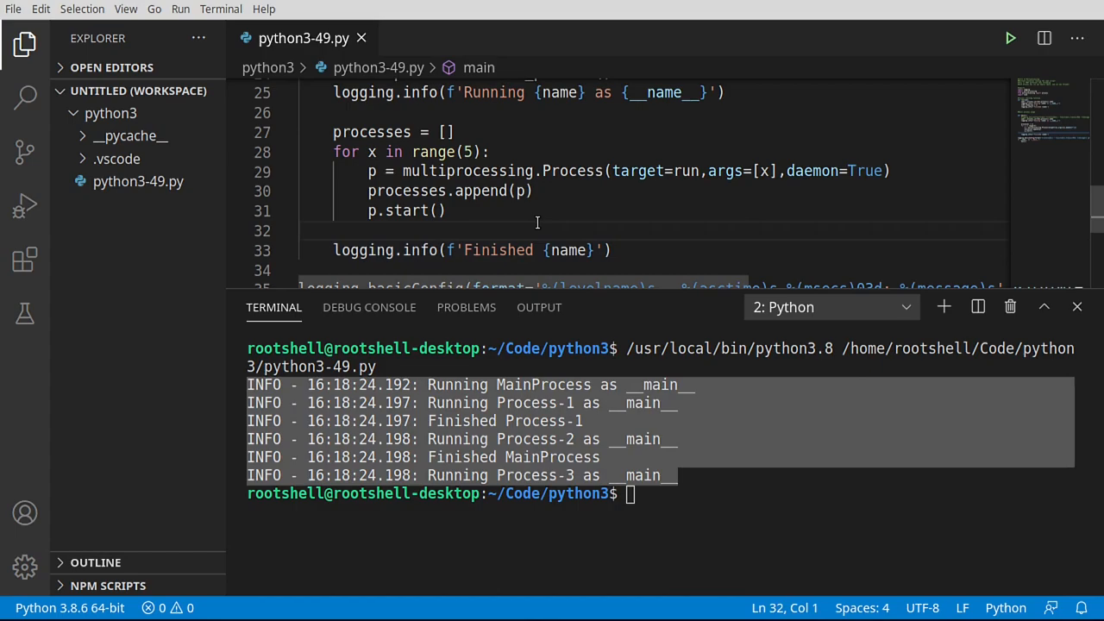
# Add a '#wait for the processes' comment and a 'for p in processes: p.join()' loop
pyautogui.press('Enter')
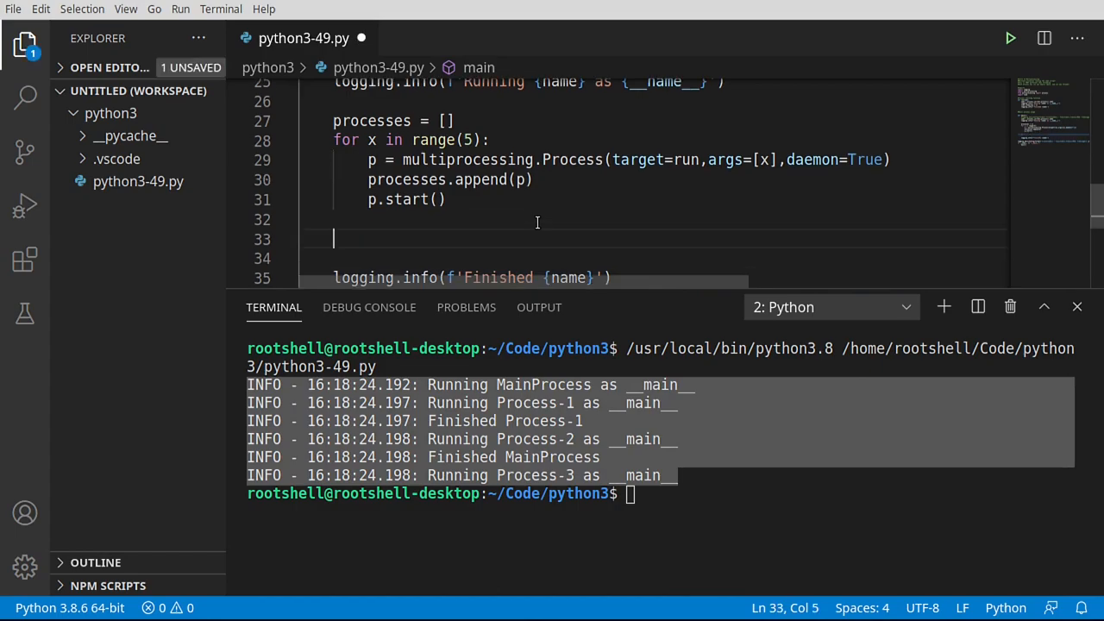
pyautogui.write('#wait')
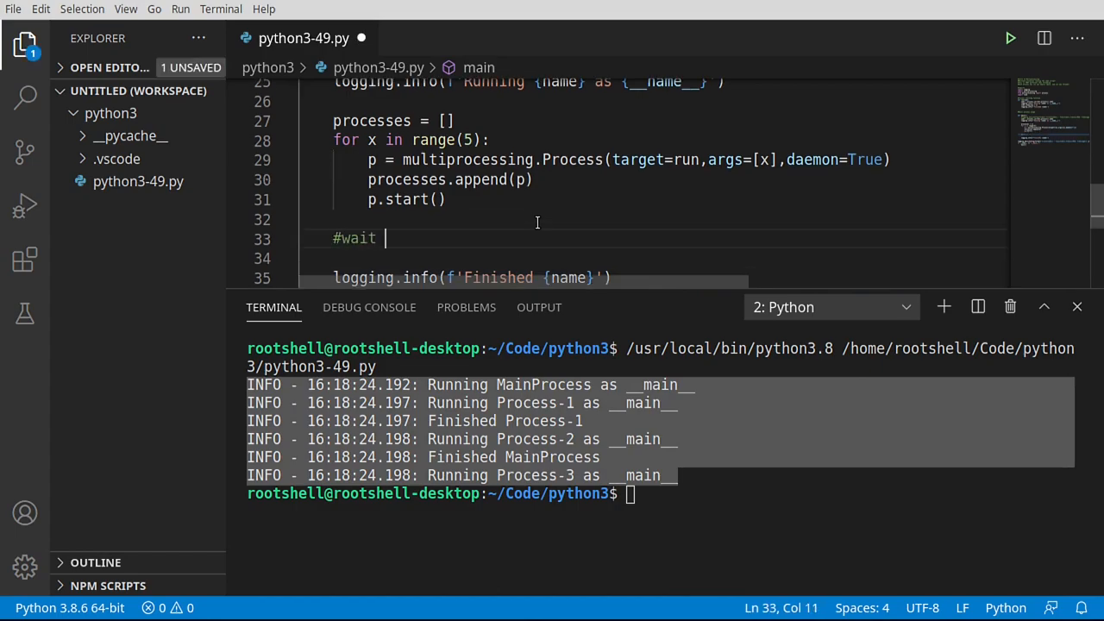
pyautogui.write('for the proc')
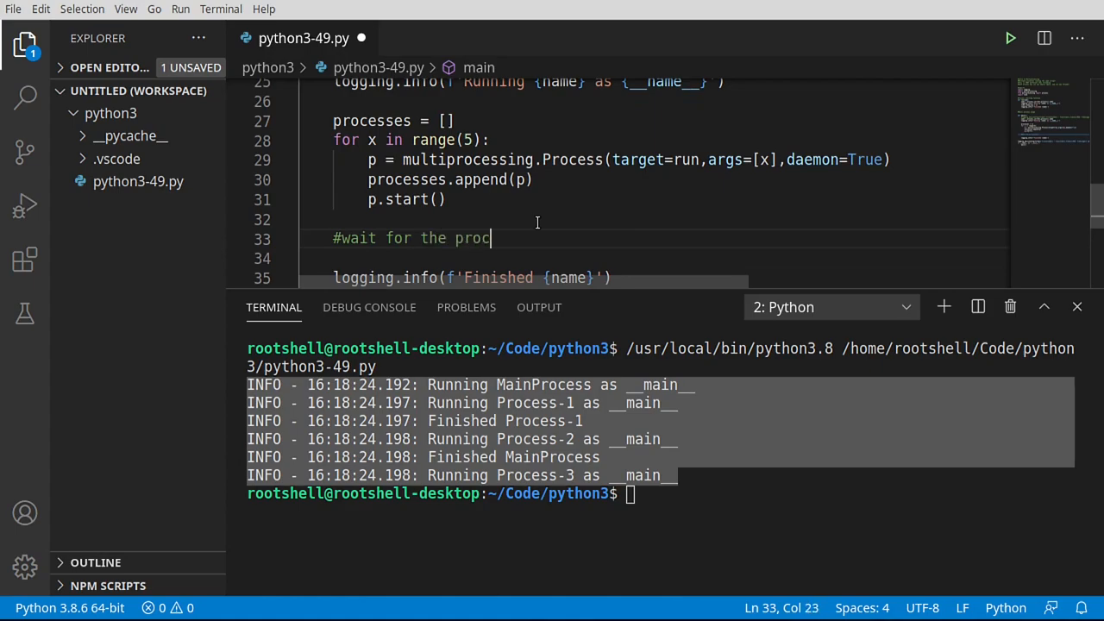
pyautogui.write('esses')
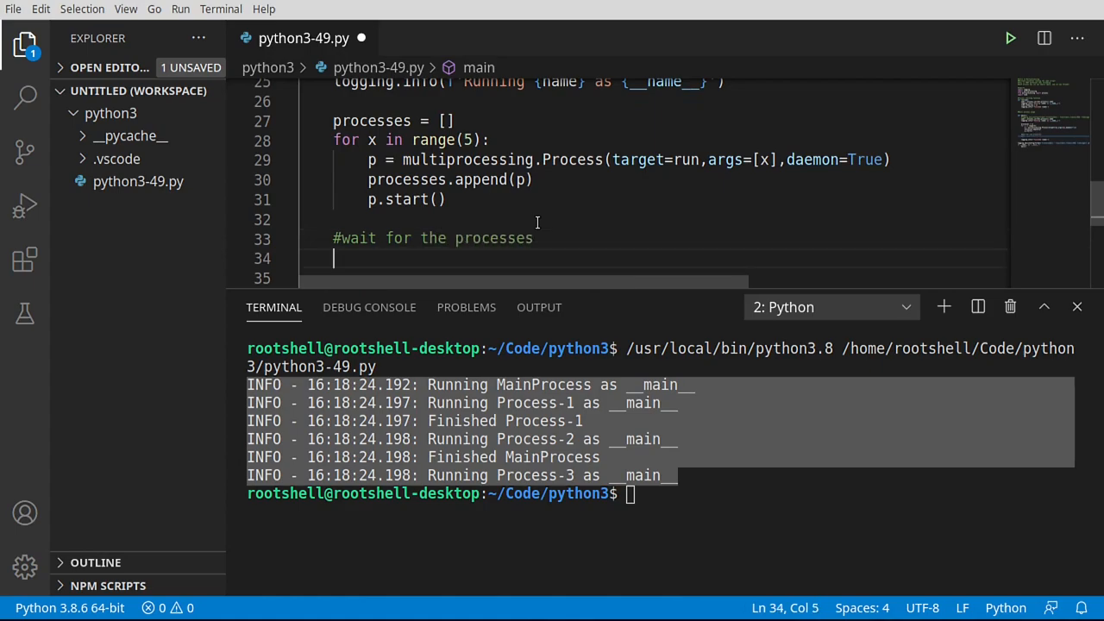
pyautogui.write('f')
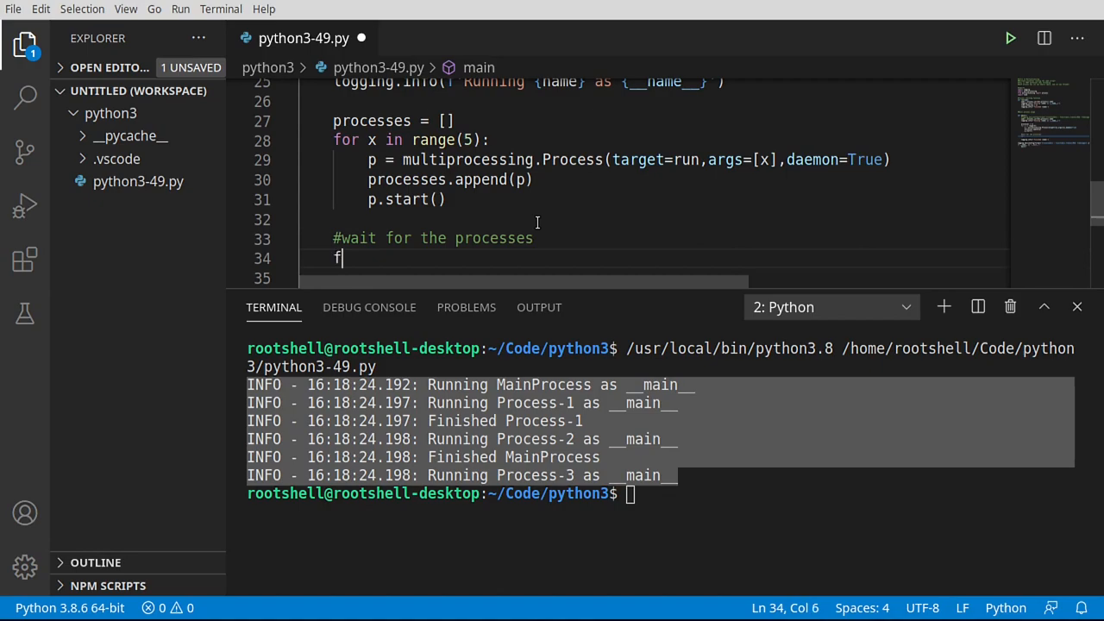
pyautogui.write('or p in processes:')
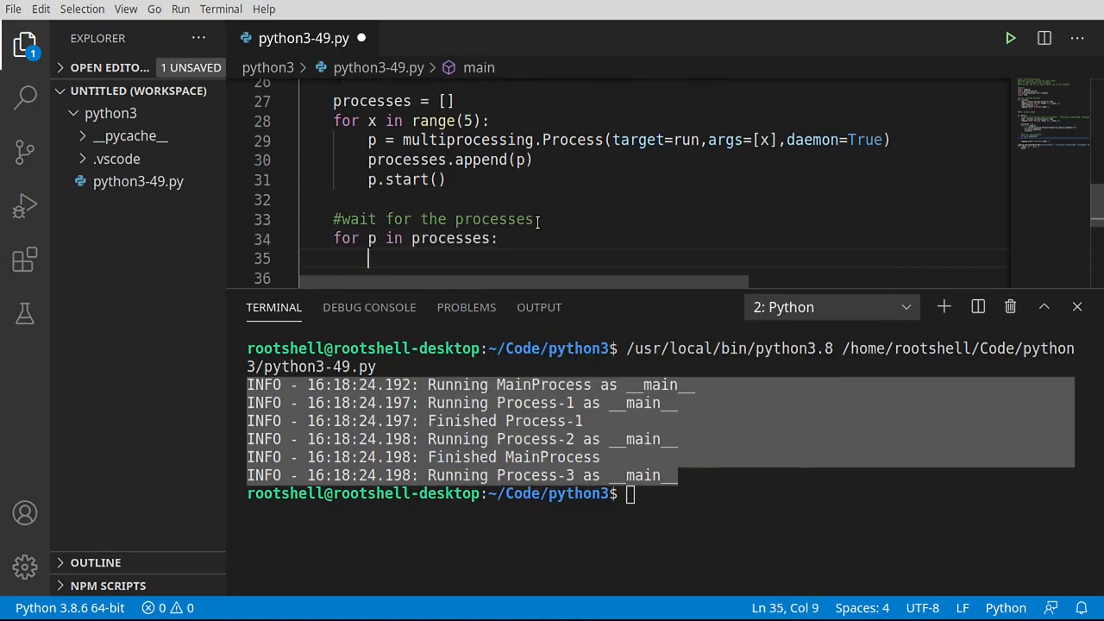
pyautogui.write('p.join(')
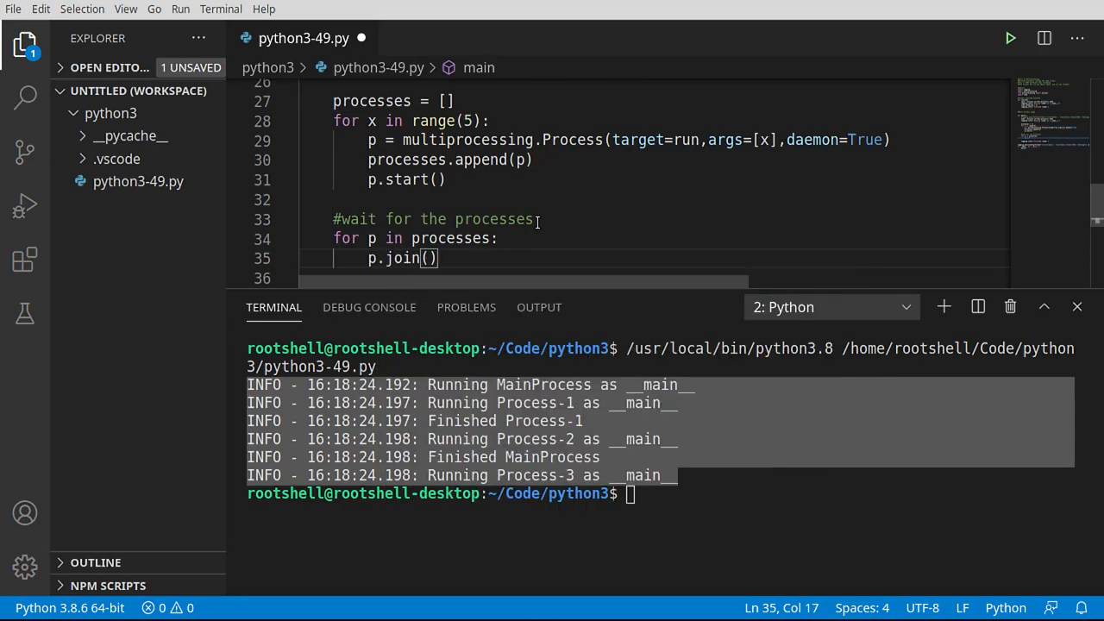
pyautogui.doubleClick(401, 257)
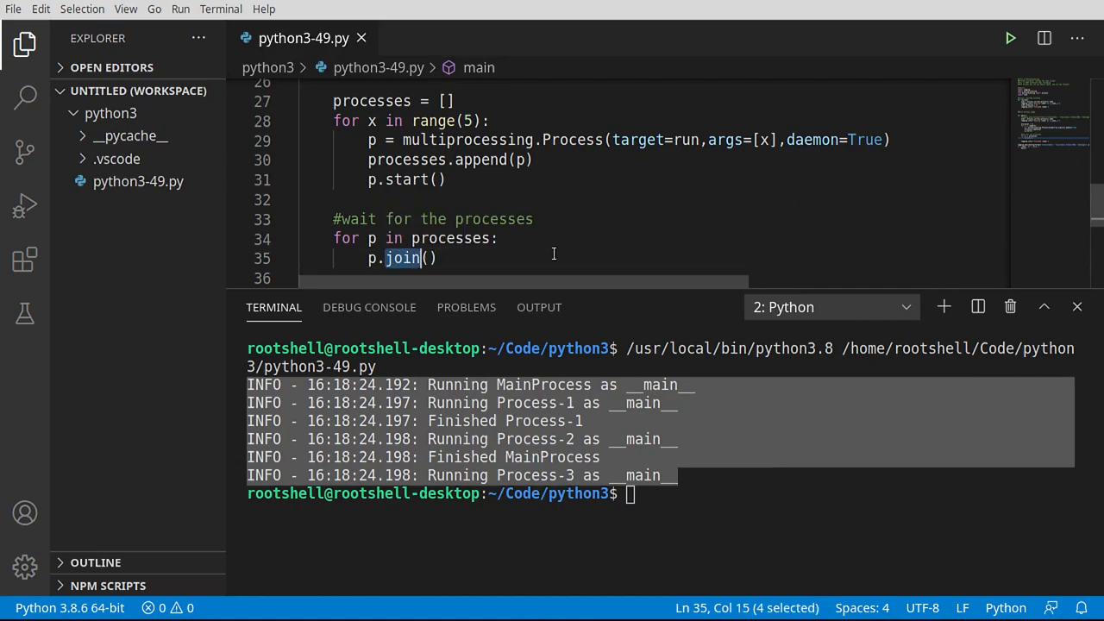
pyautogui.moveTo(412, 209)
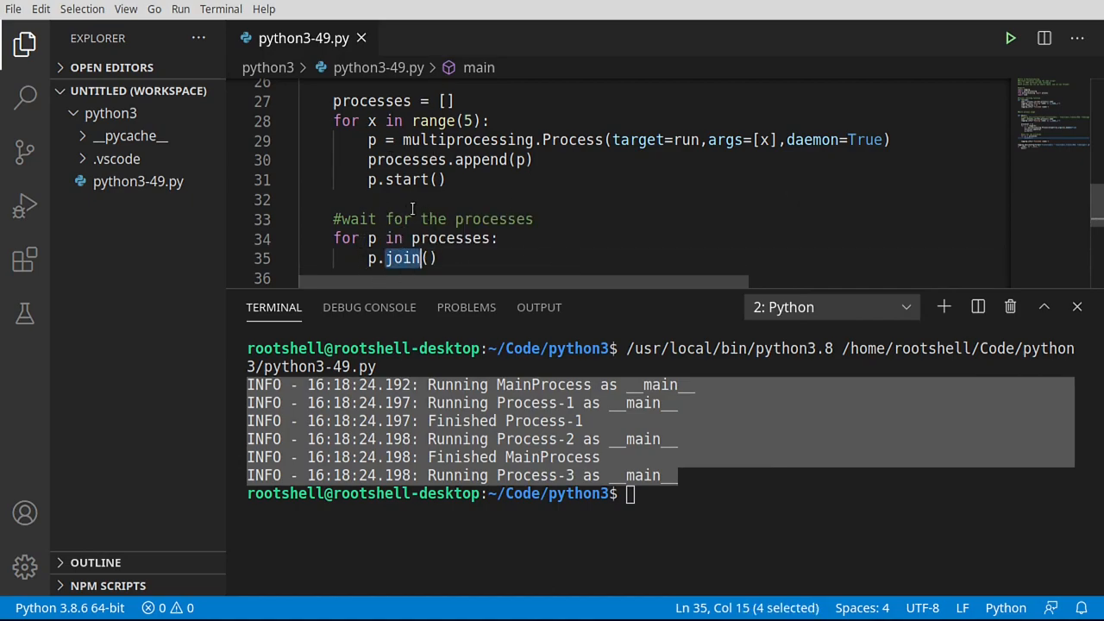
pyautogui.moveTo(403, 258)
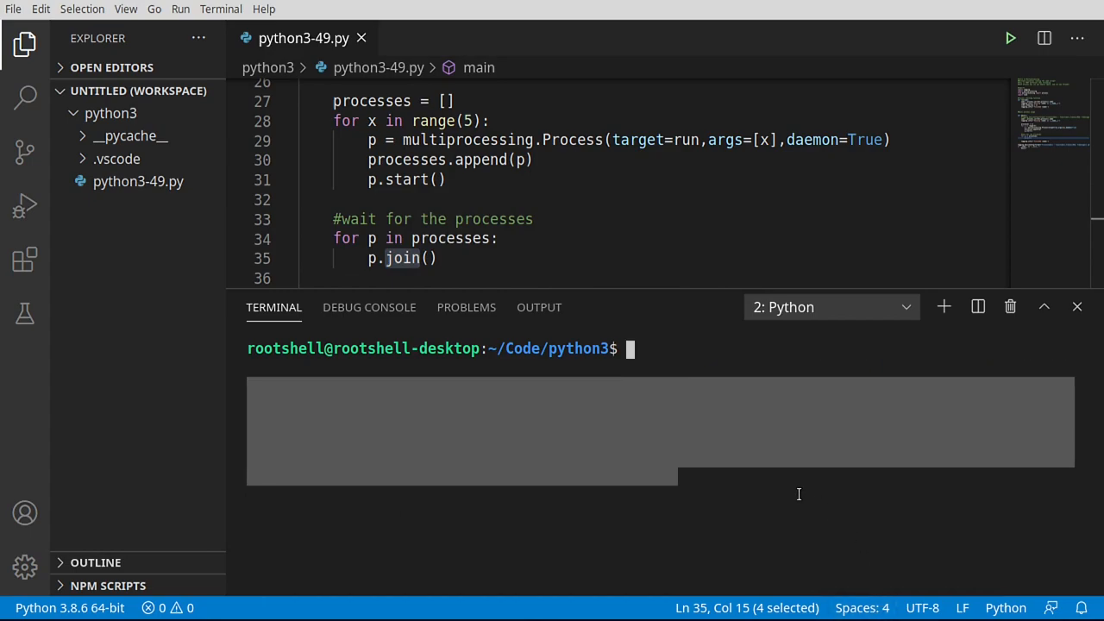
# Rerun the script so Process-1 through Process-5 finish before MainProcess
pyautogui.click(1010, 38)
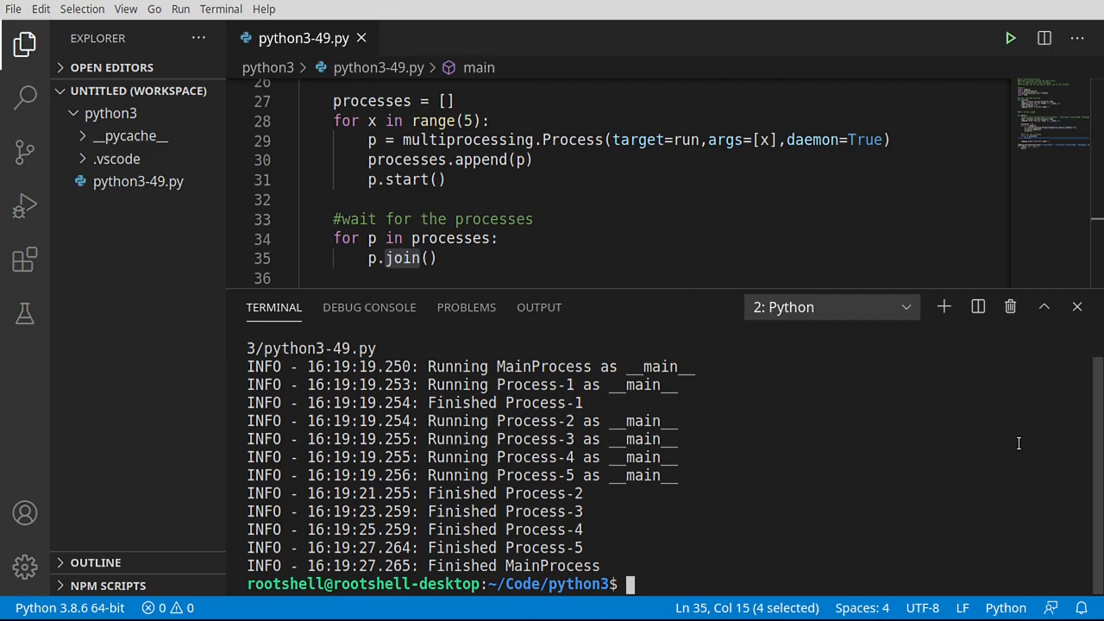
pyautogui.moveTo(774, 388)
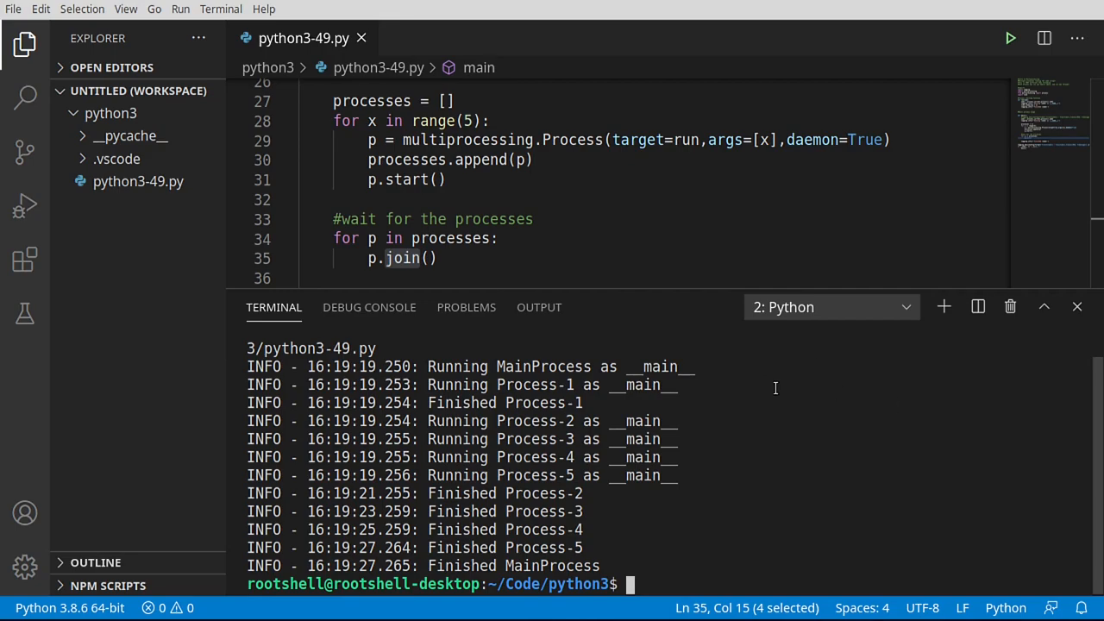
pyautogui.moveTo(693, 285)
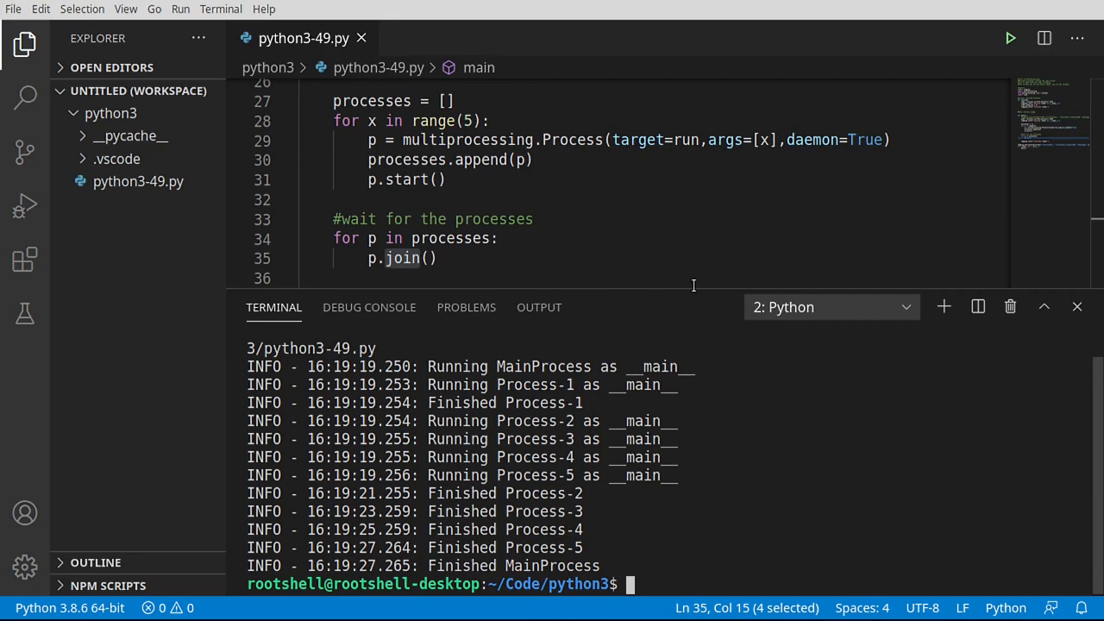
# Scroll the editor to review run() and main() above the completed terminal output
pyautogui.scroll(-3)
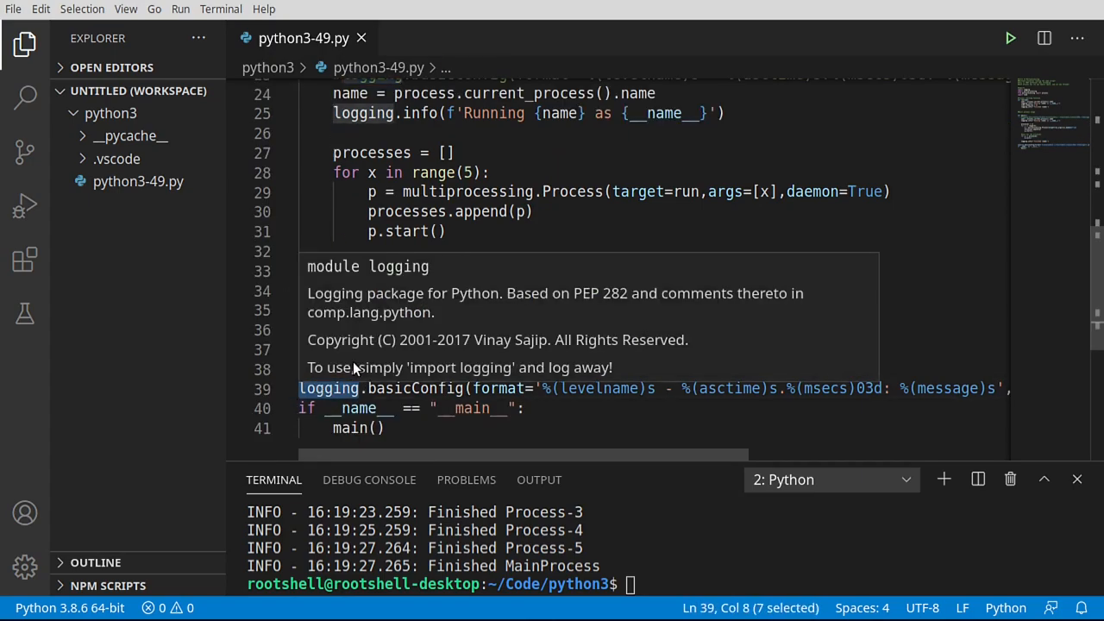
pyautogui.scroll(3)
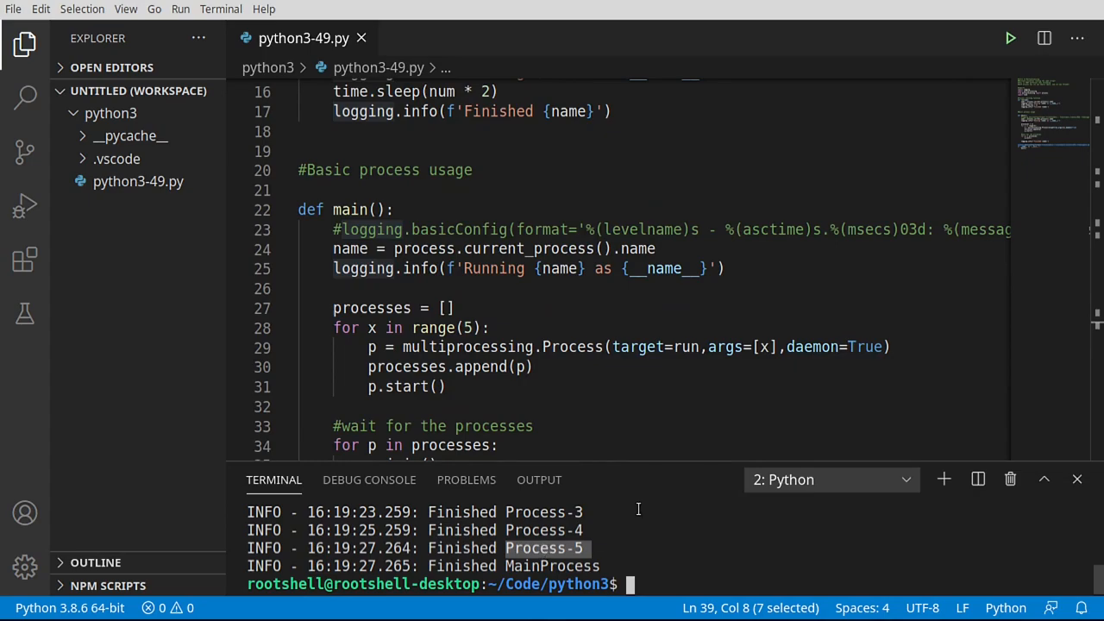
pyautogui.moveTo(620, 396)
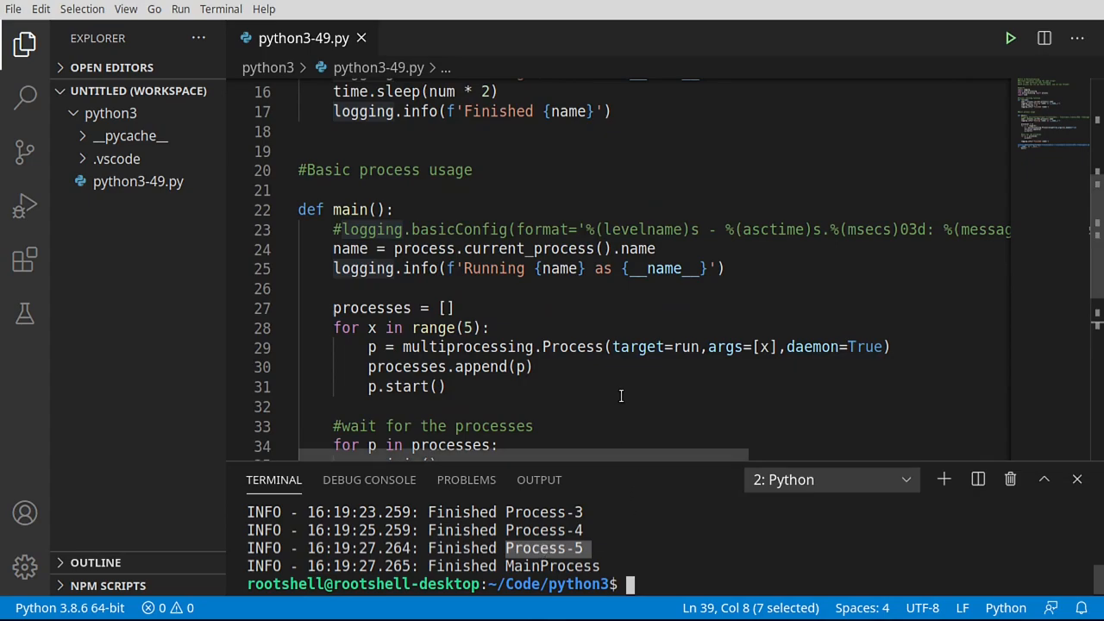
pyautogui.moveTo(605, 314)
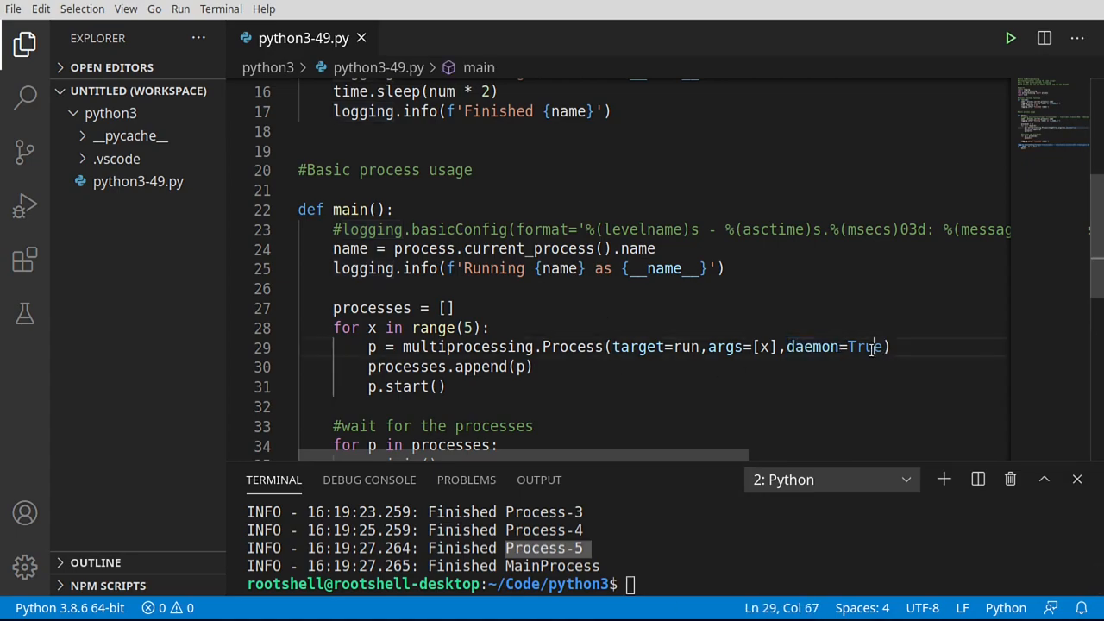
pyautogui.moveTo(465, 346)
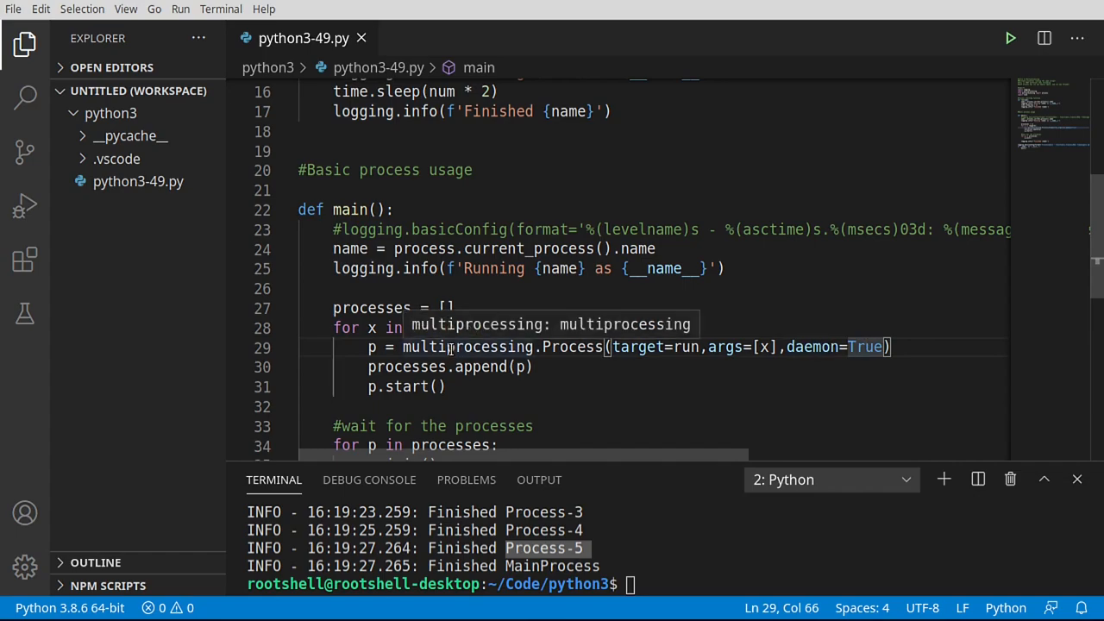